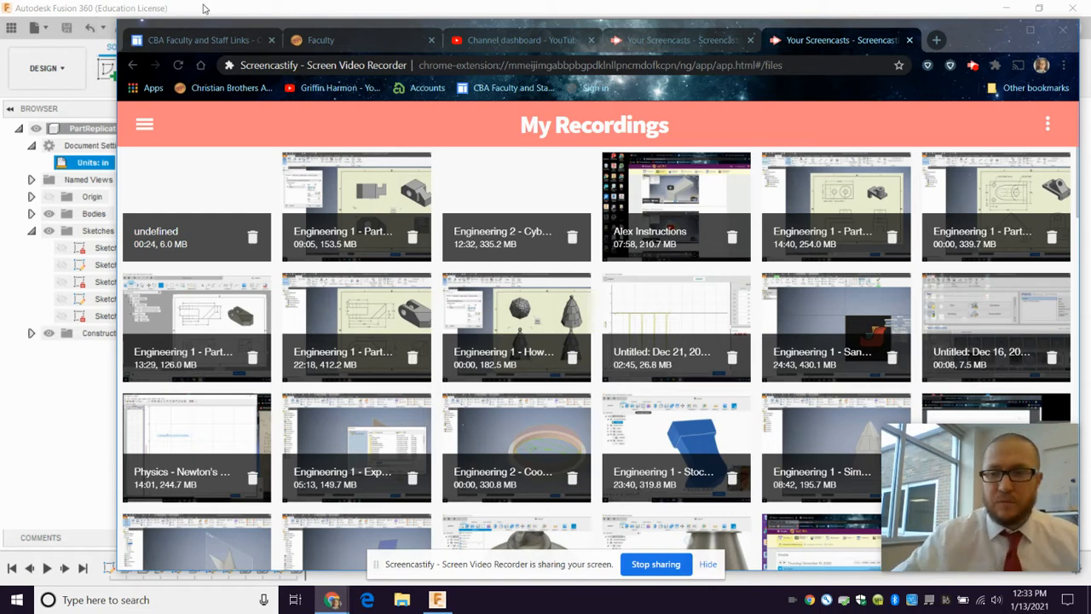
pyautogui.moveTo(300, 6)
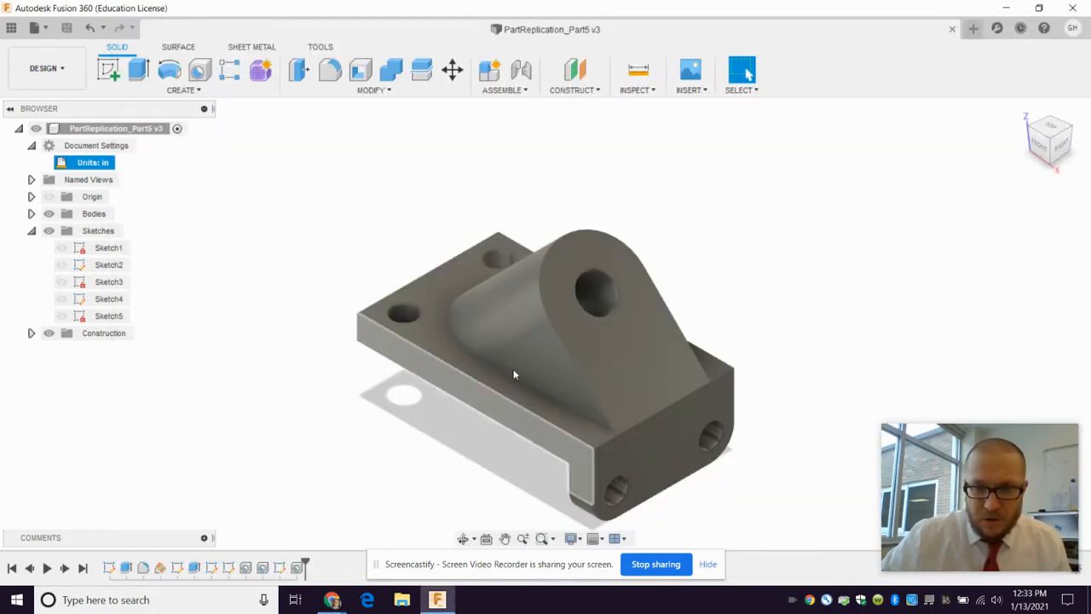
# - Create a new drawing from the Part5 bracket design and set its drafting standard
pyautogui.click(37, 27)
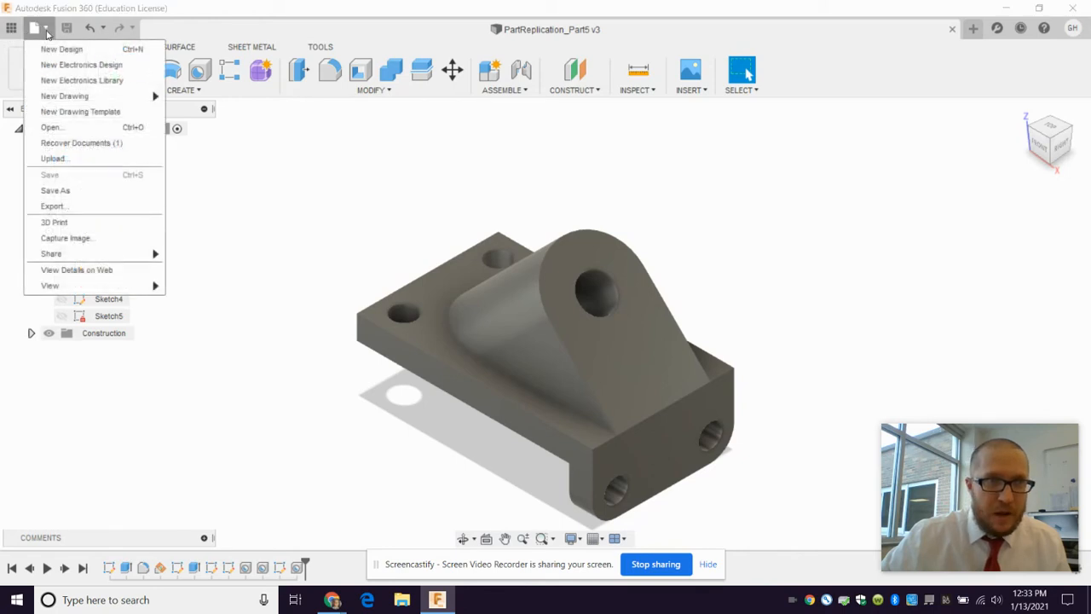
pyautogui.moveTo(65, 96)
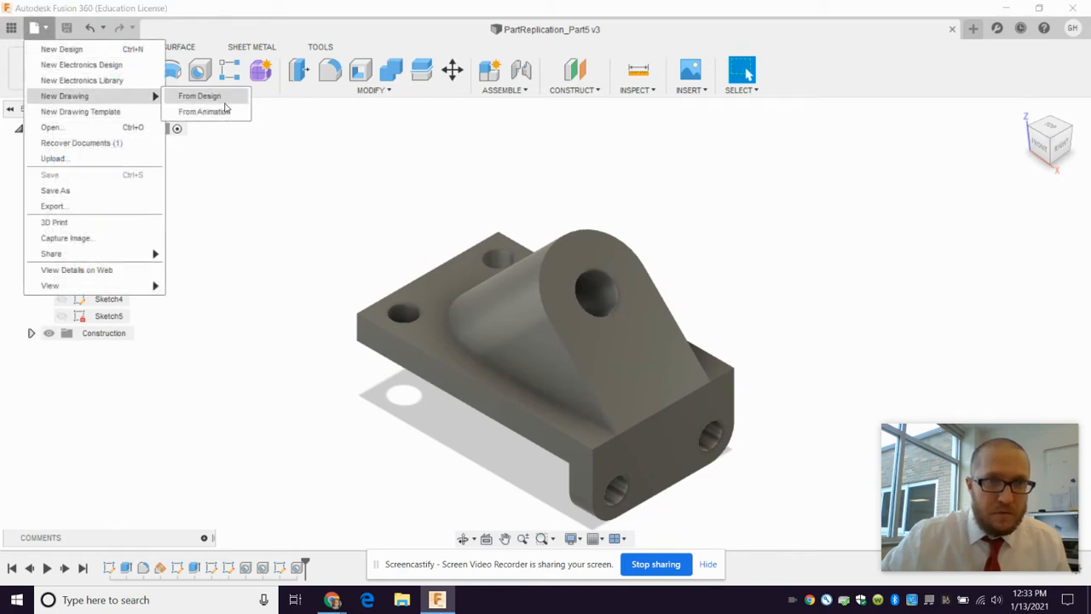
pyautogui.click(200, 96)
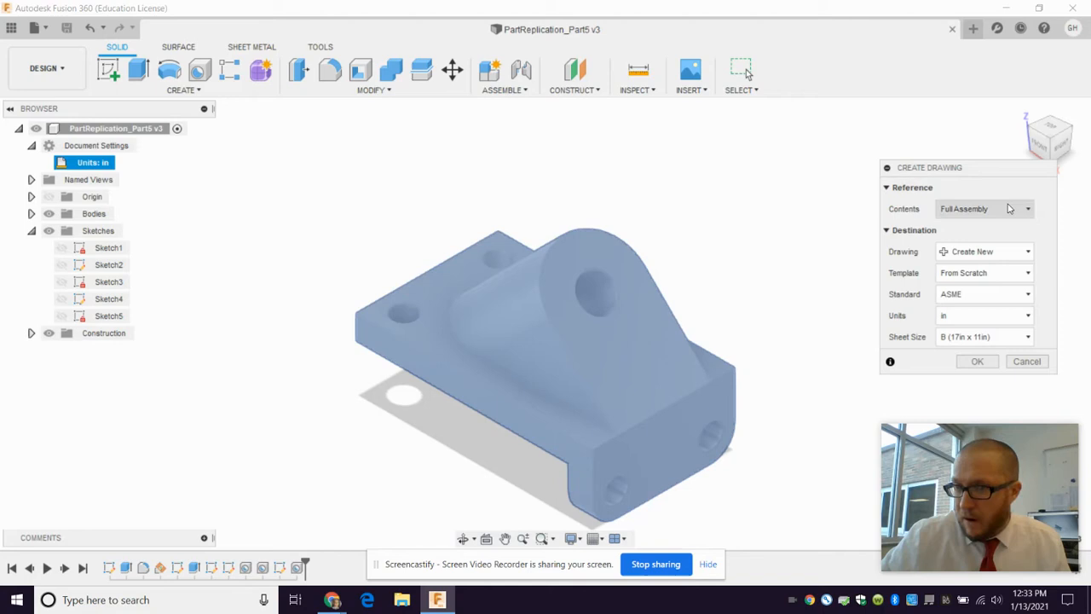
pyautogui.moveTo(985, 293)
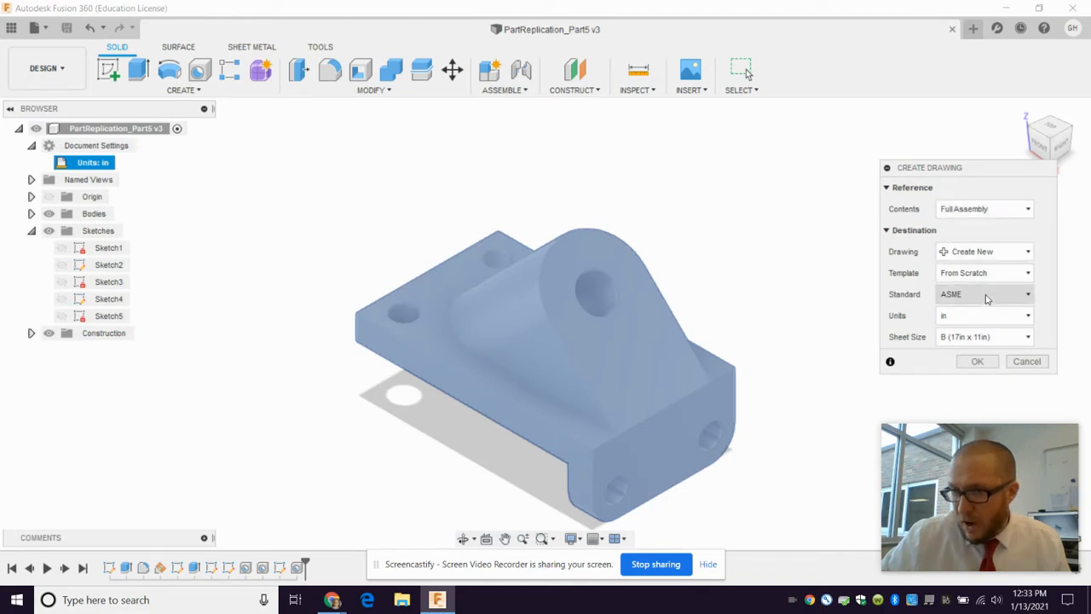
pyautogui.click(1026, 335)
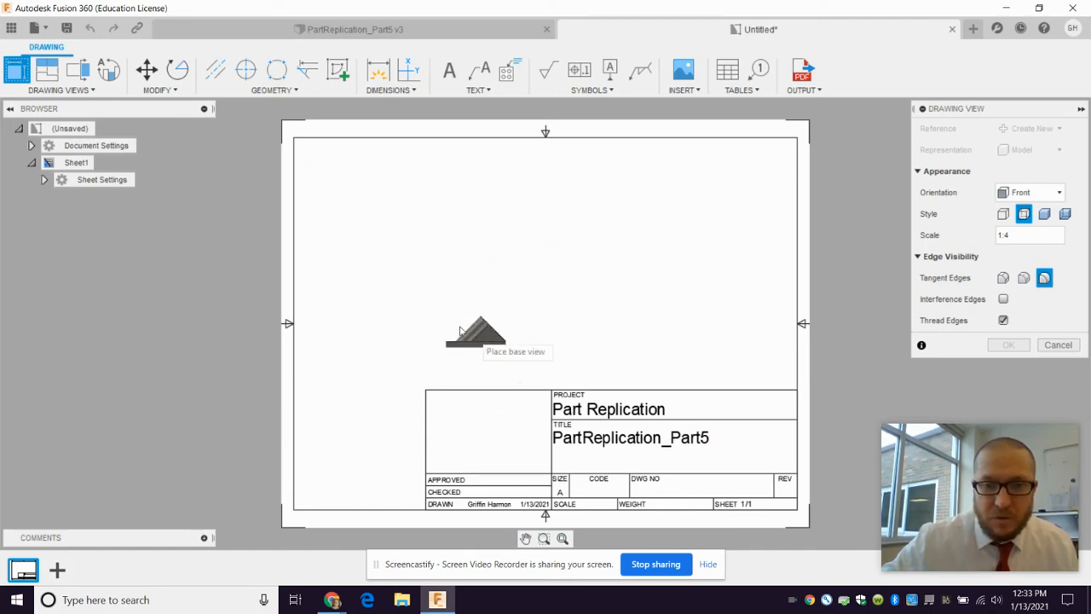
pyautogui.moveTo(427, 378)
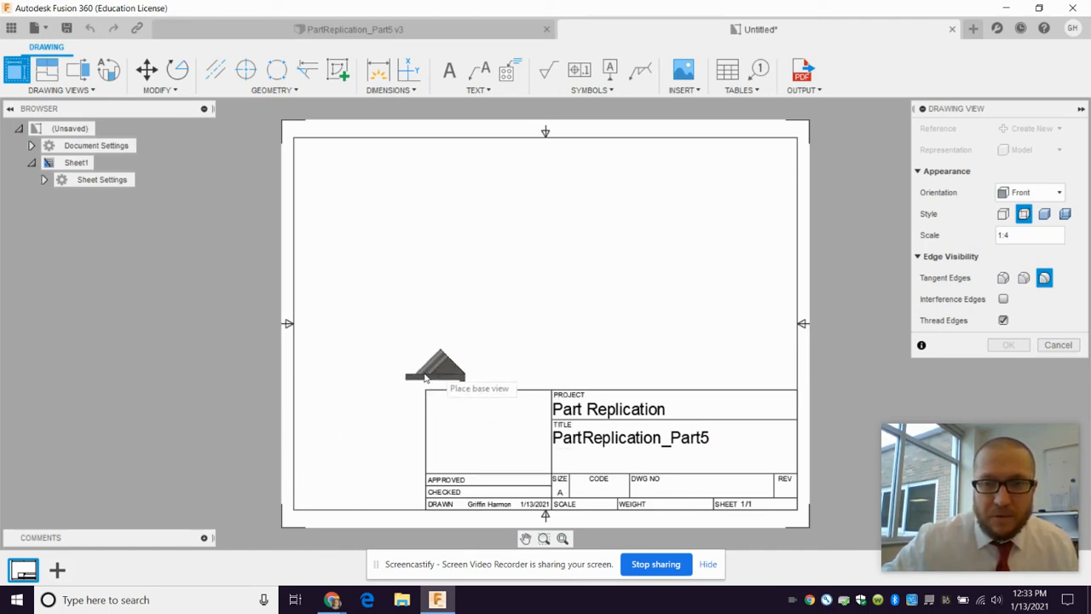
# - Place and confirm the front base view in the lower left of the sheet
pyautogui.click(426, 389)
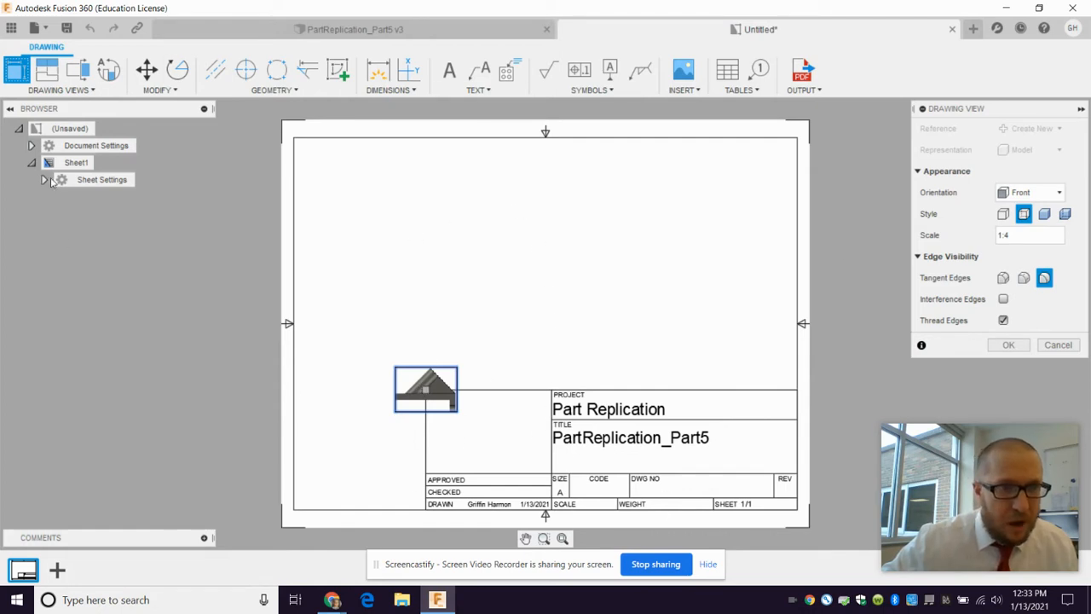
pyautogui.click(44, 179)
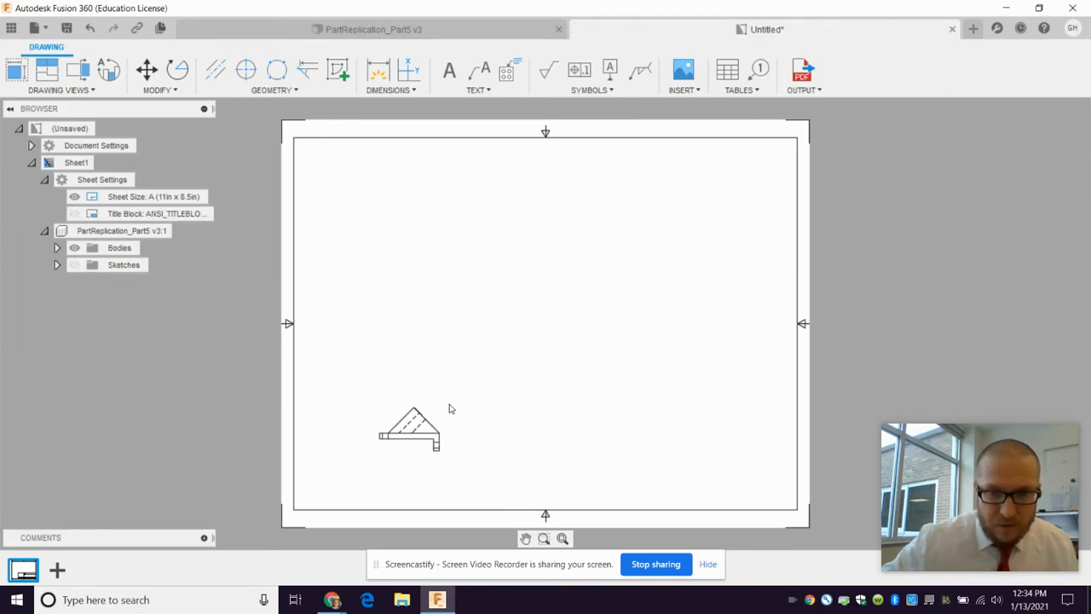
# - Increase the scale of the front base view so it fills more of the sheet
pyautogui.click(410, 429)
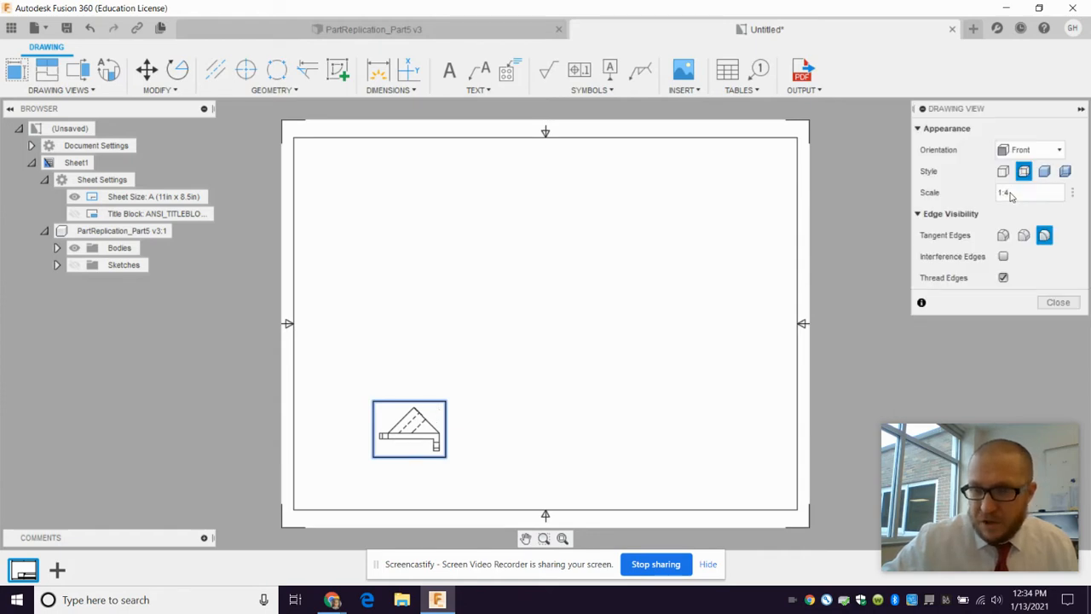
pyautogui.click(1027, 191)
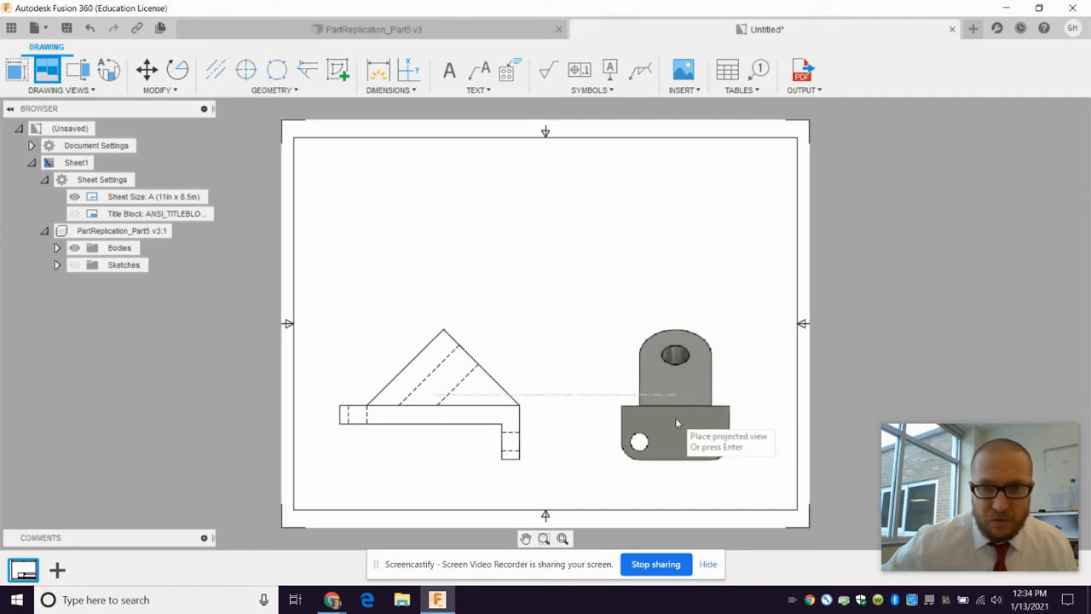
# - Project and create right-side, top and isometric views from the front view
pyautogui.click(430, 201)
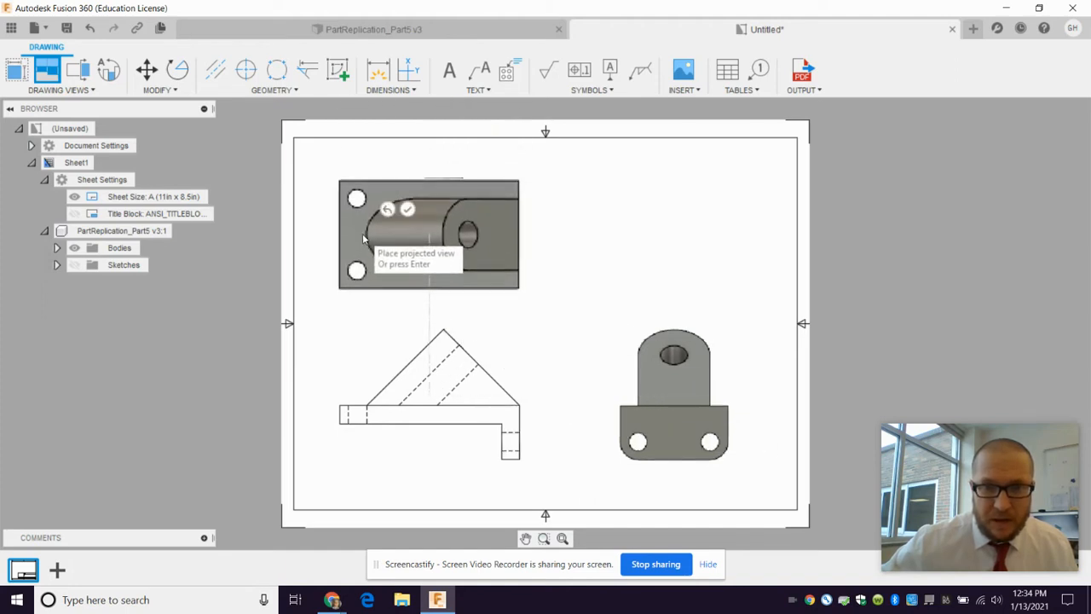
pyautogui.moveTo(651, 214)
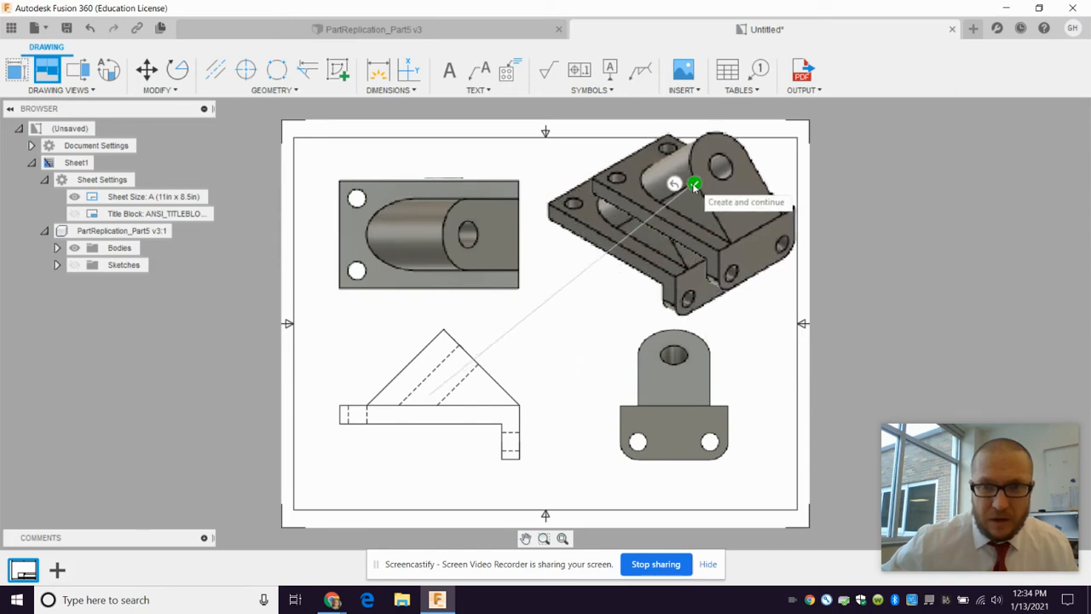
pyautogui.click(692, 184)
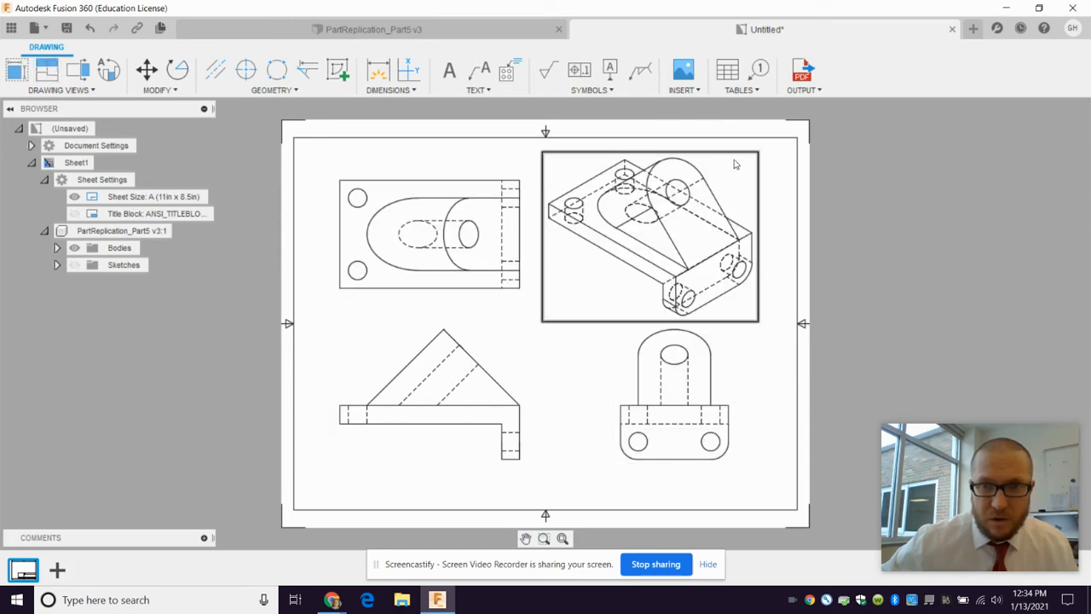
# - Set the isometric view to Shaded at a smaller scale and move it to the upper right
pyautogui.click(650, 235)
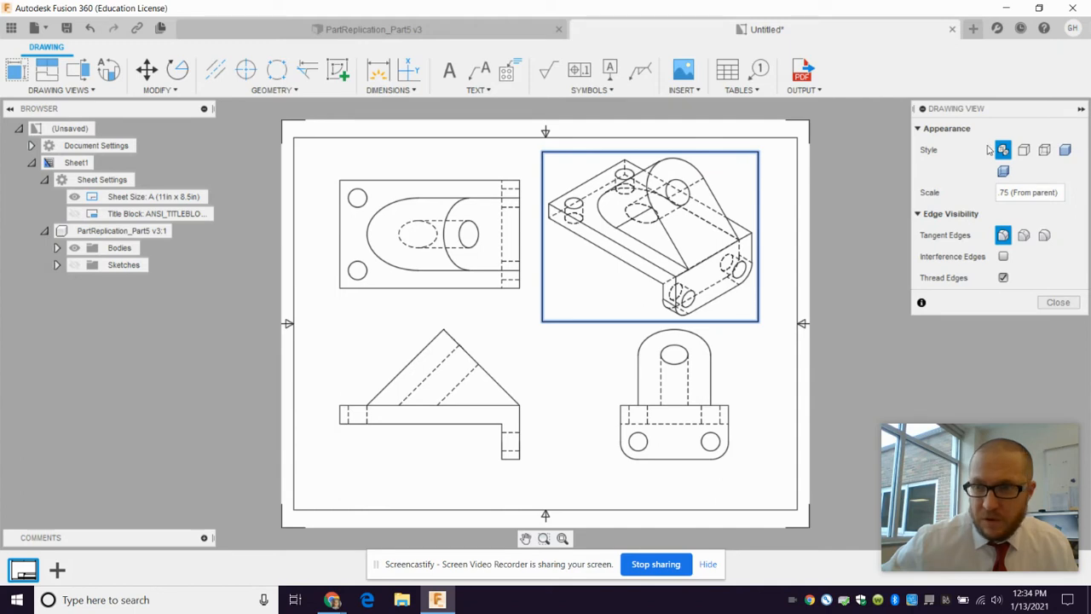
pyautogui.click(1064, 150)
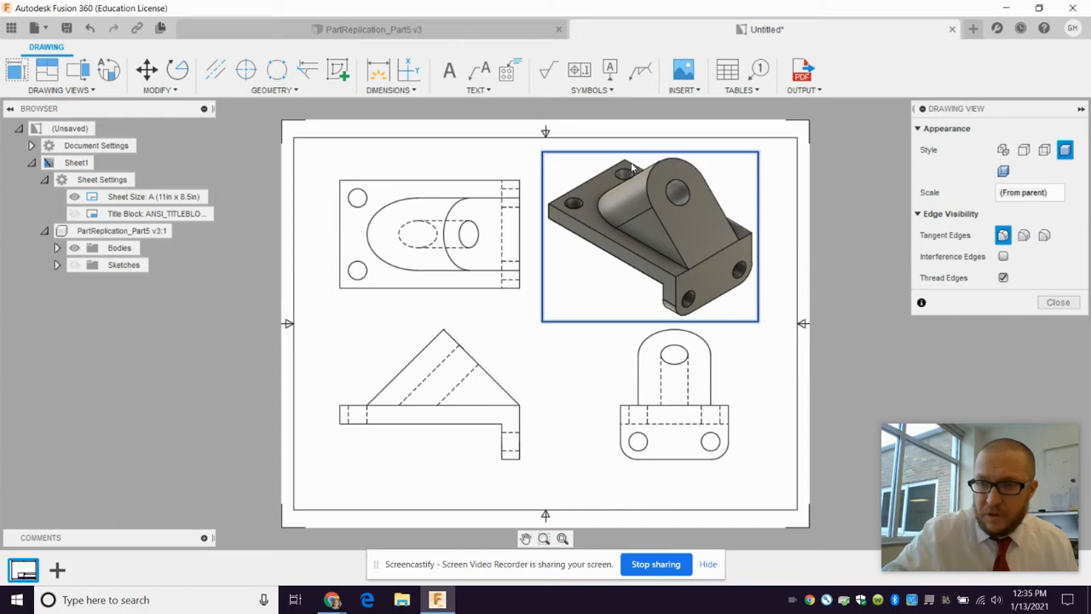
pyautogui.click(1026, 191)
pyautogui.write('5')
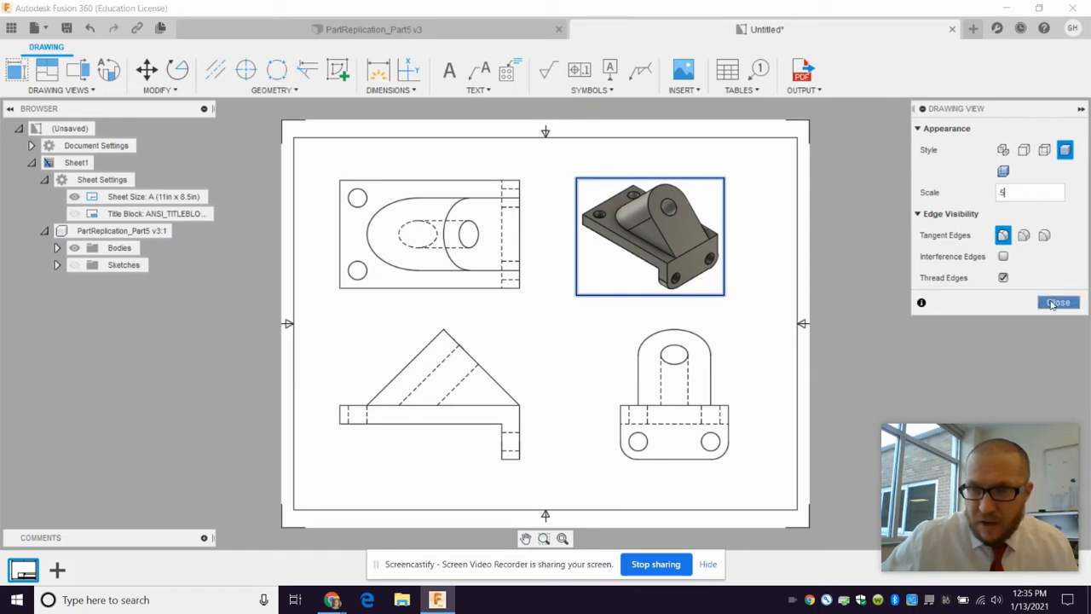
pyautogui.click(1059, 304)
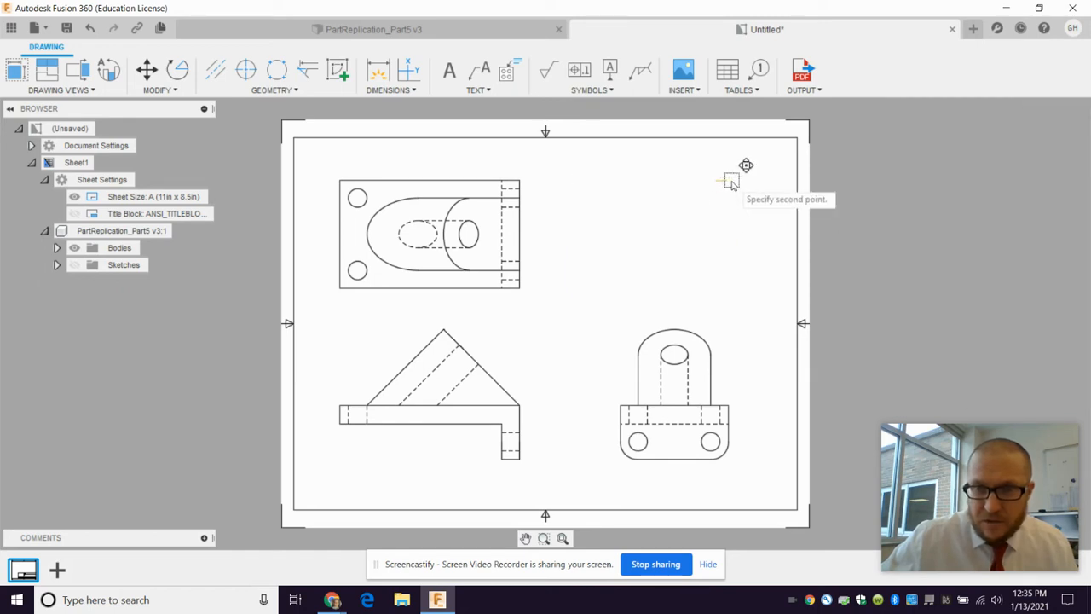
pyautogui.click(730, 180)
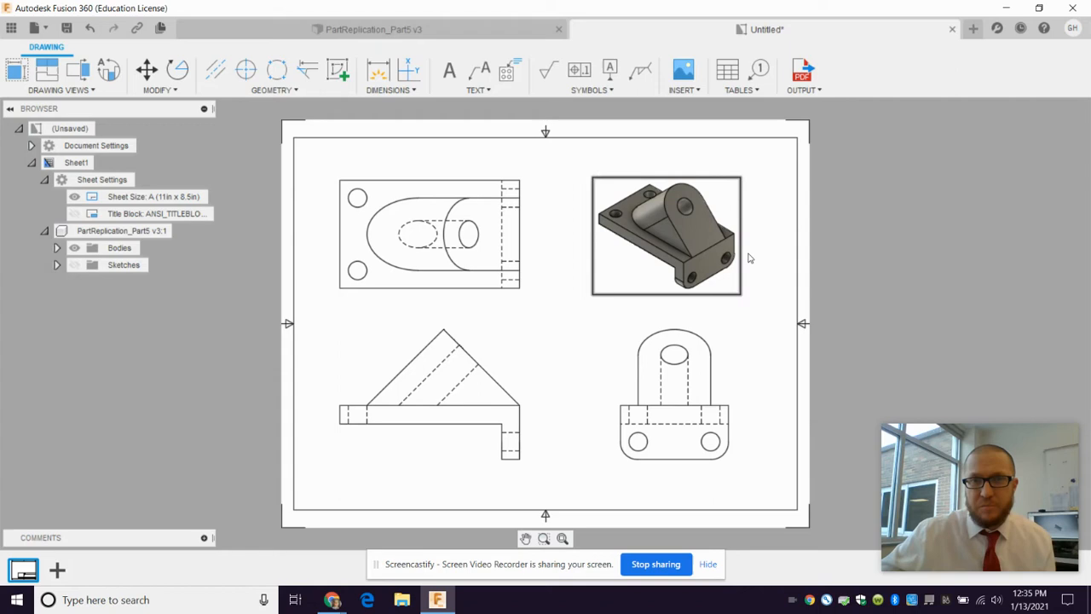
pyautogui.moveTo(675, 219)
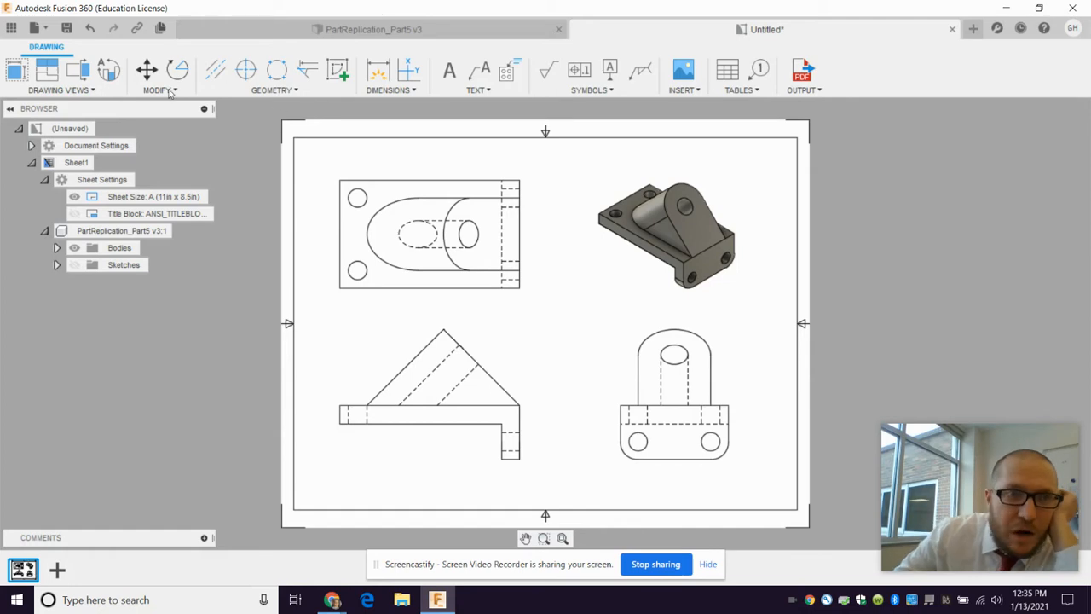
pyautogui.moveTo(416, 99)
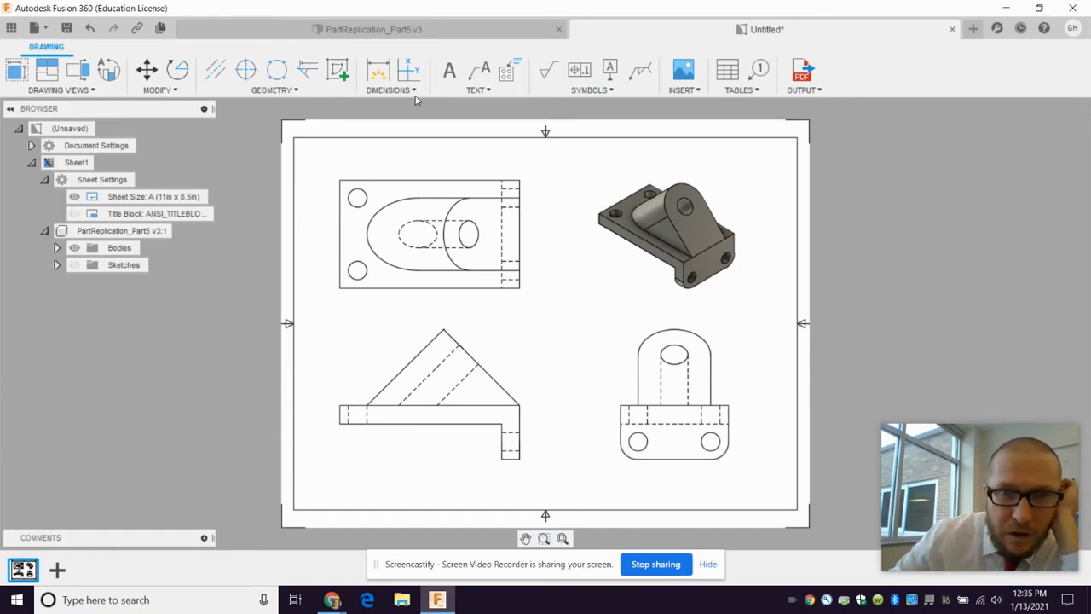
pyautogui.moveTo(178, 70)
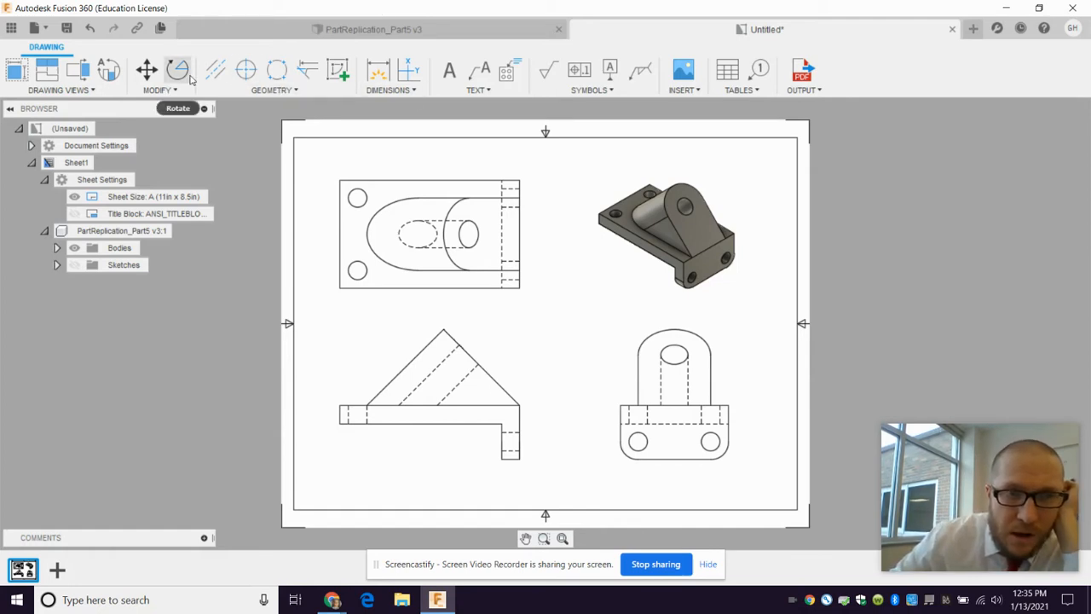
# - Add center marks to the holes in the top and side views
pyautogui.click(245, 70)
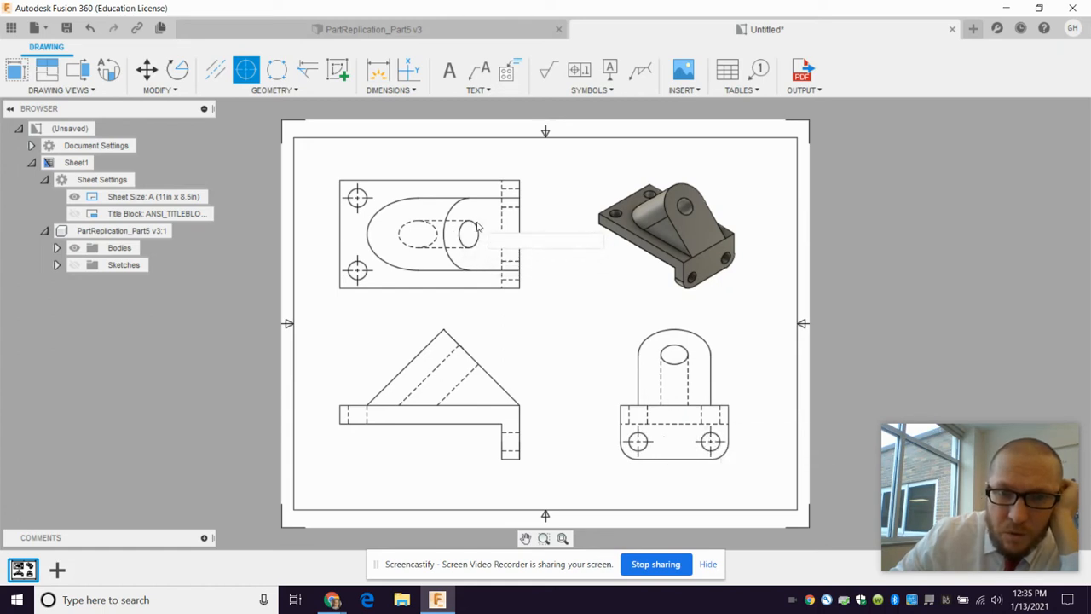
pyautogui.moveTo(679, 399)
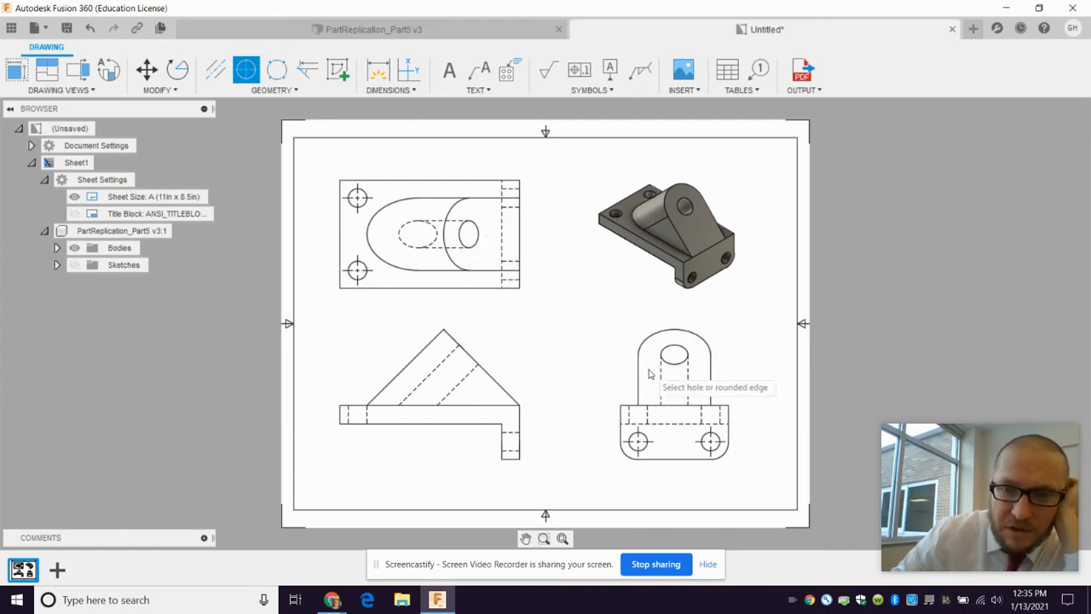
pyautogui.moveTo(689, 197)
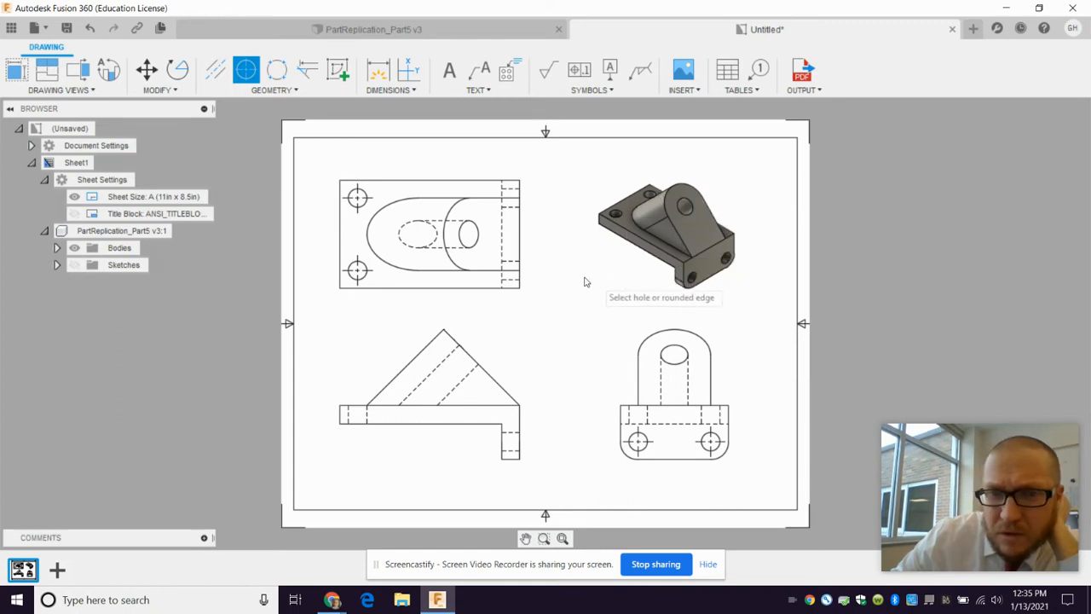
pyautogui.moveTo(437, 204)
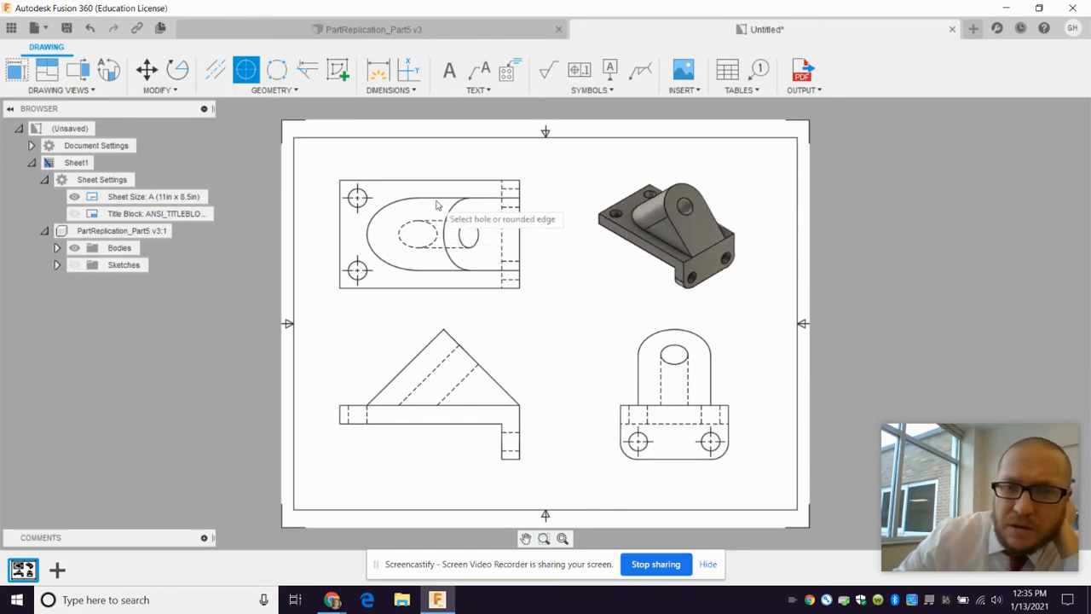
pyautogui.moveTo(678, 368)
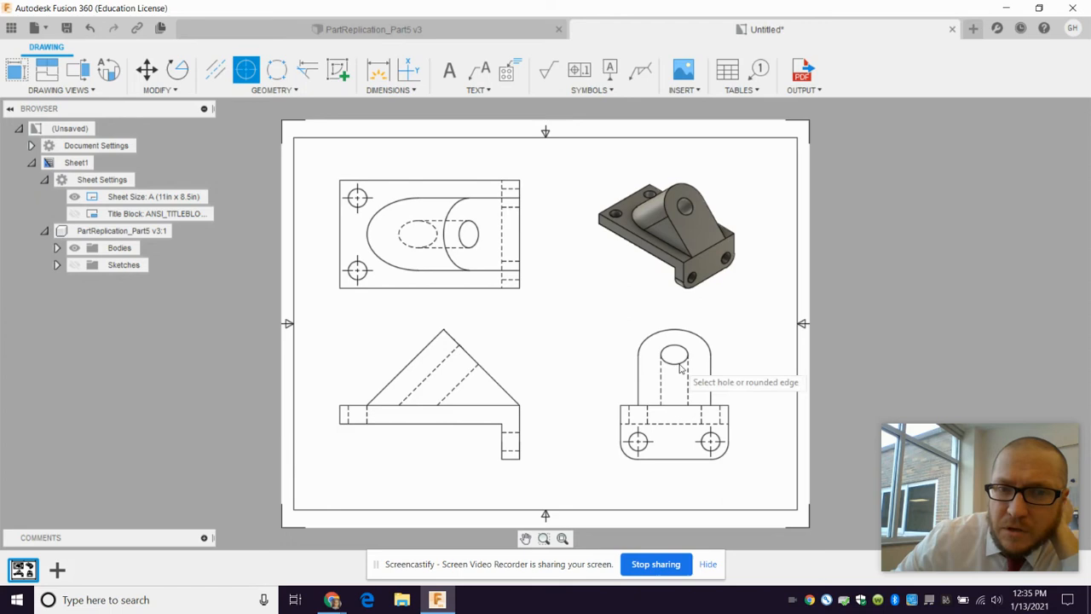
pyautogui.moveTo(673, 361)
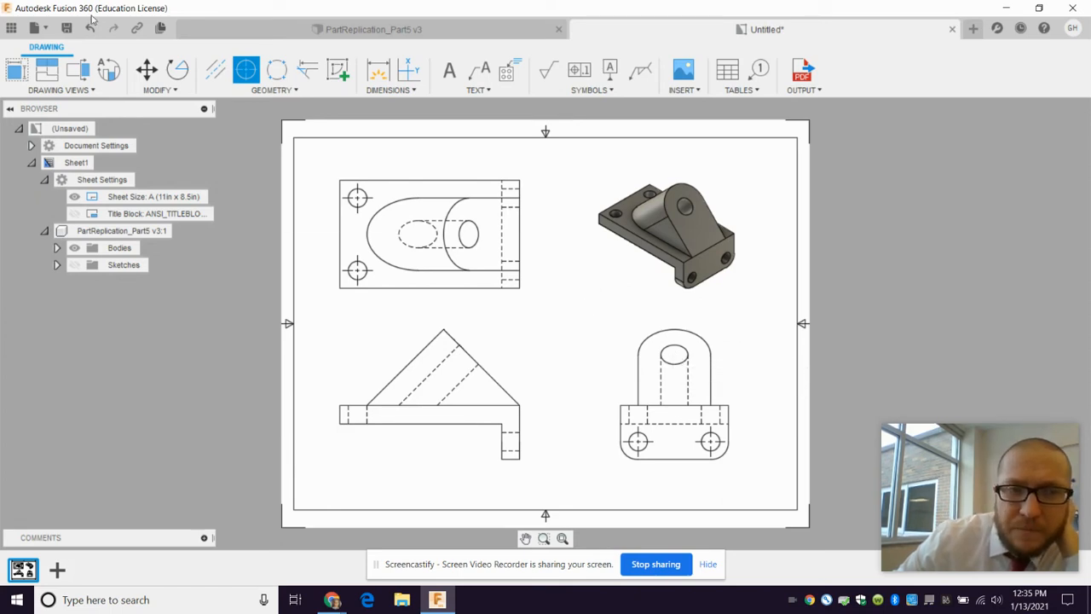
pyautogui.click(215, 71)
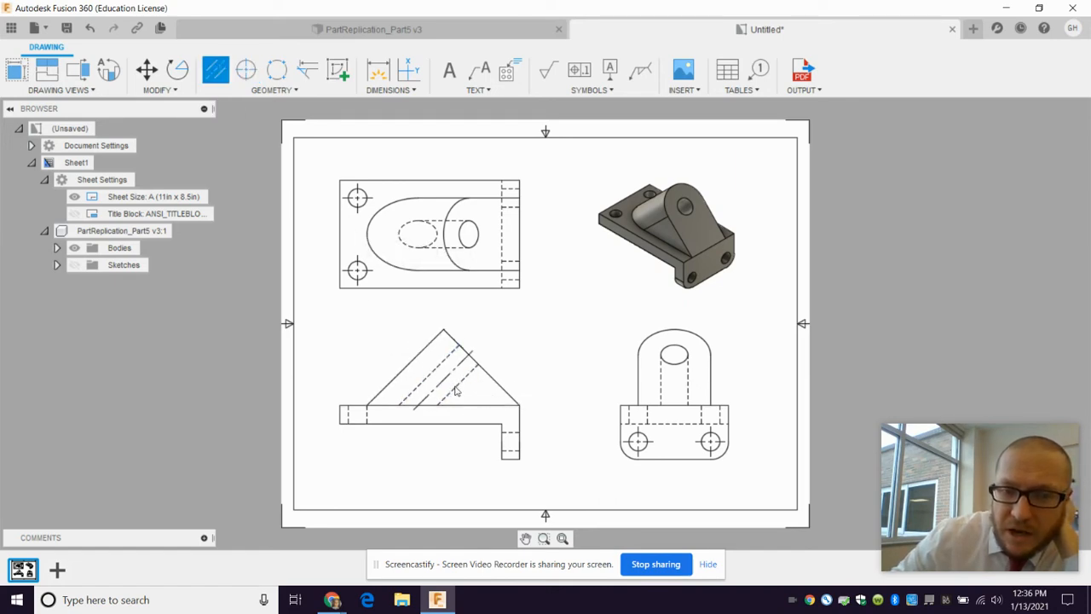
pyautogui.click(345, 416)
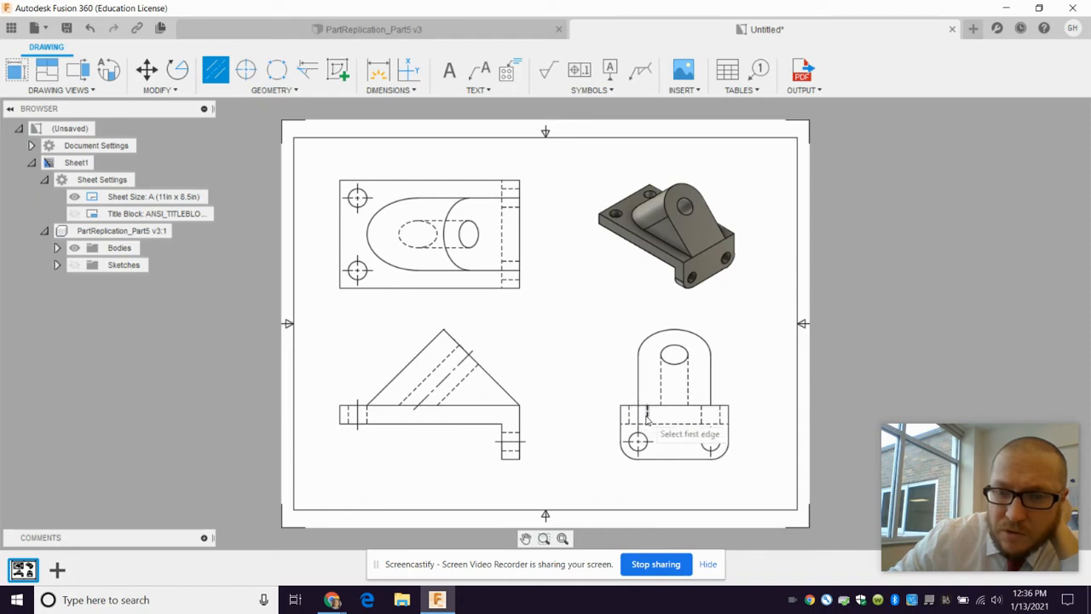
pyautogui.click(648, 414)
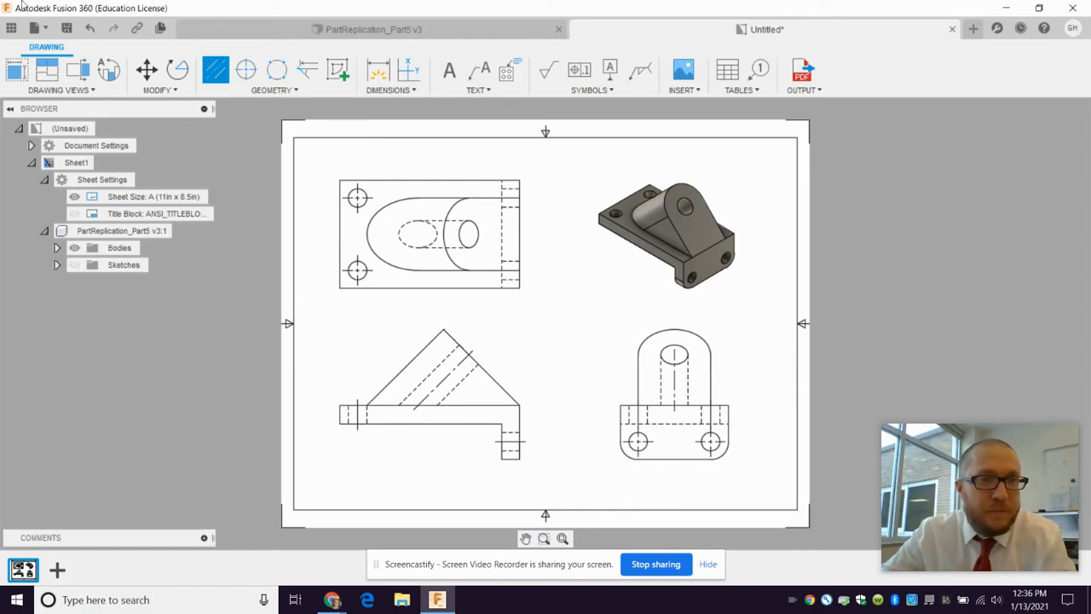
pyautogui.moveTo(214, 70)
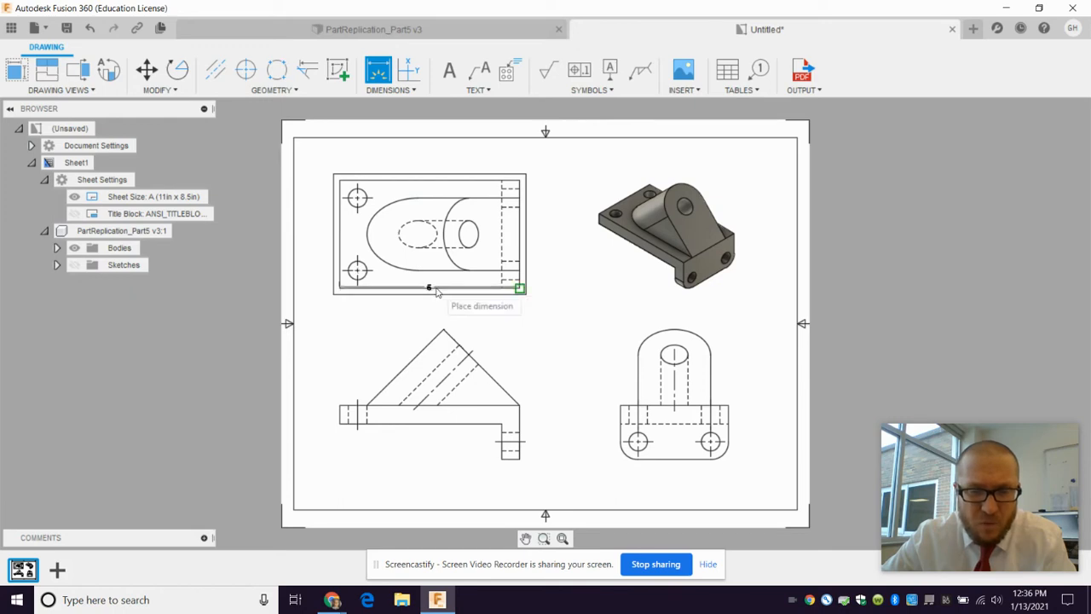
# - Place the overall width 5 and height 3 dimensions on the top view
pyautogui.click(518, 289)
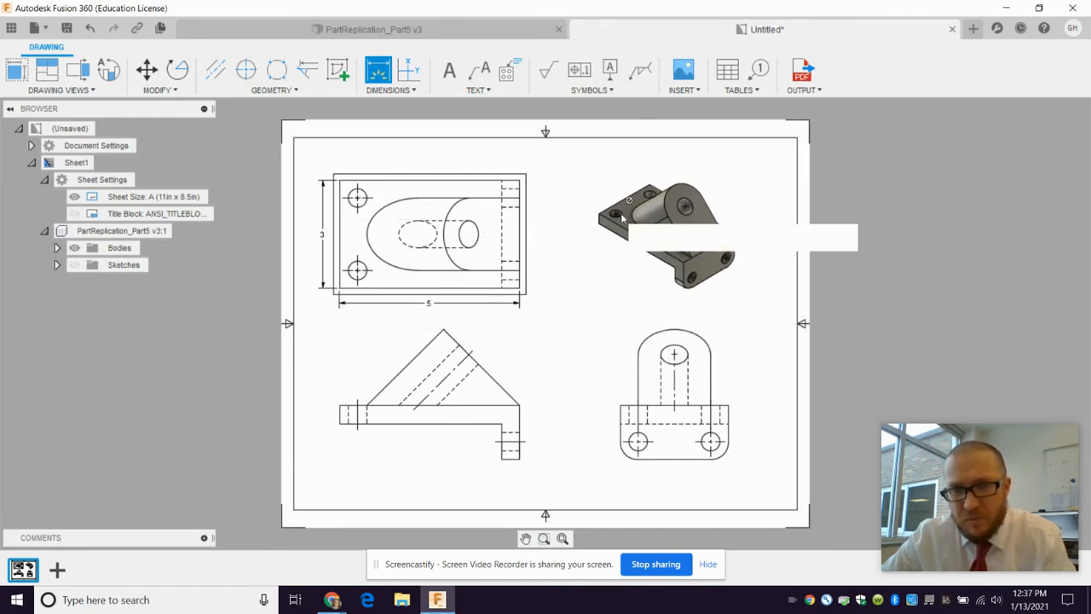
pyautogui.click(665, 213)
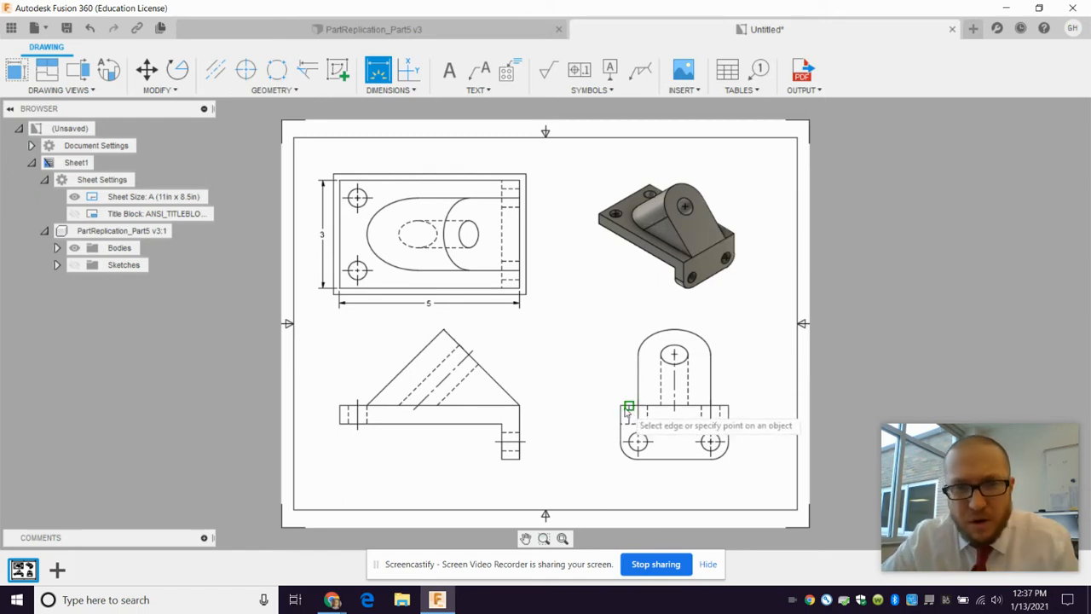
pyautogui.moveTo(331, 353)
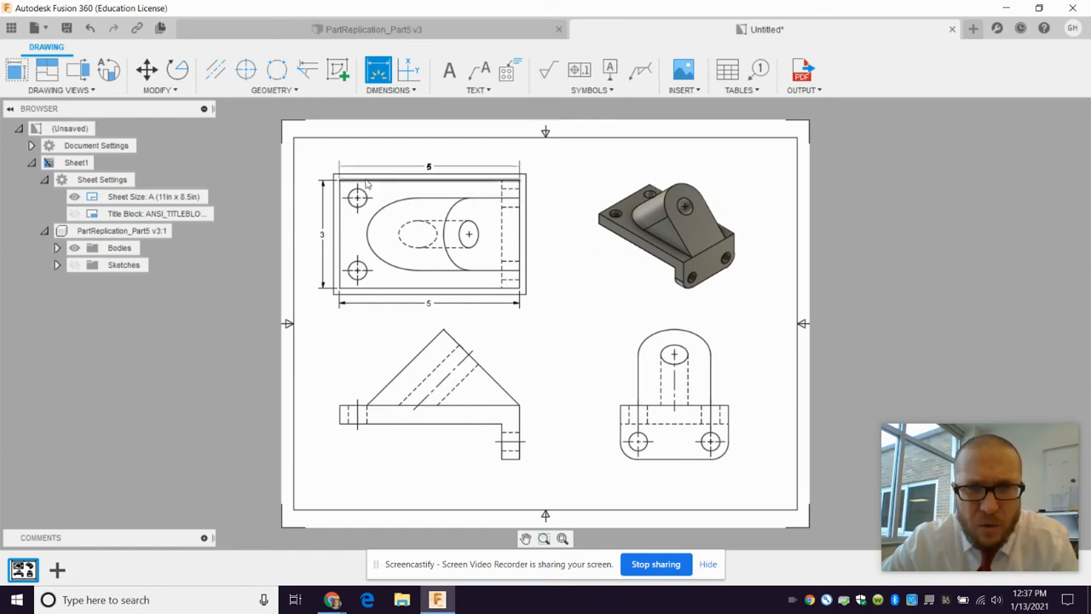
pyautogui.click(389, 77)
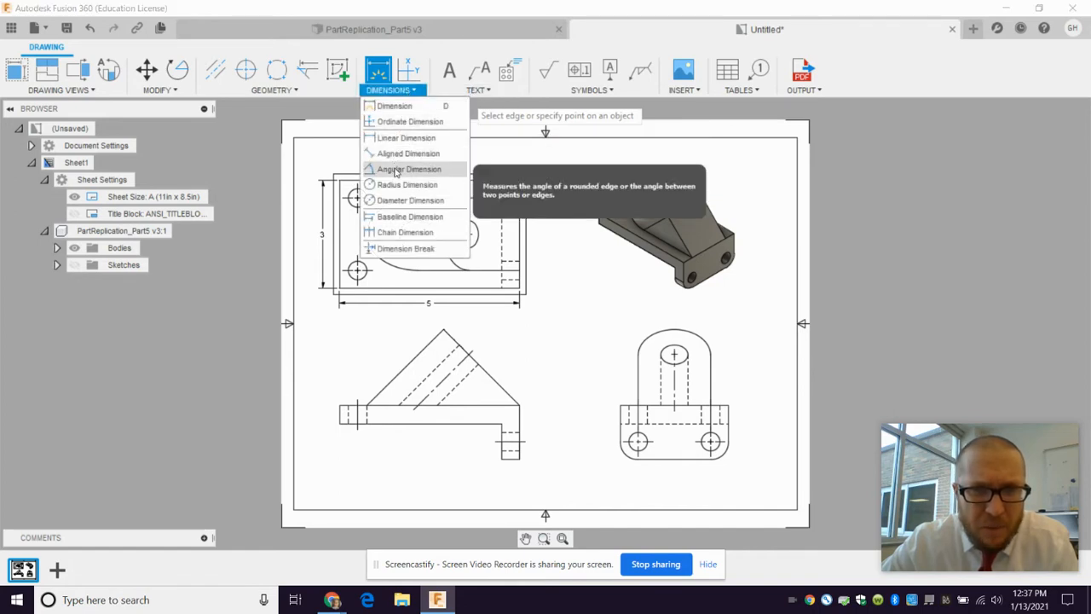
pyautogui.moveTo(394, 121)
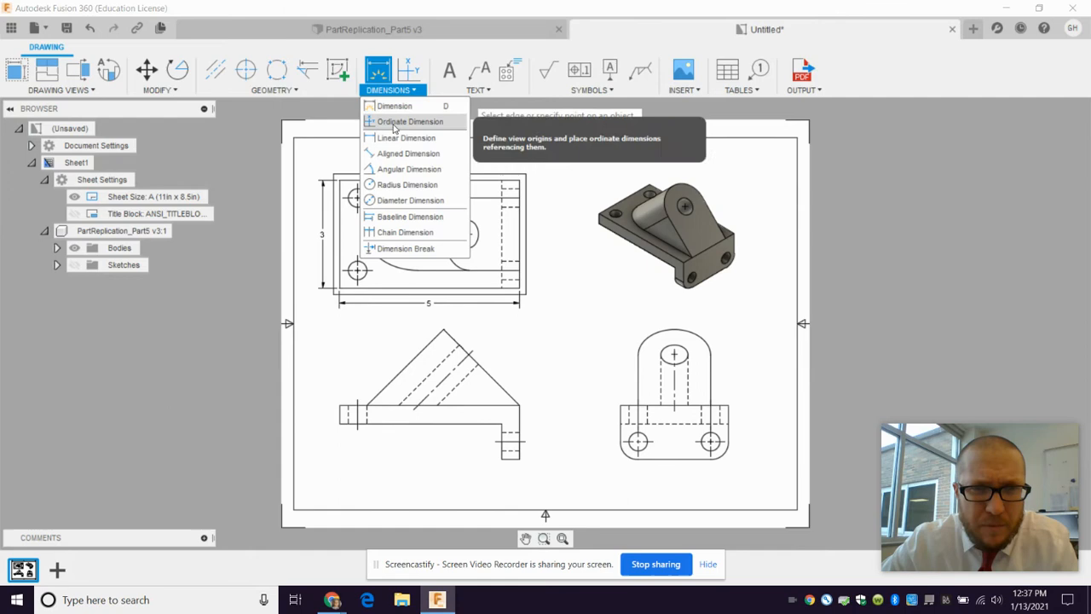
pyautogui.moveTo(409, 216)
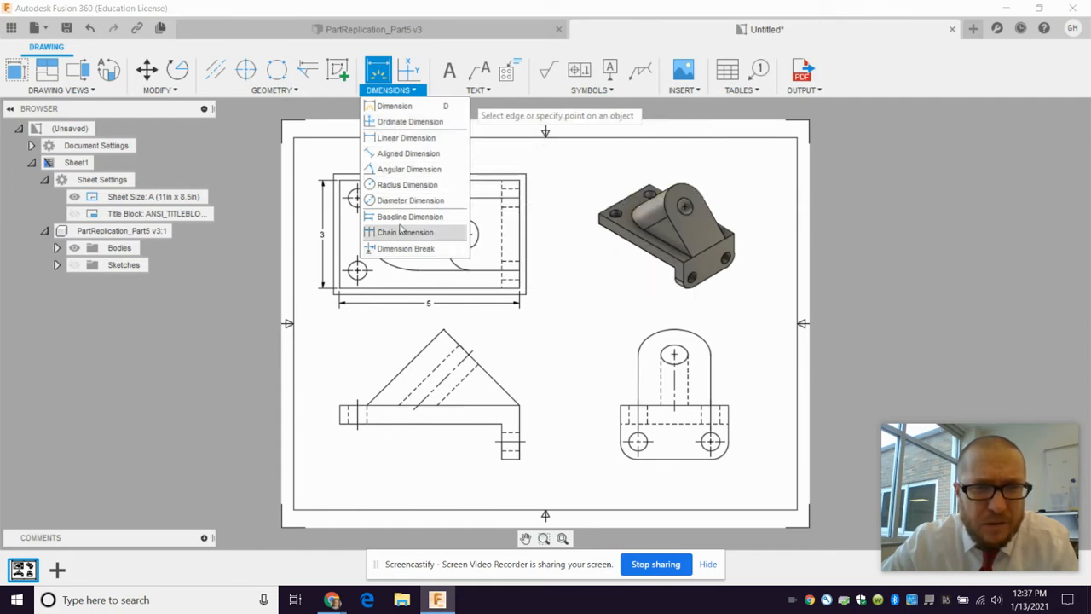
pyautogui.click(475, 77)
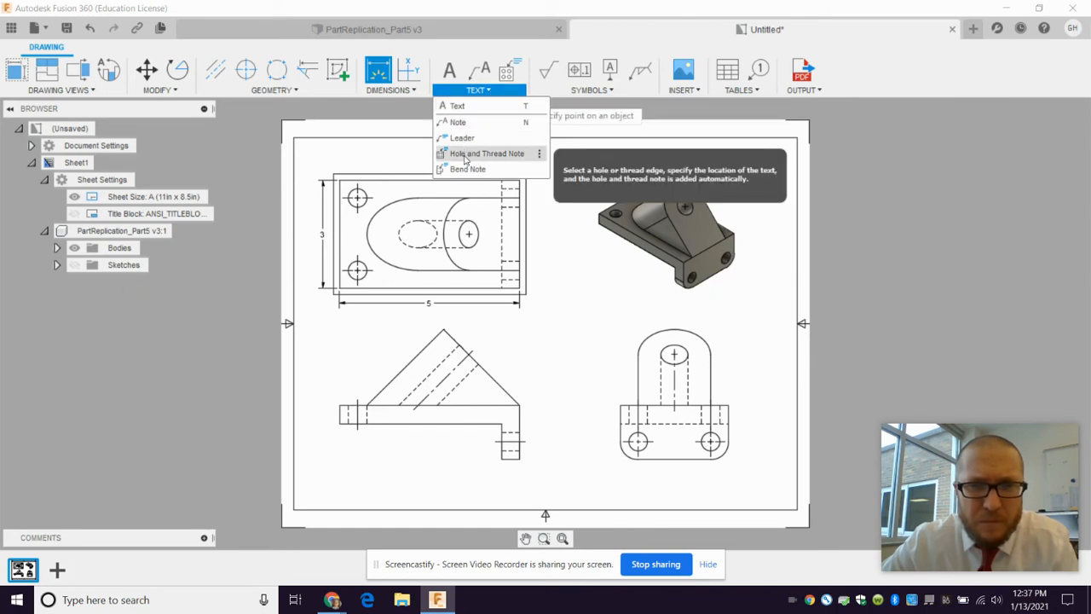
# - Add hole notes 2X Ø0.50 THRU above the top view and 2X Ø0.50 depth 0.50 below the right view
pyautogui.click(486, 153)
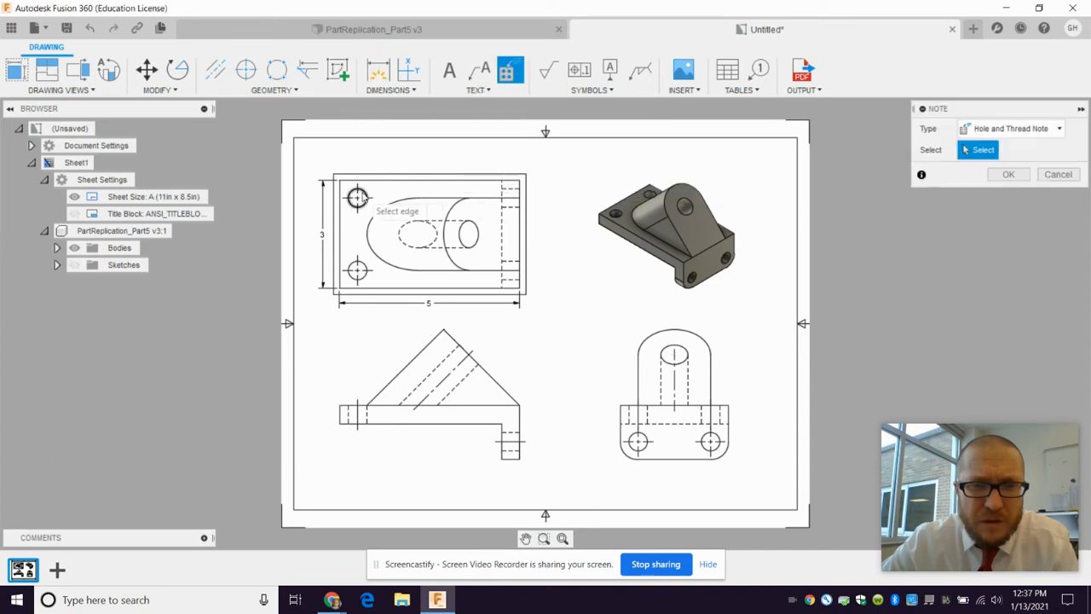
pyautogui.click(356, 197)
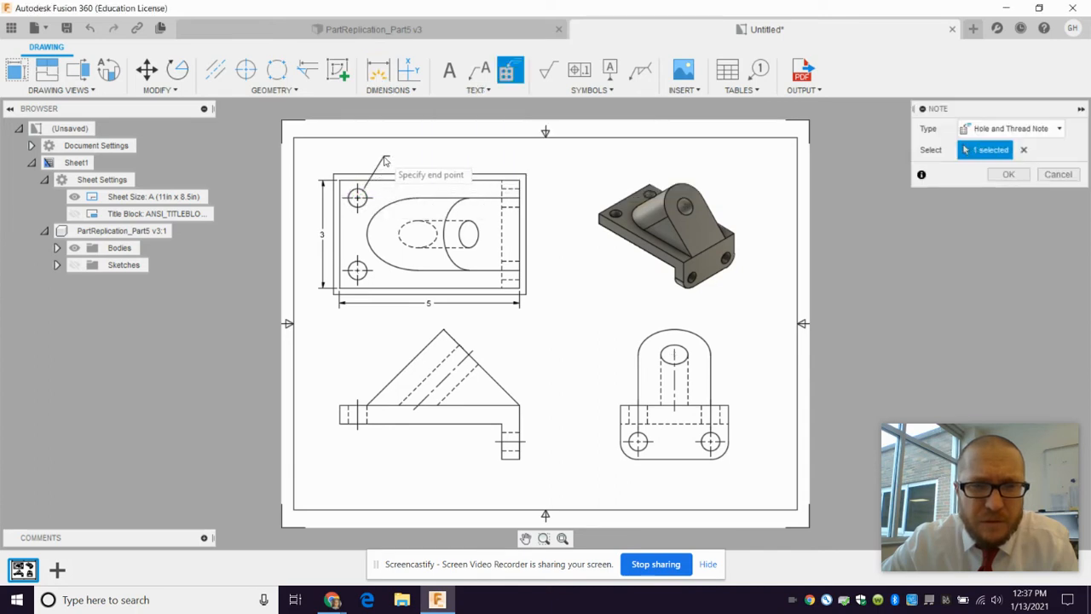
pyautogui.click(356, 197)
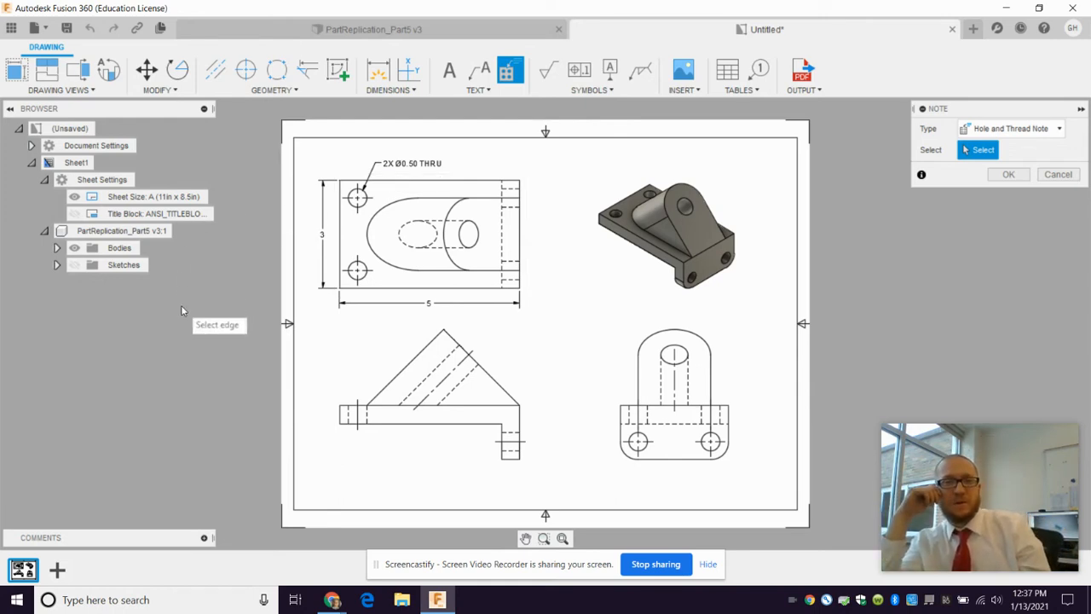
pyautogui.moveTo(188, 290)
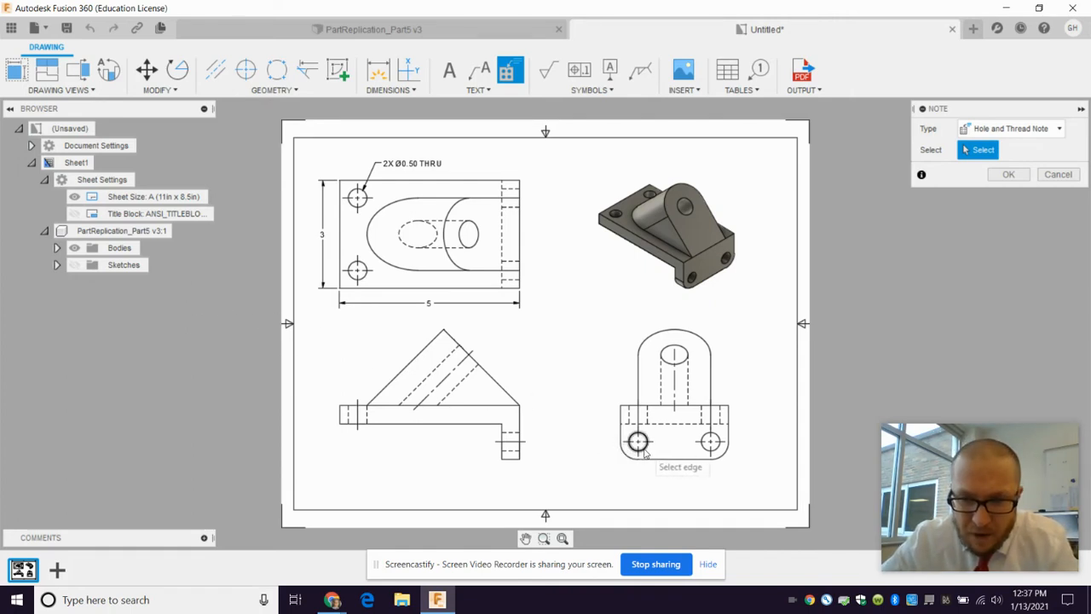
pyautogui.click(638, 441)
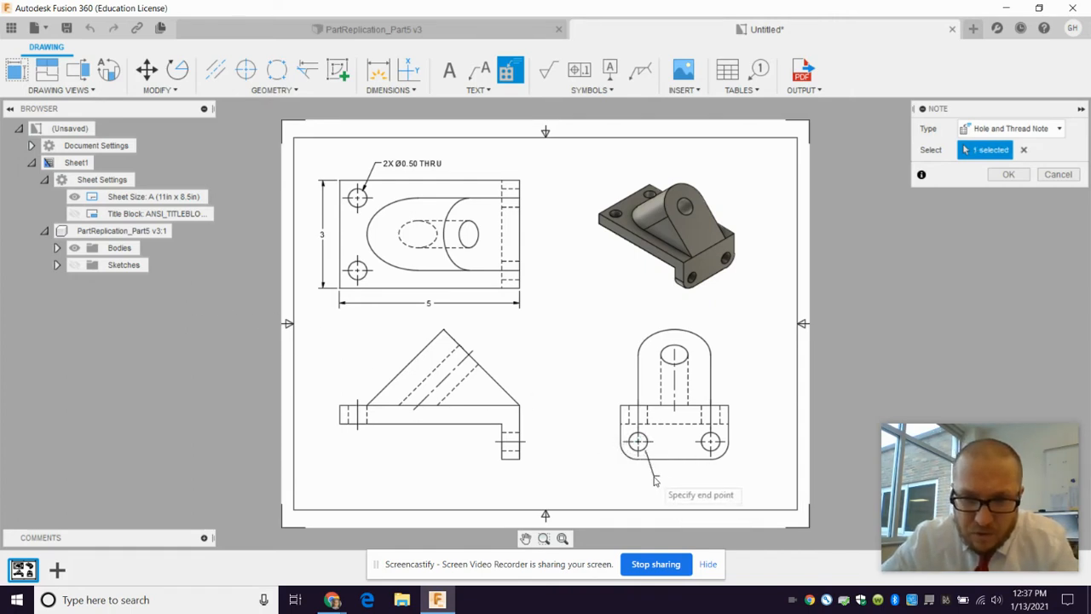
pyautogui.click(634, 440)
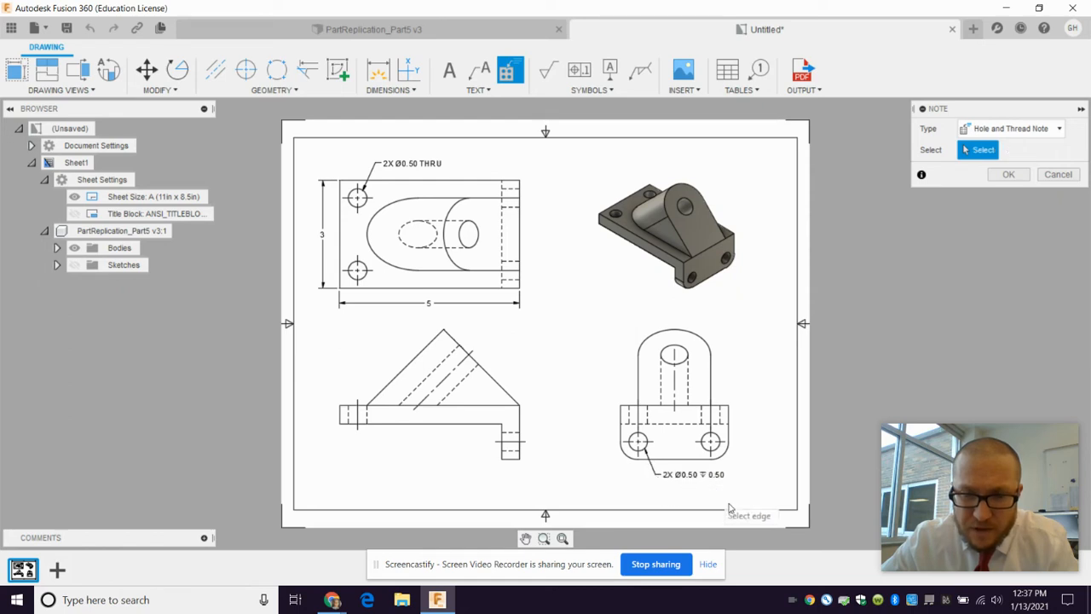
pyautogui.moveTo(727, 442)
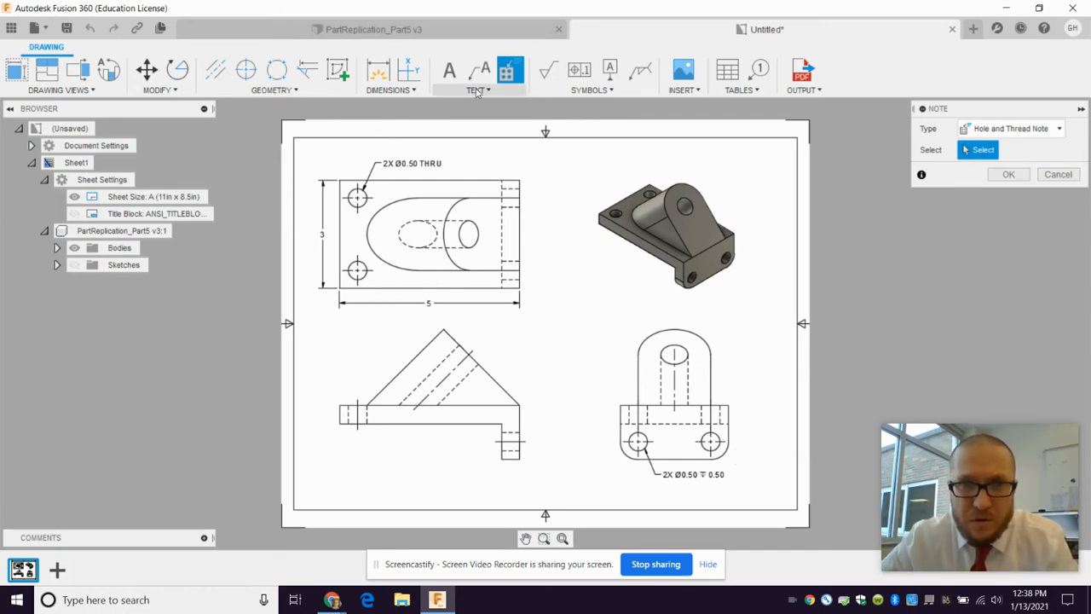
pyautogui.click(478, 77)
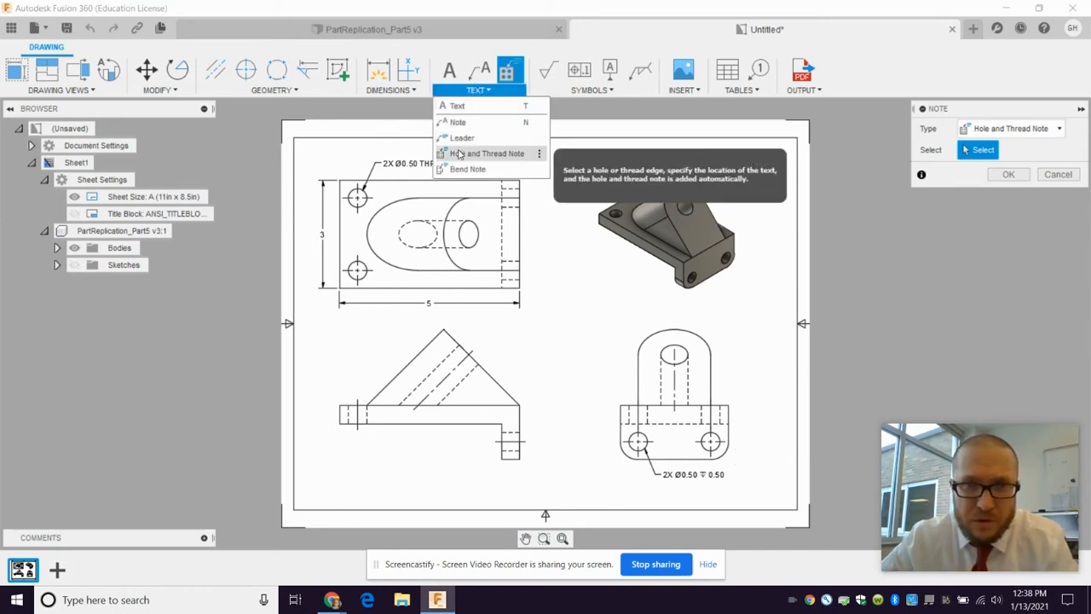
pyautogui.moveTo(631, 411)
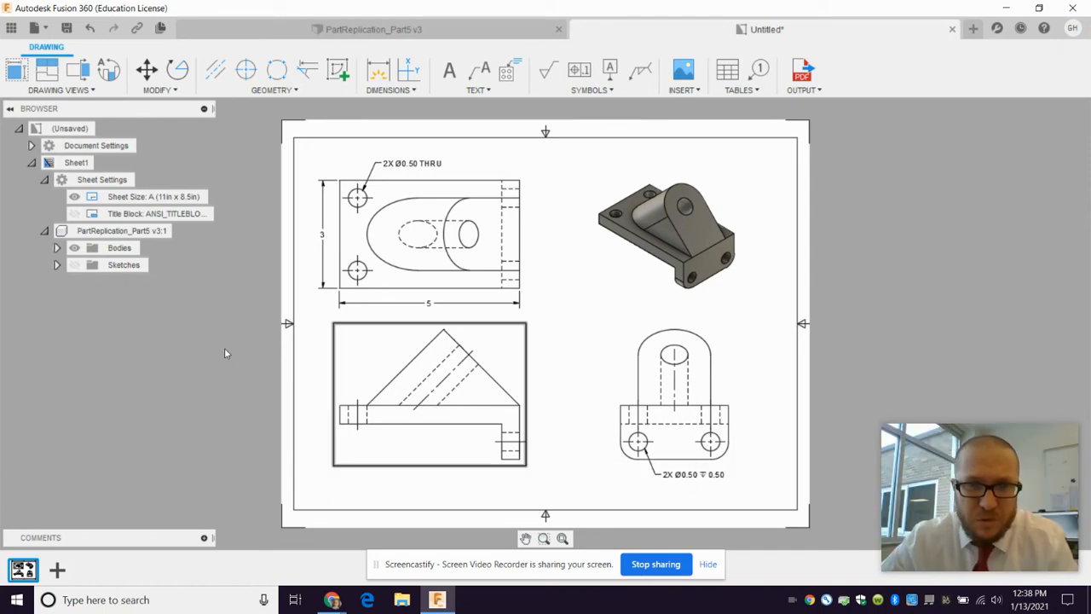
# - Dimension the top-left hole centre 0.5 from the top and left edges of the top view
pyautogui.click(145, 196)
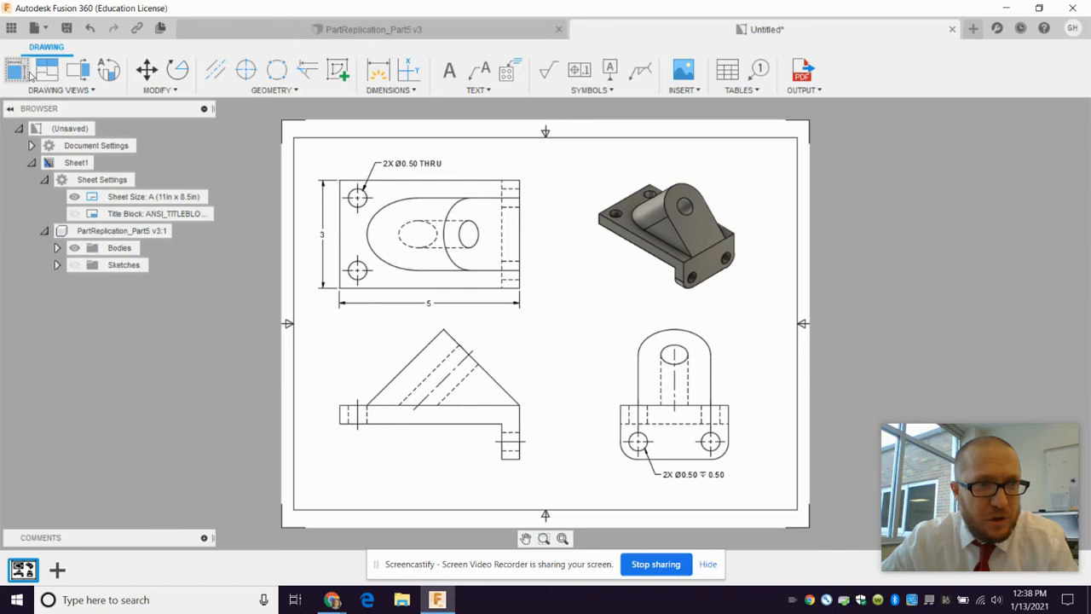
pyautogui.moveTo(409, 71)
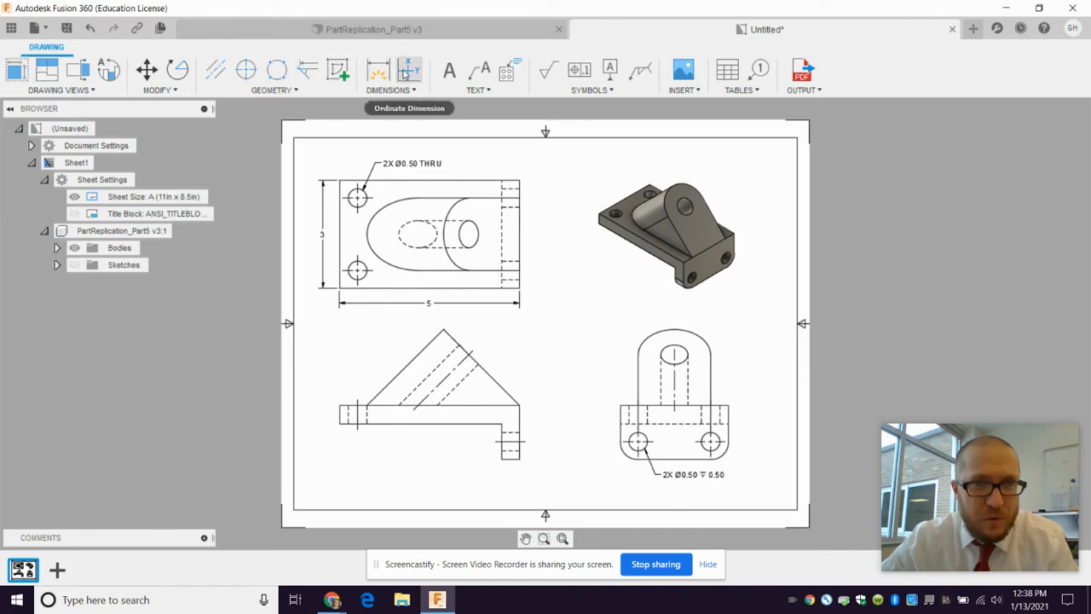
pyautogui.click(379, 71)
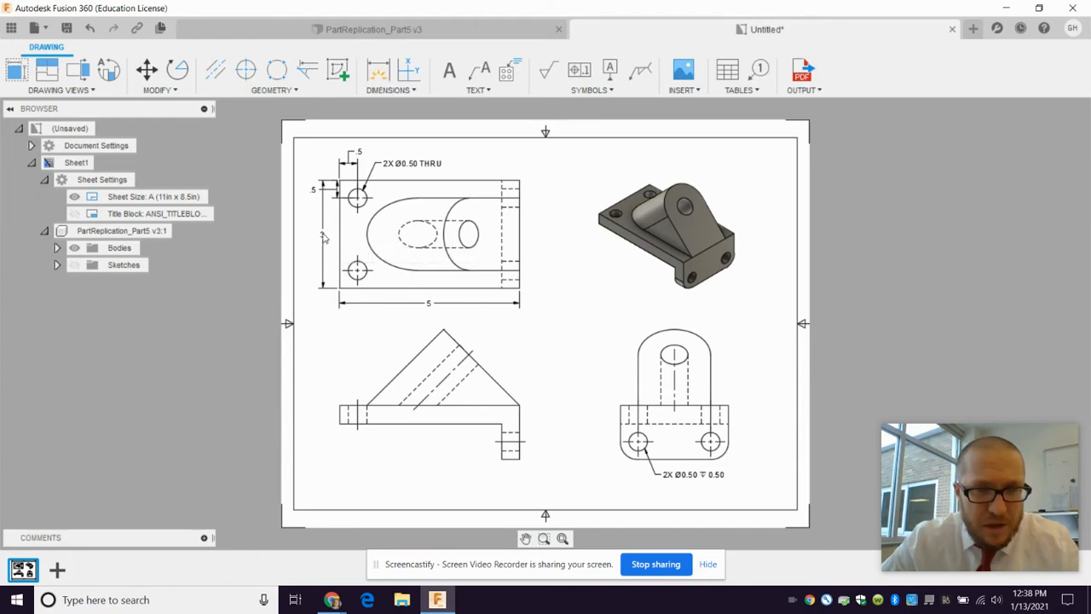
pyautogui.click(322, 236)
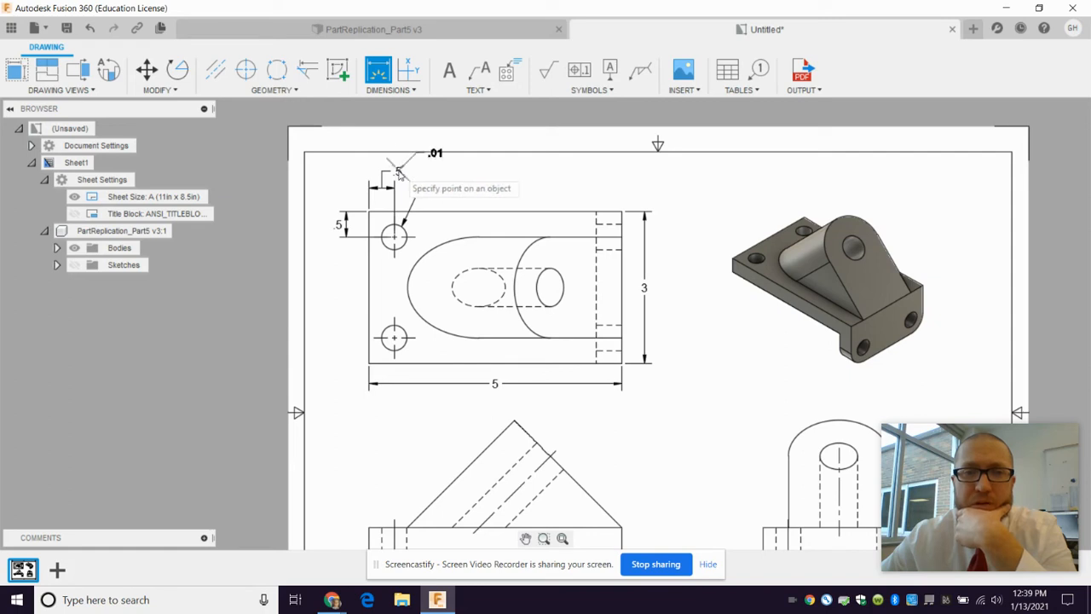
# - Append TYP to both 0.5 hole-location dimensions so they read .5 TYP
pyautogui.click(399, 172)
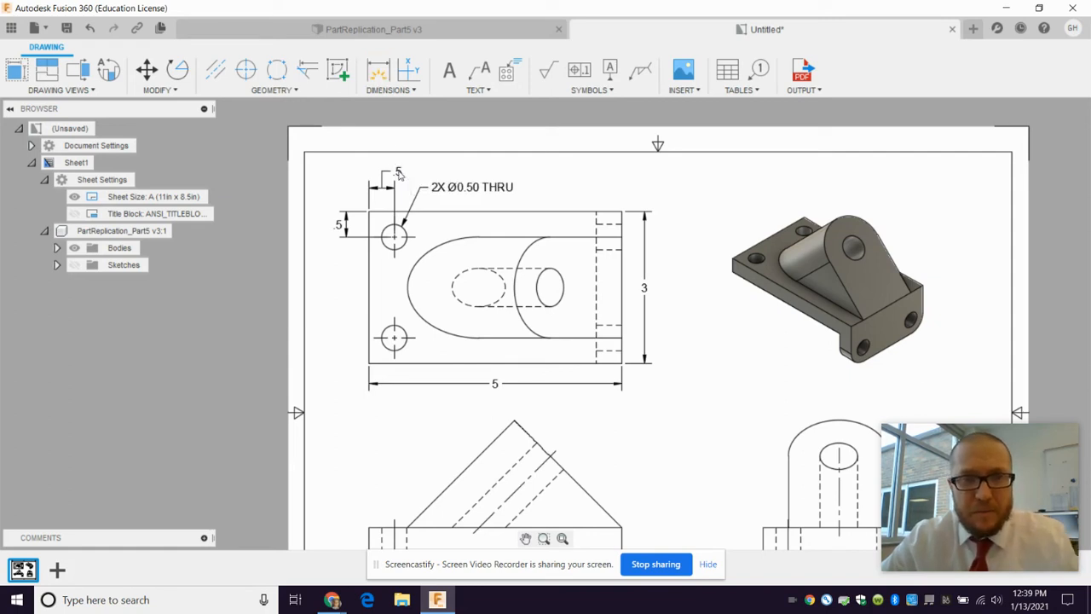
pyautogui.click(397, 170)
pyautogui.write(' TYP')
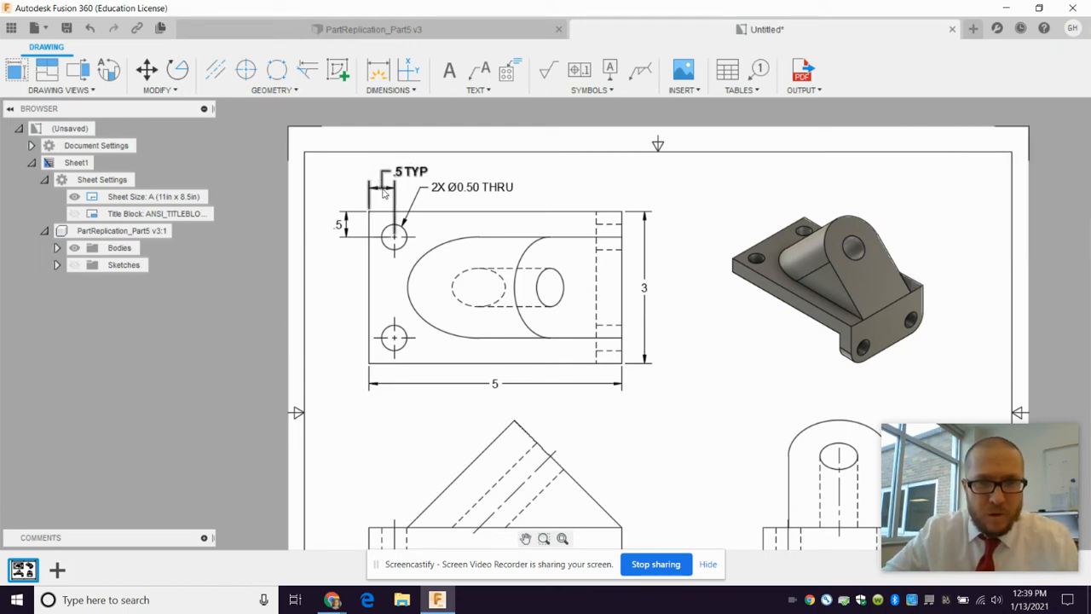
pyautogui.click(338, 225)
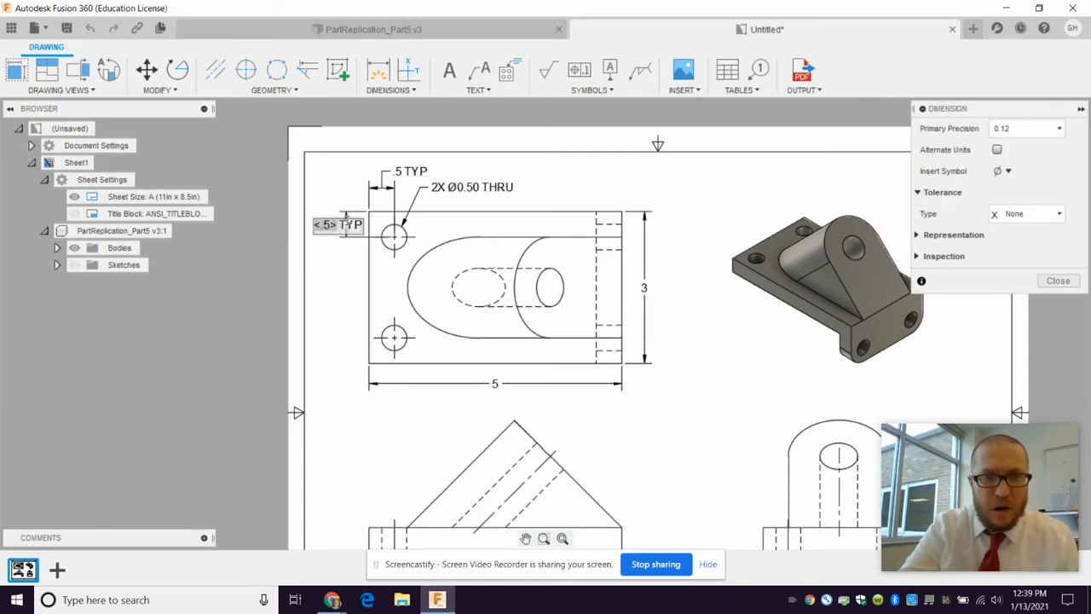
pyautogui.click(1057, 280)
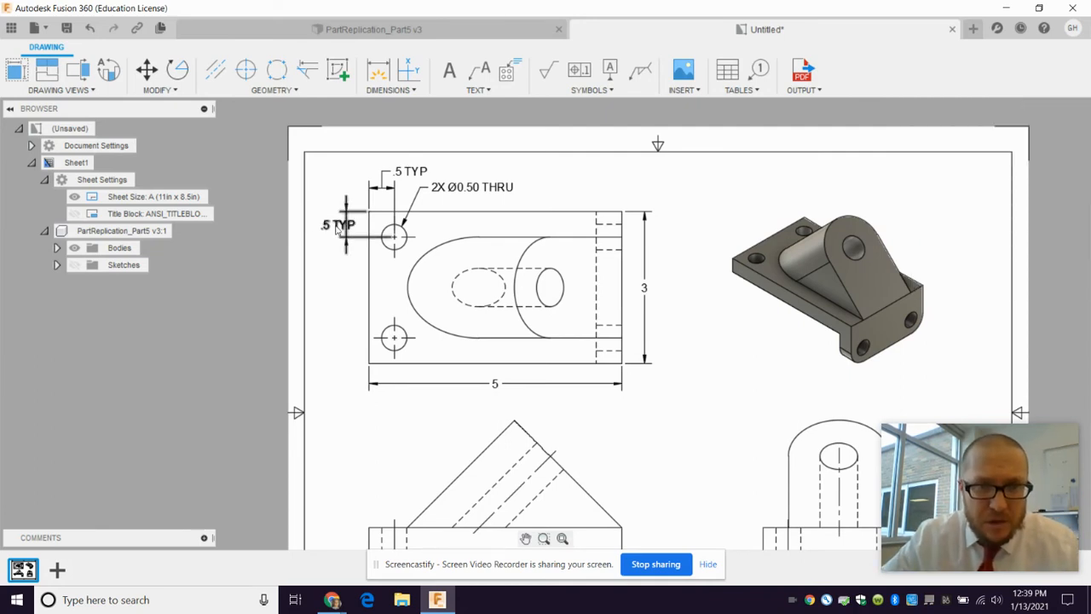
pyautogui.click(350, 236)
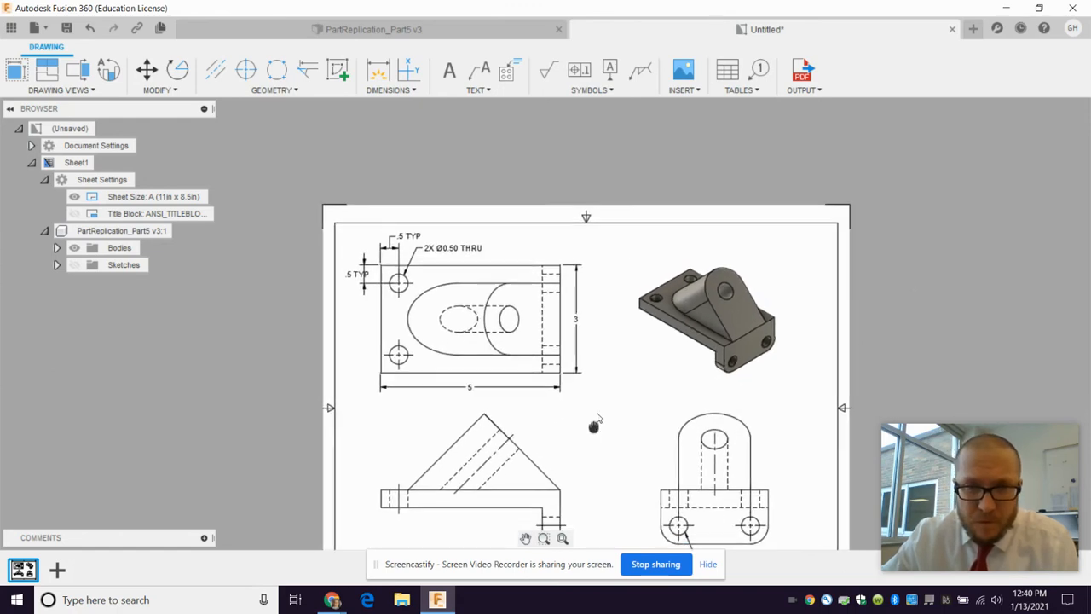
# - Place the .5 base thickness and 1.5 leg height dimensions on the front view
pyautogui.scroll(-3)
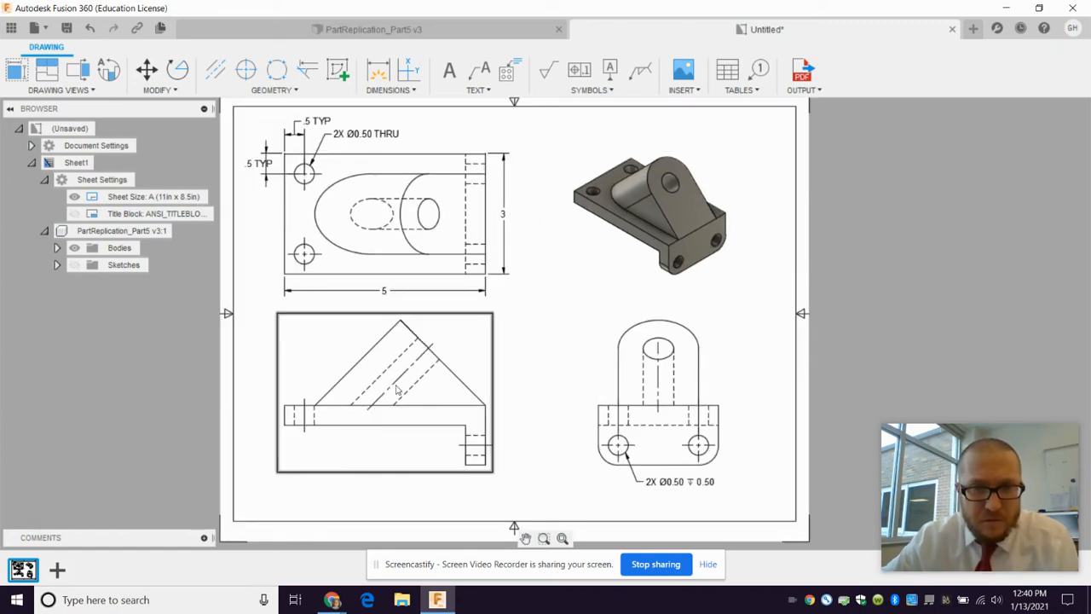
pyautogui.click(379, 70)
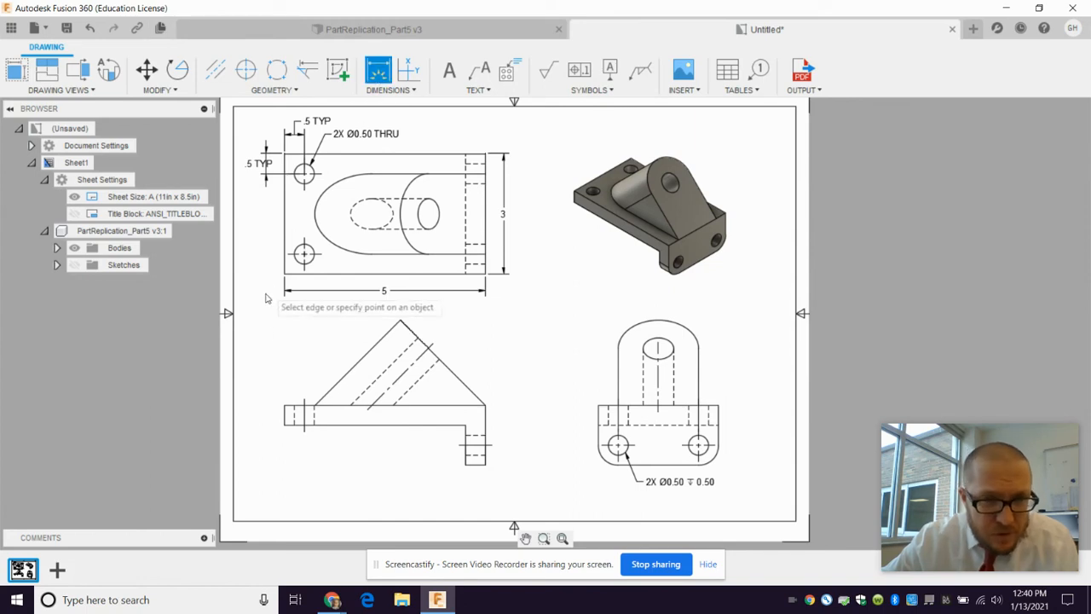
pyautogui.moveTo(283, 318)
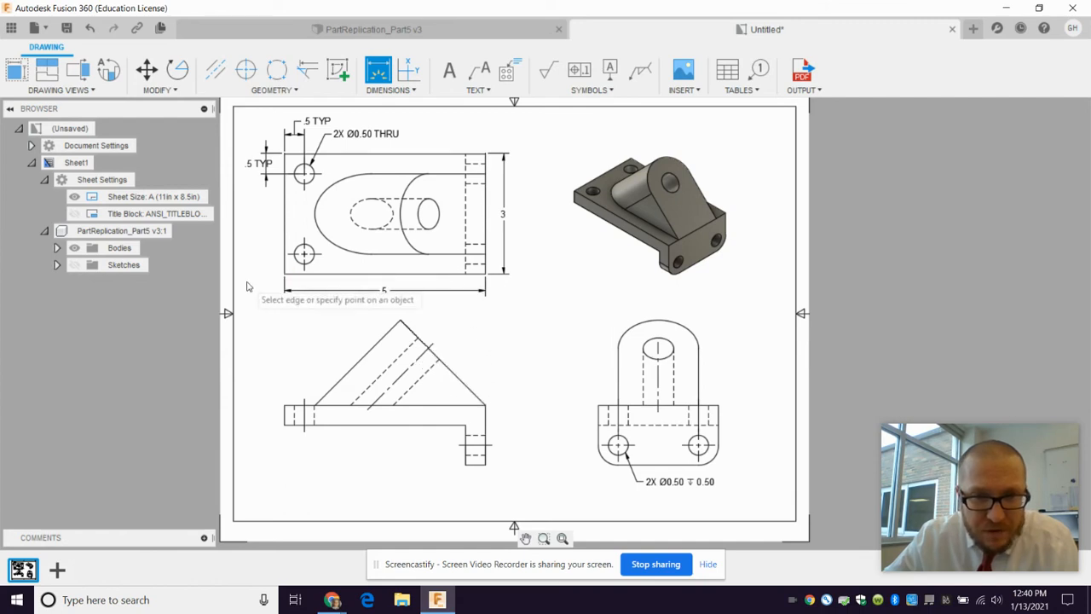
pyautogui.moveTo(294, 423)
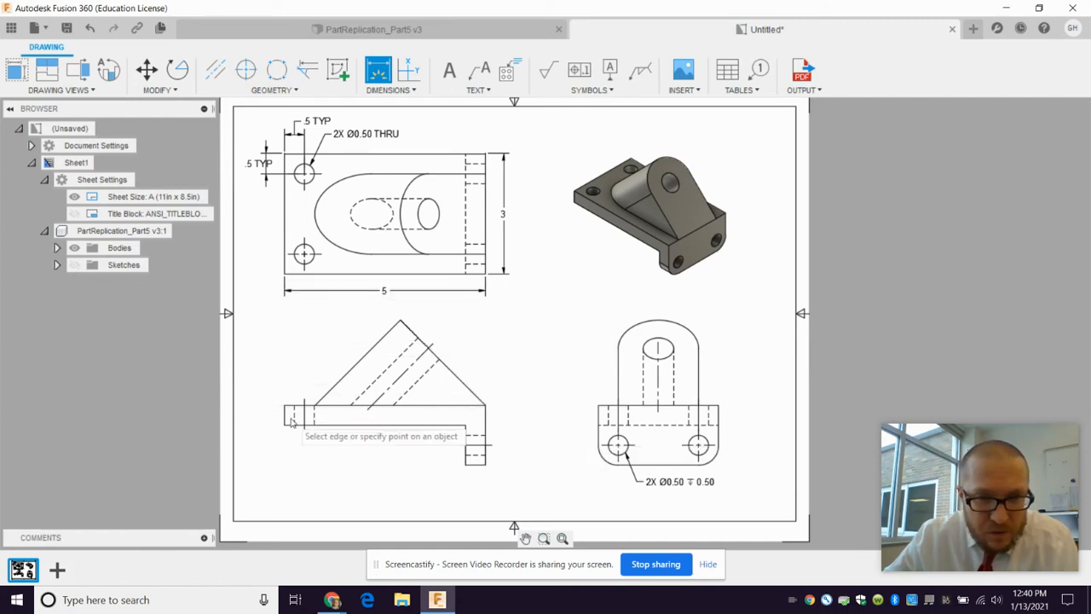
pyautogui.click(286, 416)
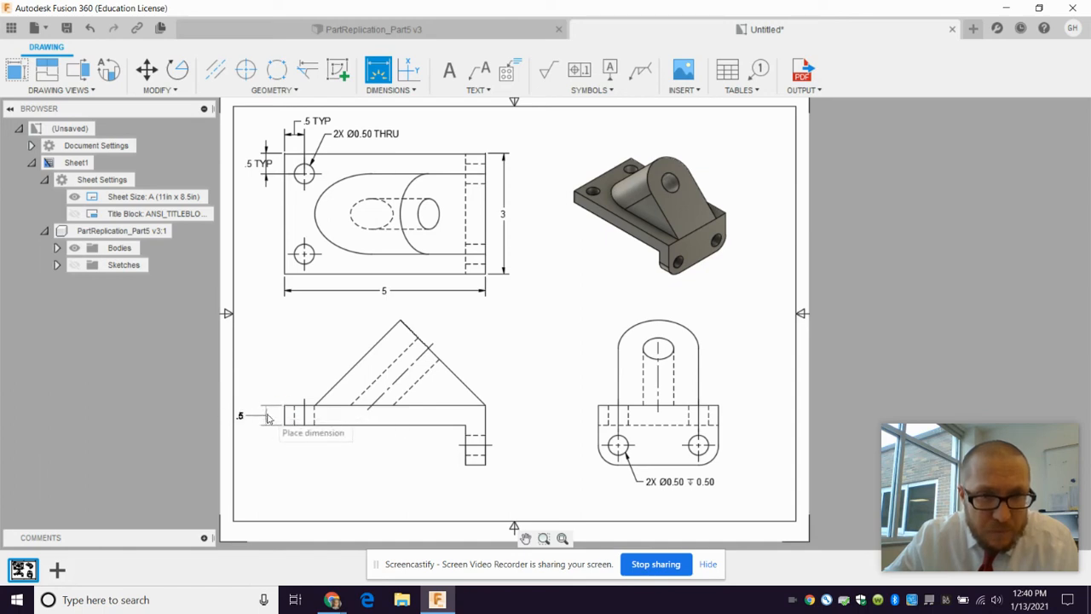
pyautogui.click(474, 457)
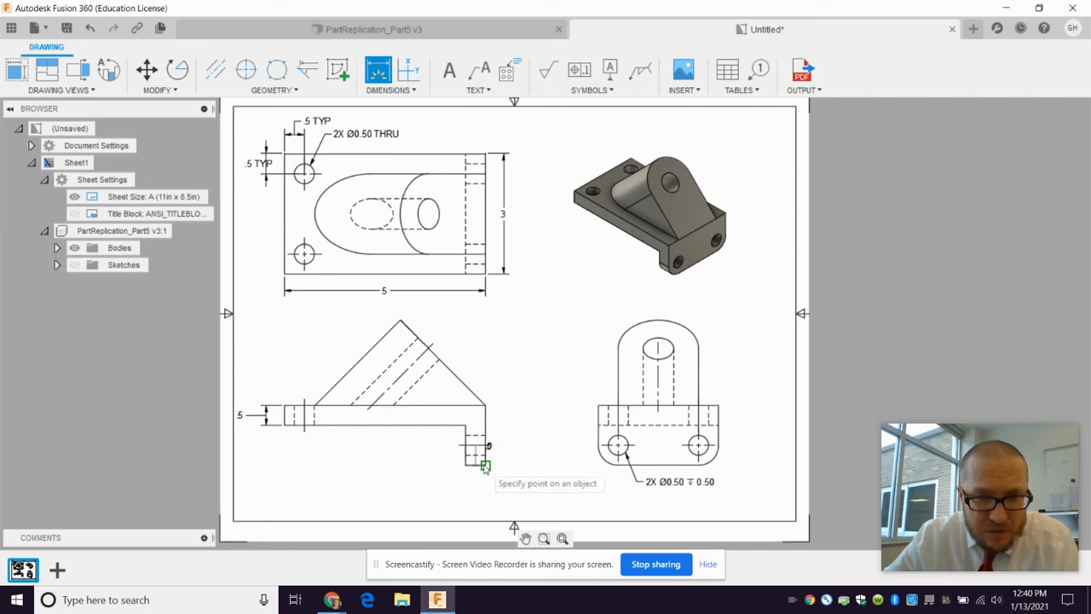
pyautogui.click(484, 467)
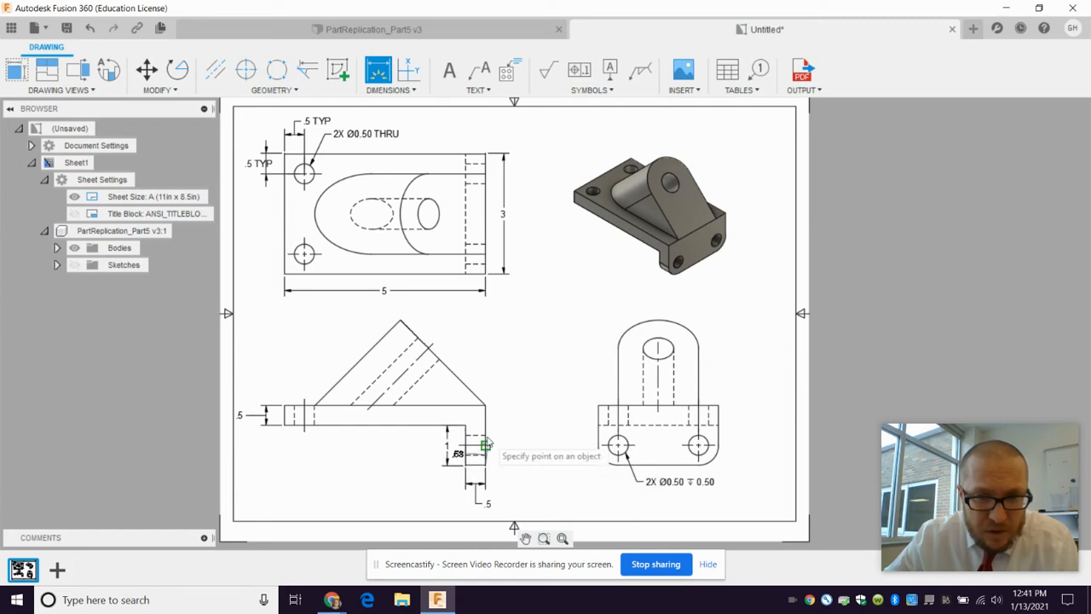
pyautogui.click(503, 435)
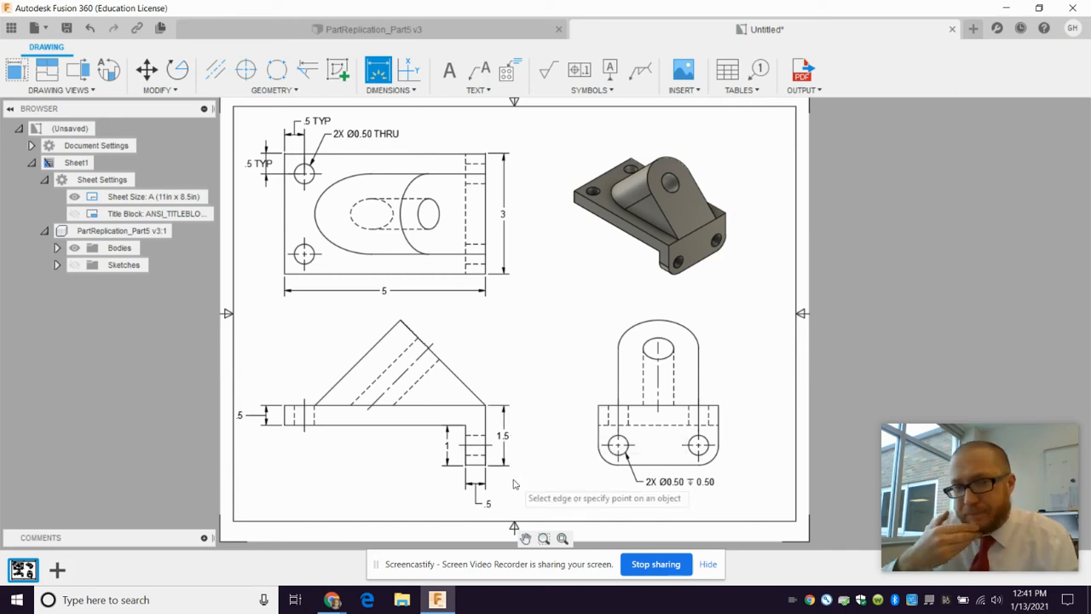
pyautogui.moveTo(294, 331)
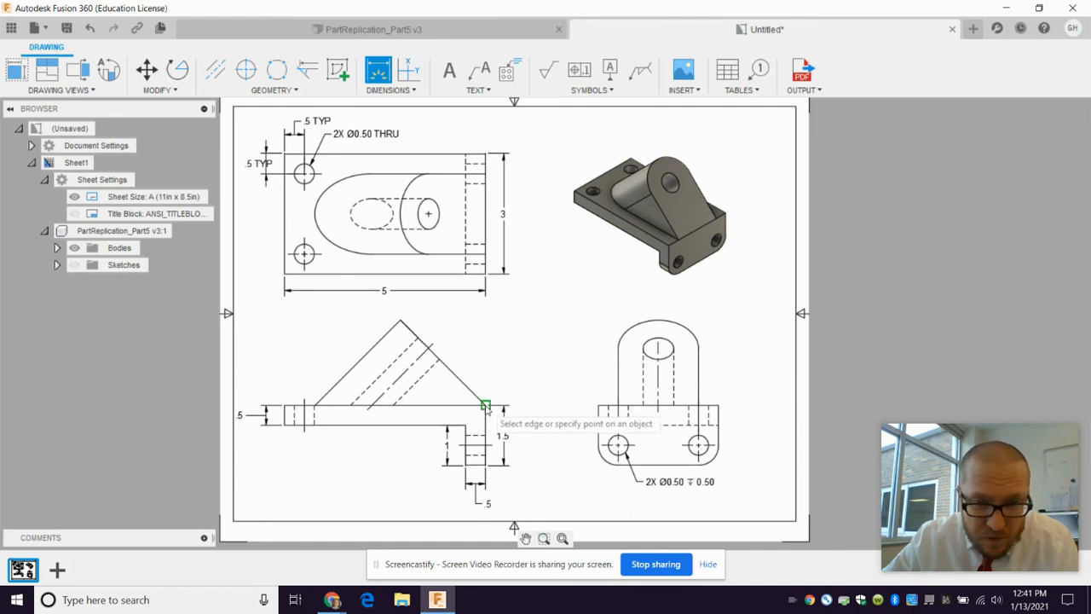
pyautogui.moveTo(430, 350)
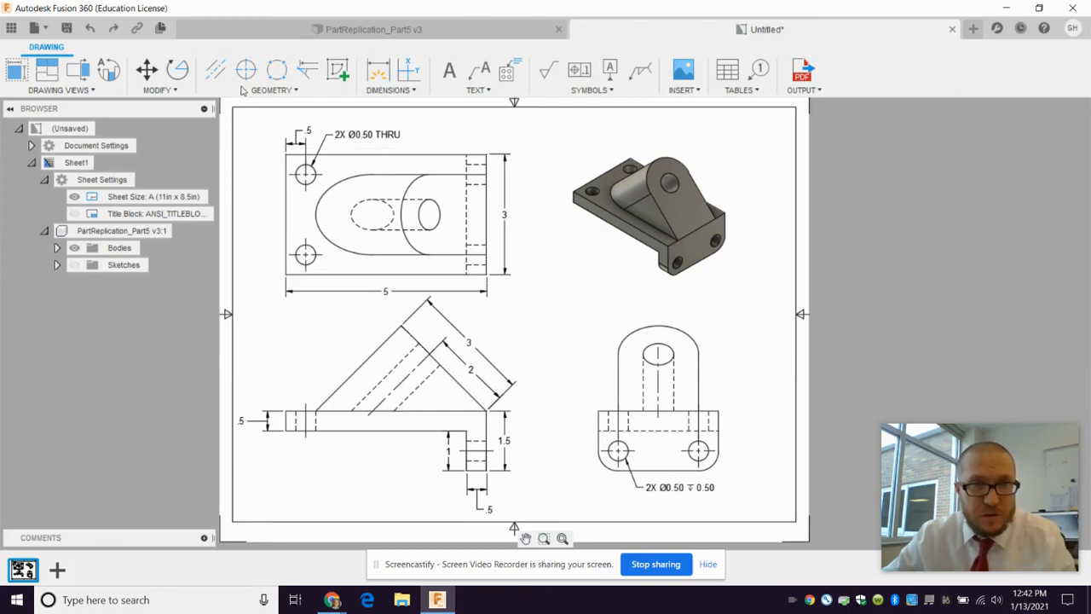
# - Put a centre mark on the side view's upper hole and browse the dimension types
pyautogui.click(378, 72)
pyautogui.write(' TYP')
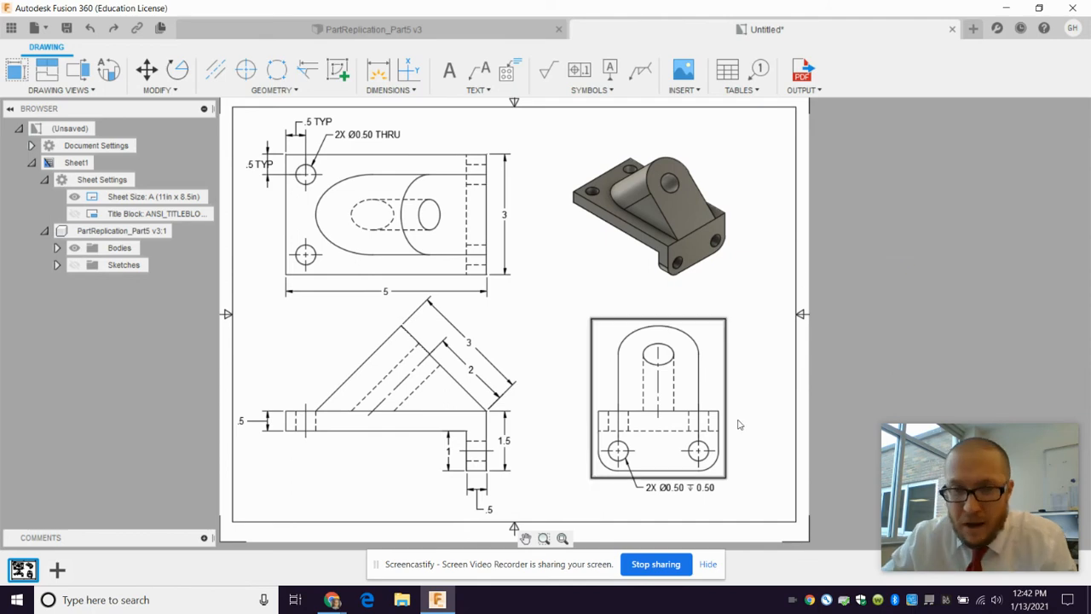
pyautogui.moveTo(685, 428)
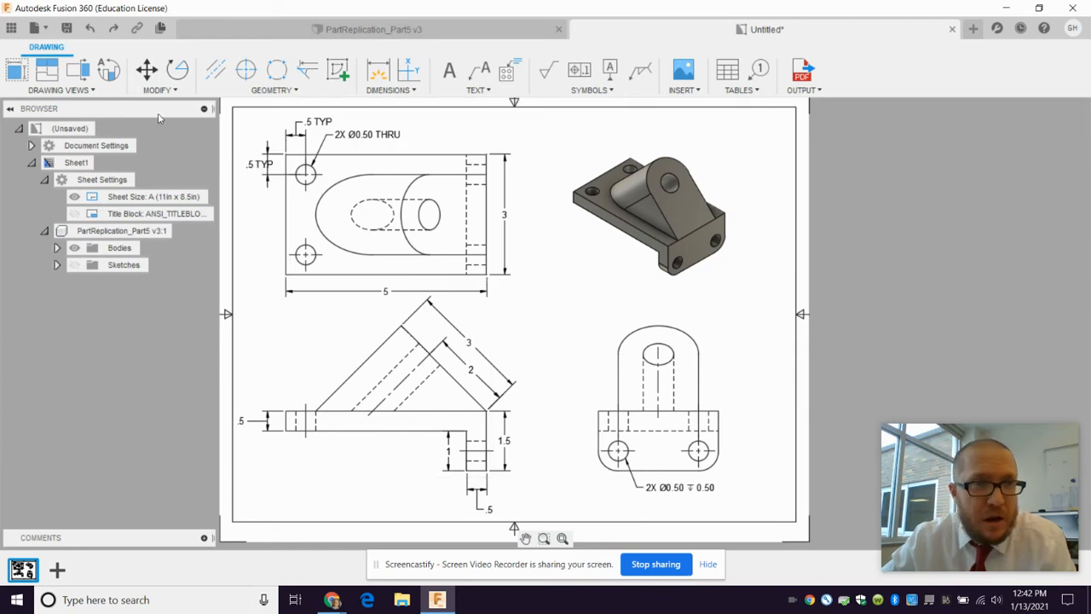
pyautogui.click(379, 69)
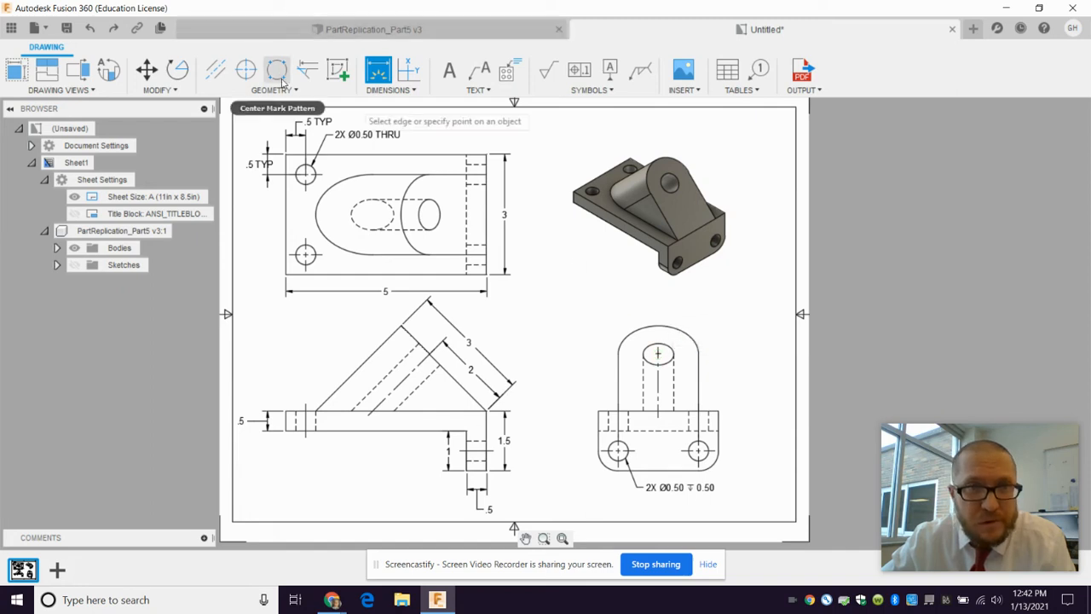
pyautogui.click(393, 75)
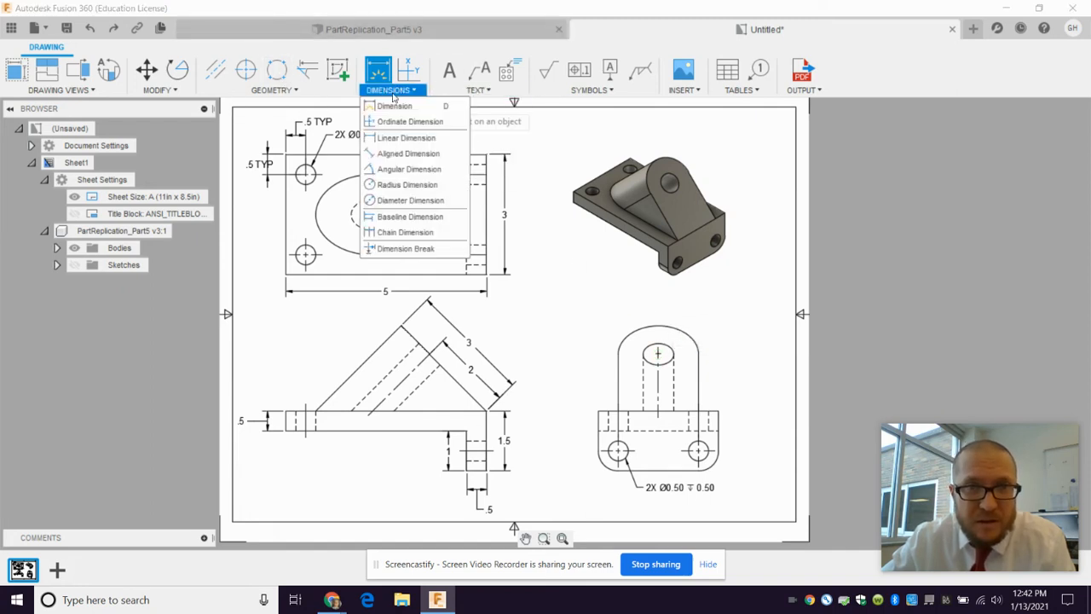
pyautogui.moveTo(396, 121)
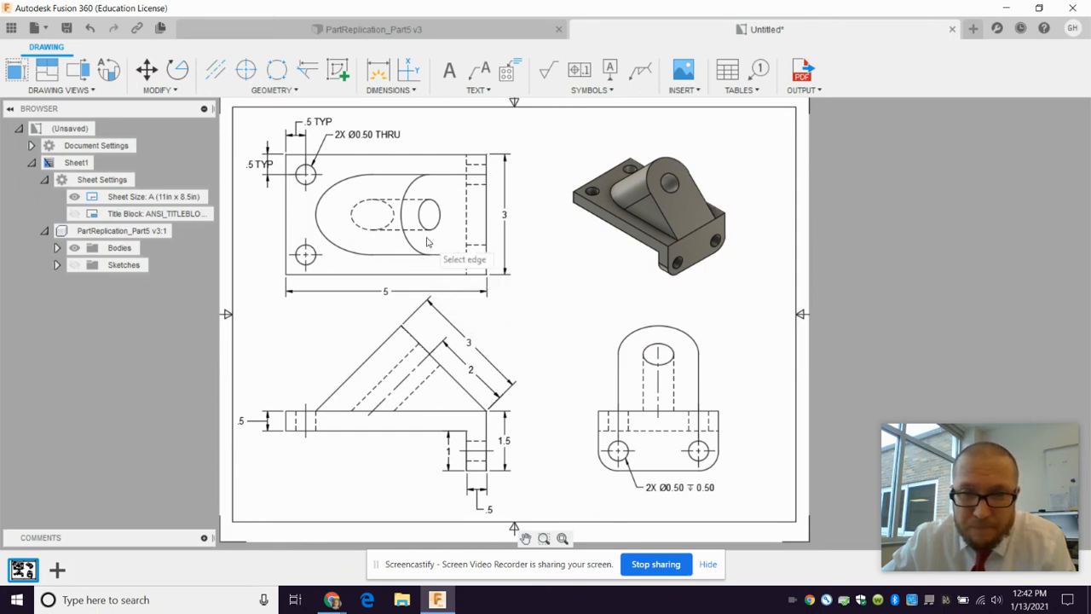
pyautogui.click(389, 77)
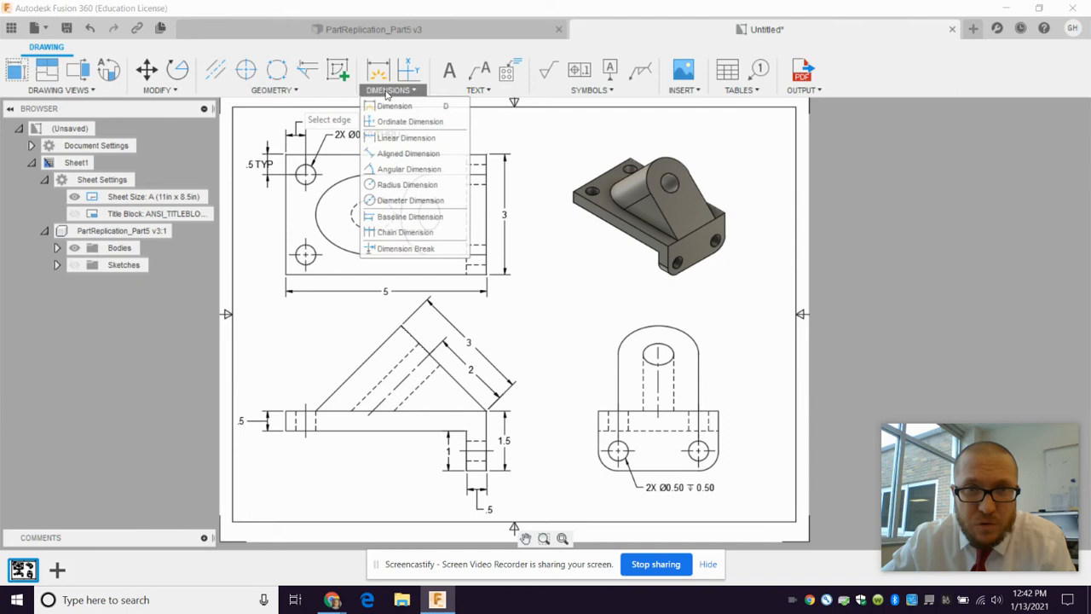
# - Attach a leader note reading R = 1.0 to the side view's rounded top arc
pyautogui.click(478, 88)
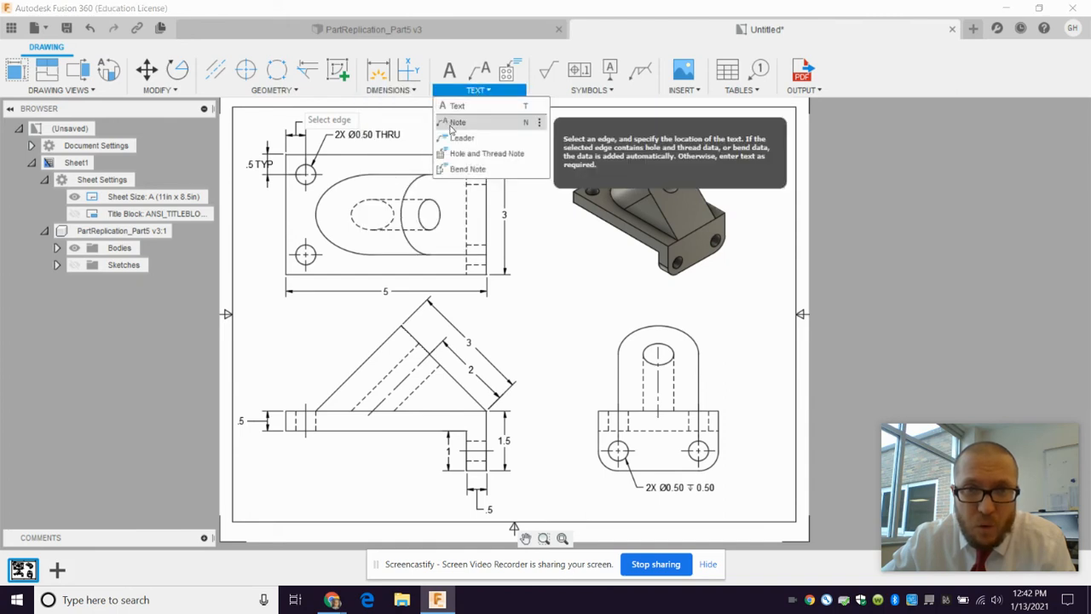
pyautogui.click(457, 122)
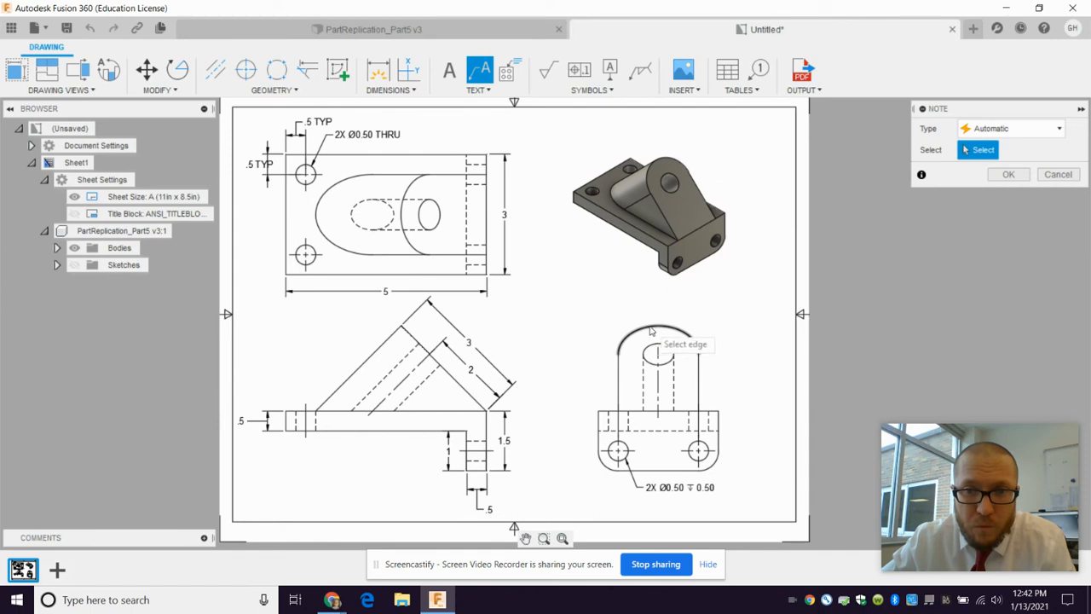
pyautogui.click(656, 337)
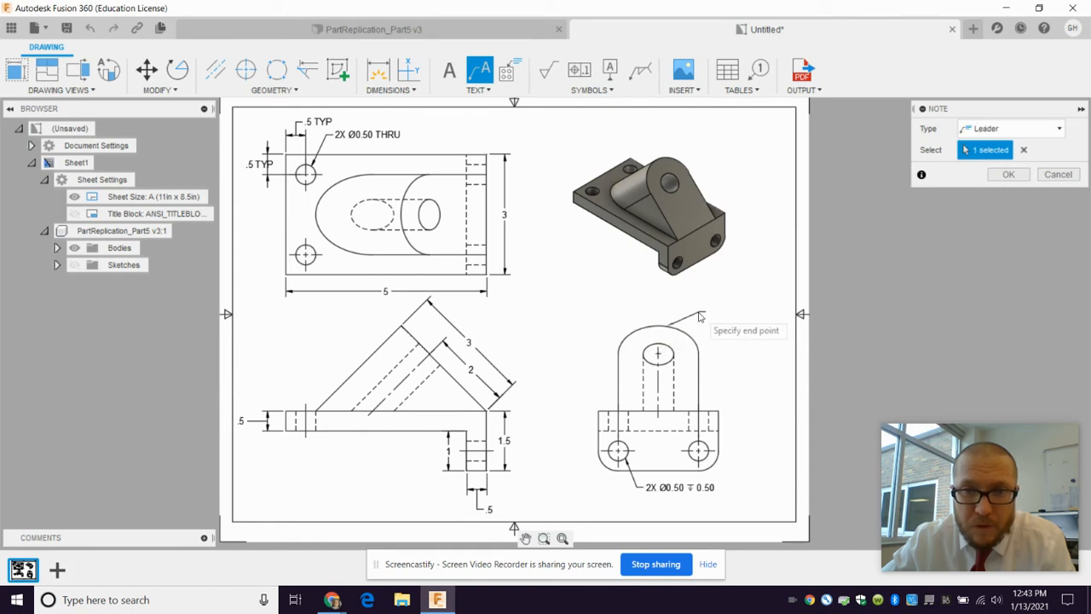
pyautogui.click(707, 320)
pyautogui.write('R')
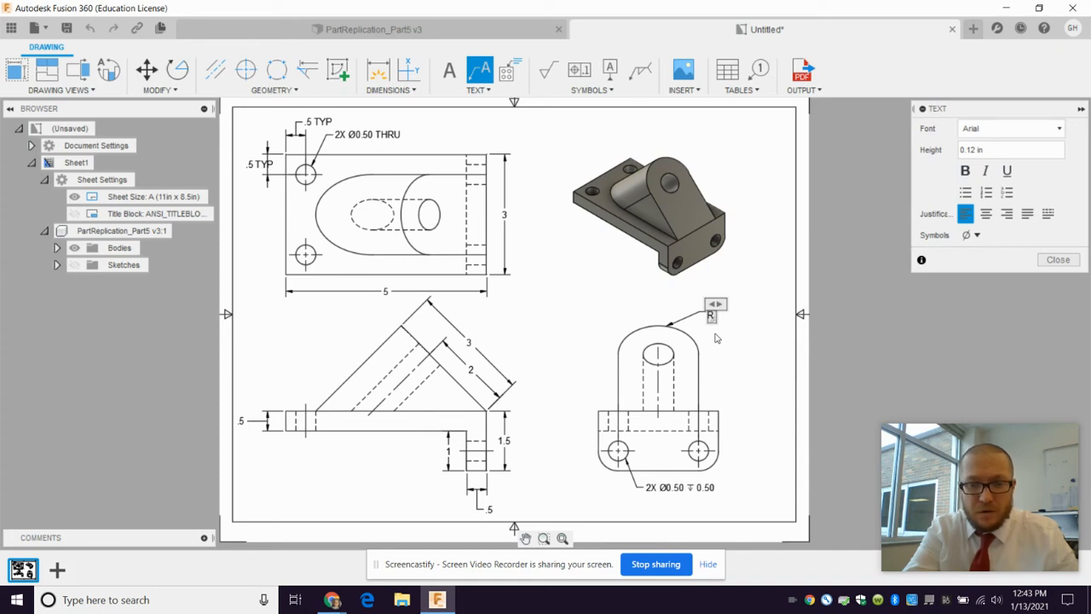
pyautogui.write('=1.0')
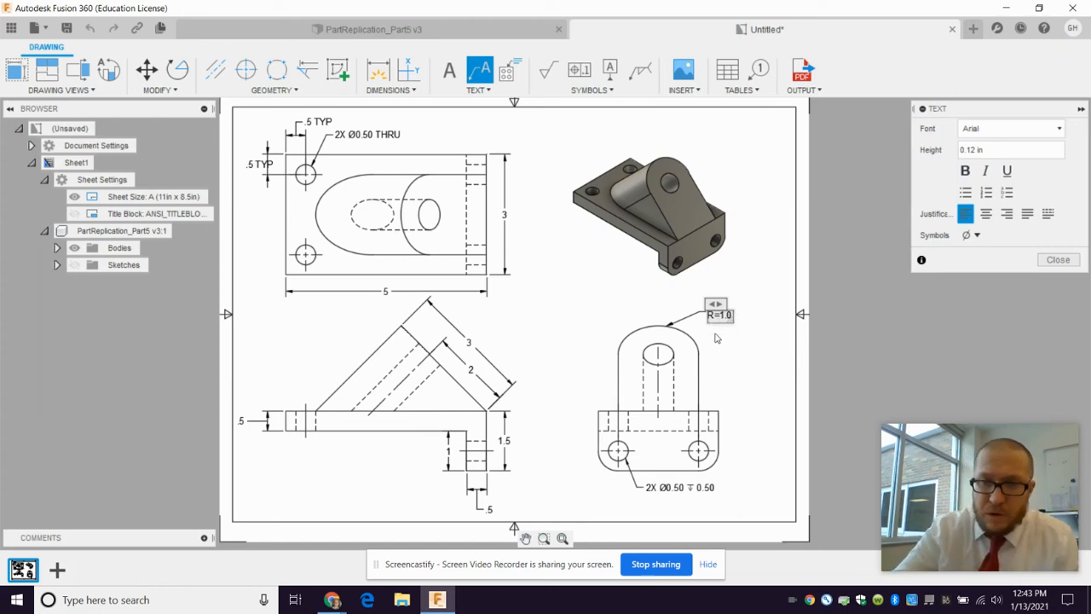
pyautogui.moveTo(760, 379)
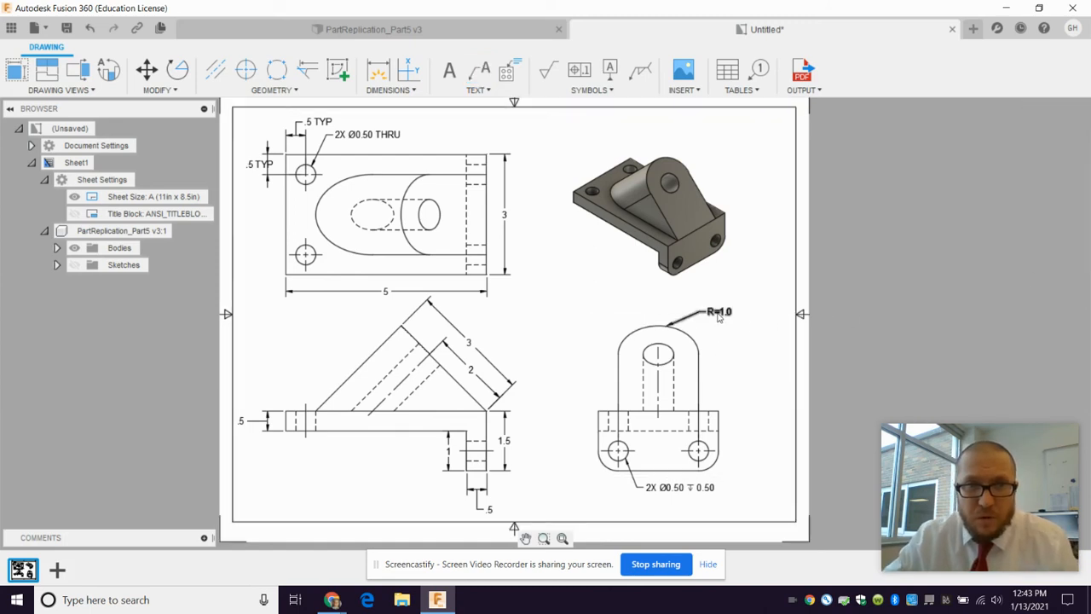
pyautogui.doubleClick(720, 312)
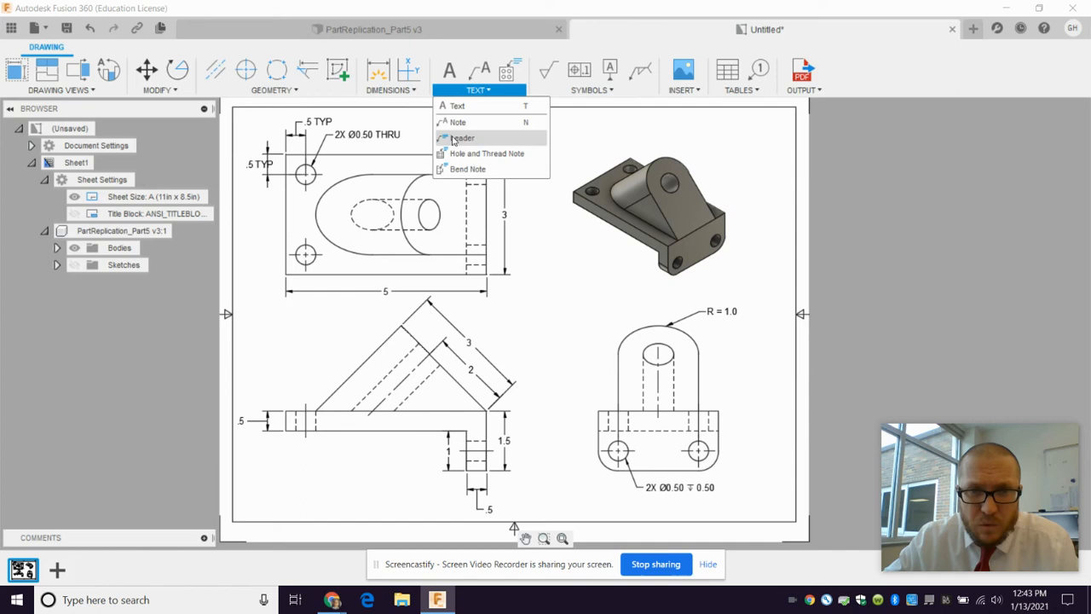
# - Label the side view's upper bore with a Ø0.75 ⊤ 2.00 hole and thread note
pyautogui.click(486, 154)
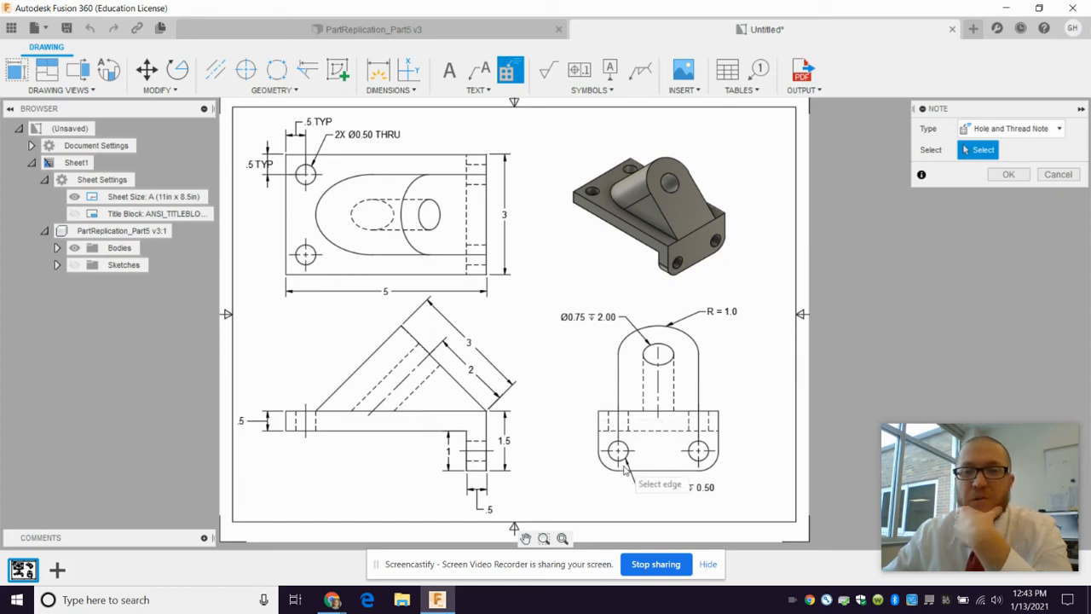
pyautogui.click(623, 451)
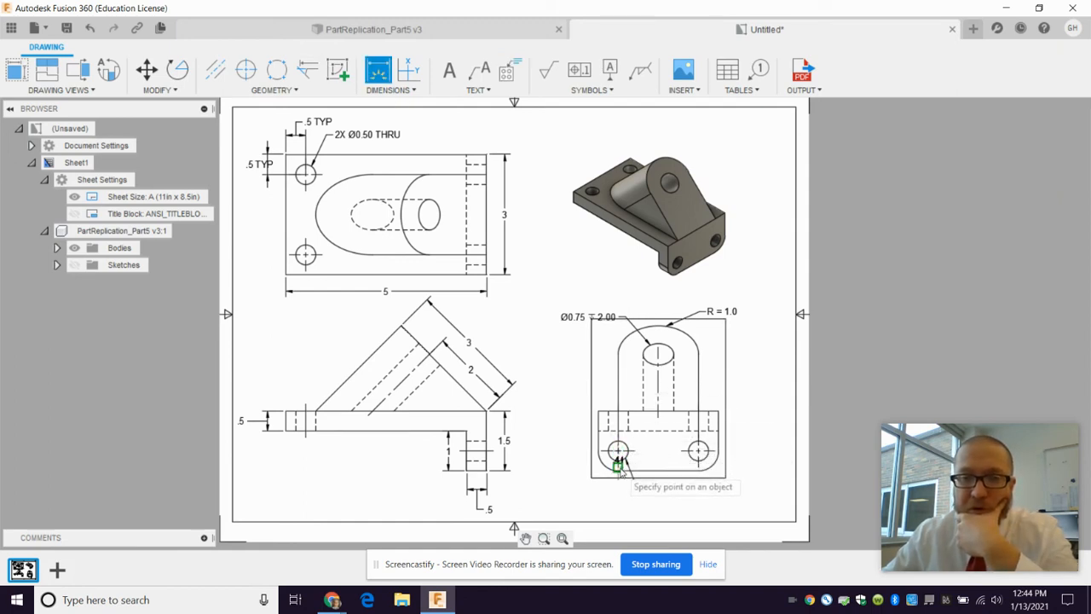
# - Place the lower hole's .5 position dimension and append TYP so it reads .5 TYP
pyautogui.click(618, 461)
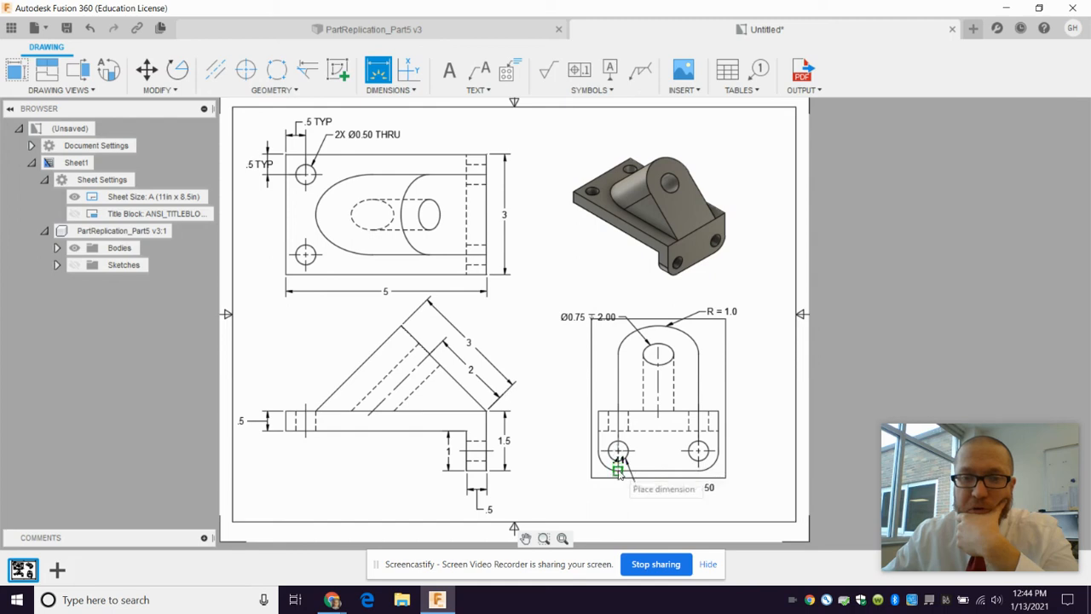
pyautogui.click(618, 469)
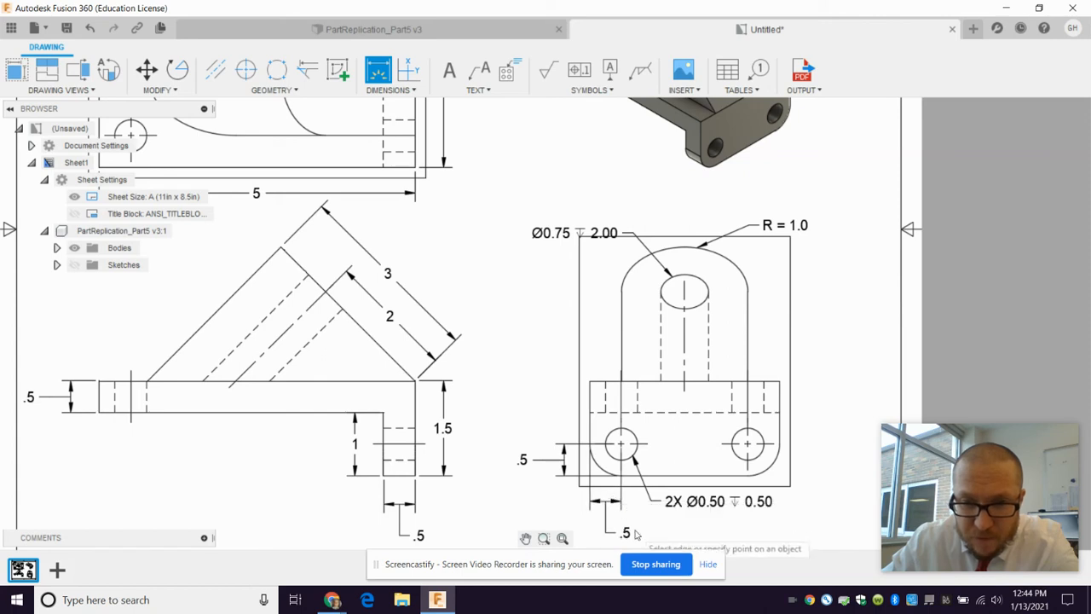
pyautogui.moveTo(539, 470)
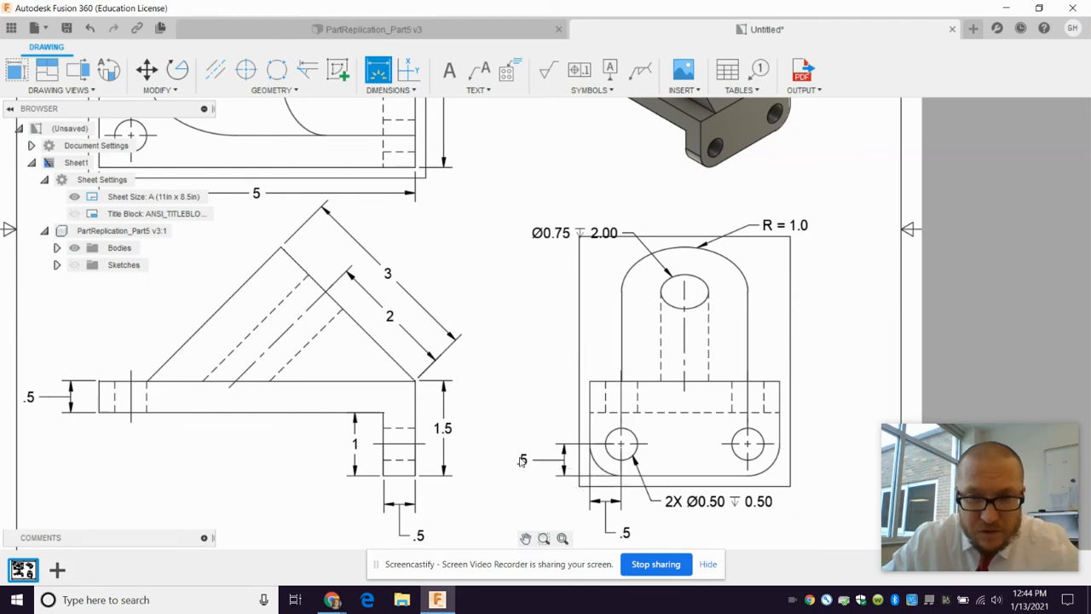
pyautogui.click(522, 460)
pyautogui.write(' TYP')
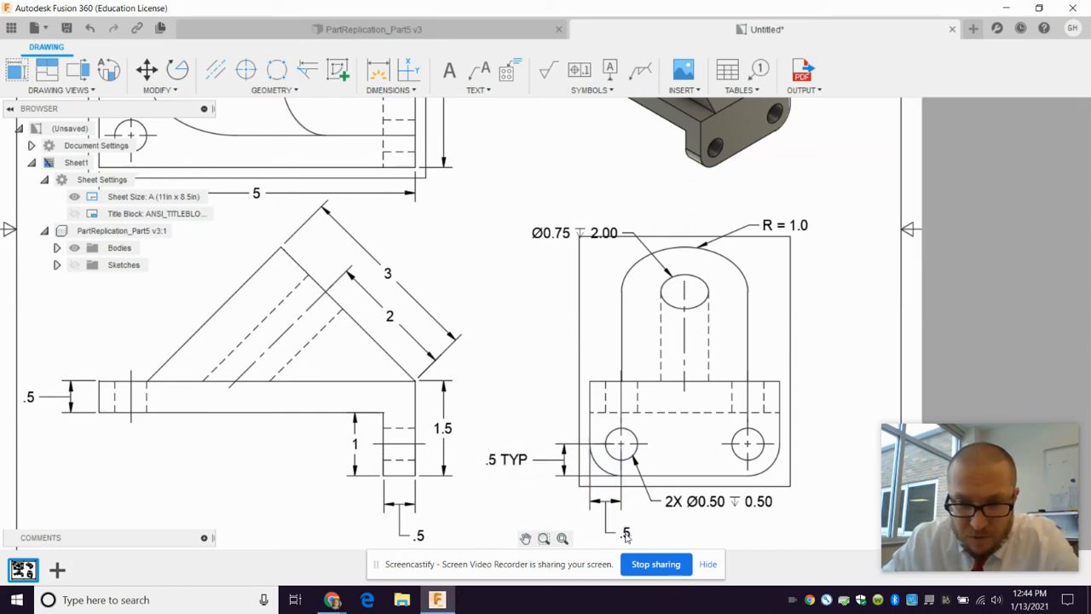
pyautogui.click(624, 535)
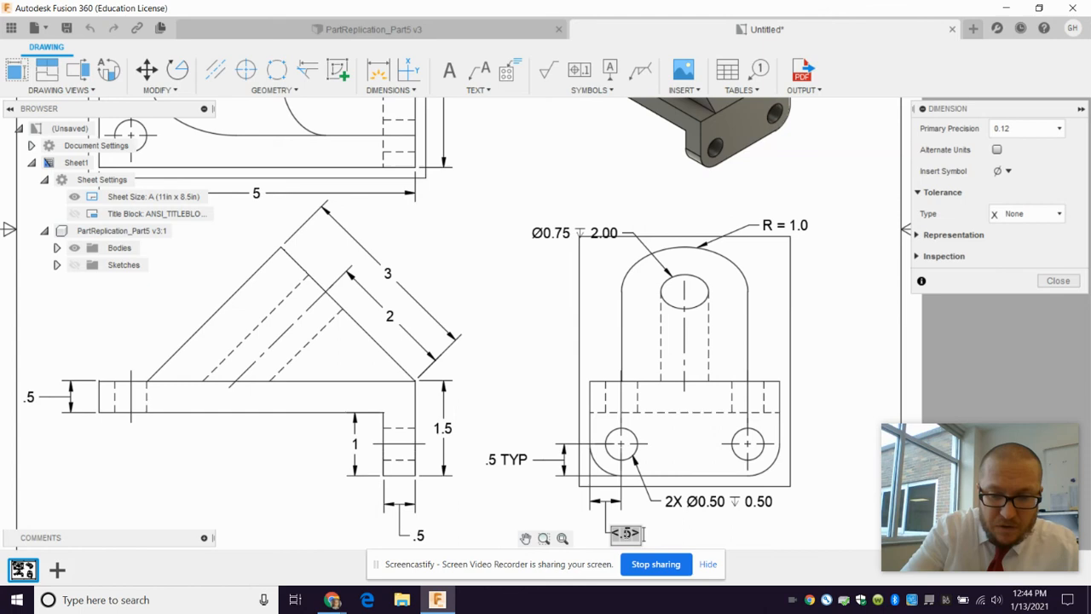
pyautogui.write('TYP')
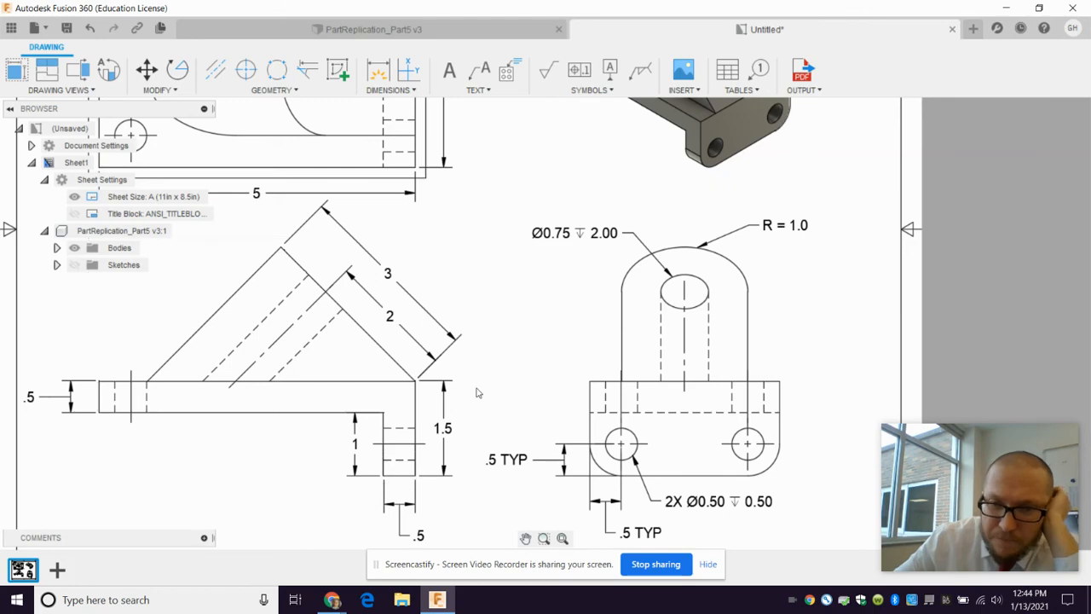
pyautogui.scroll(-3)
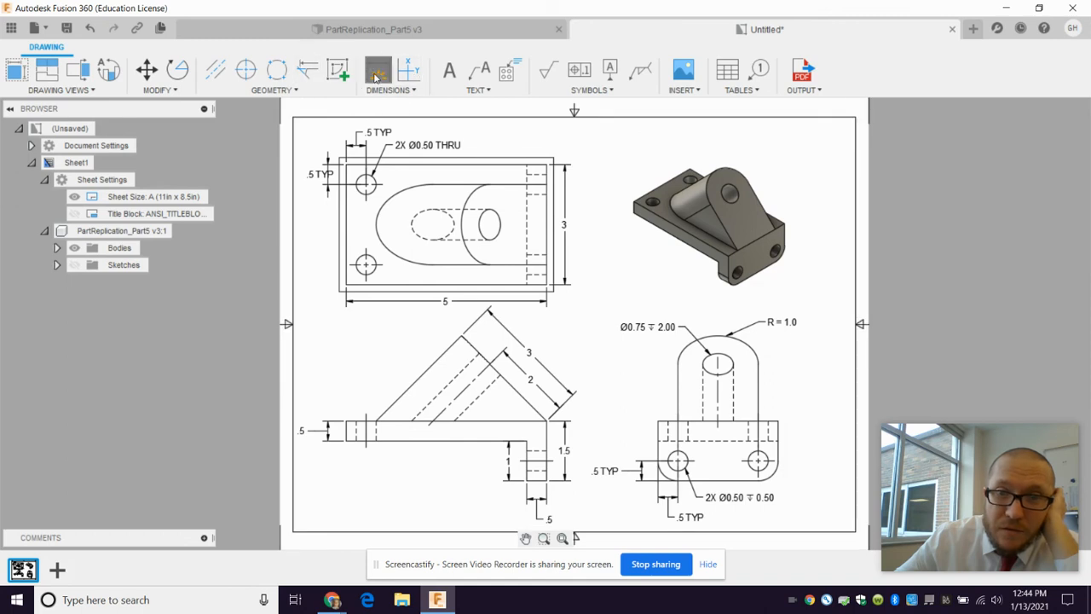
# - Dimension the rounded base corner as R.5 and edit the top note to read R1
pyautogui.click(378, 70)
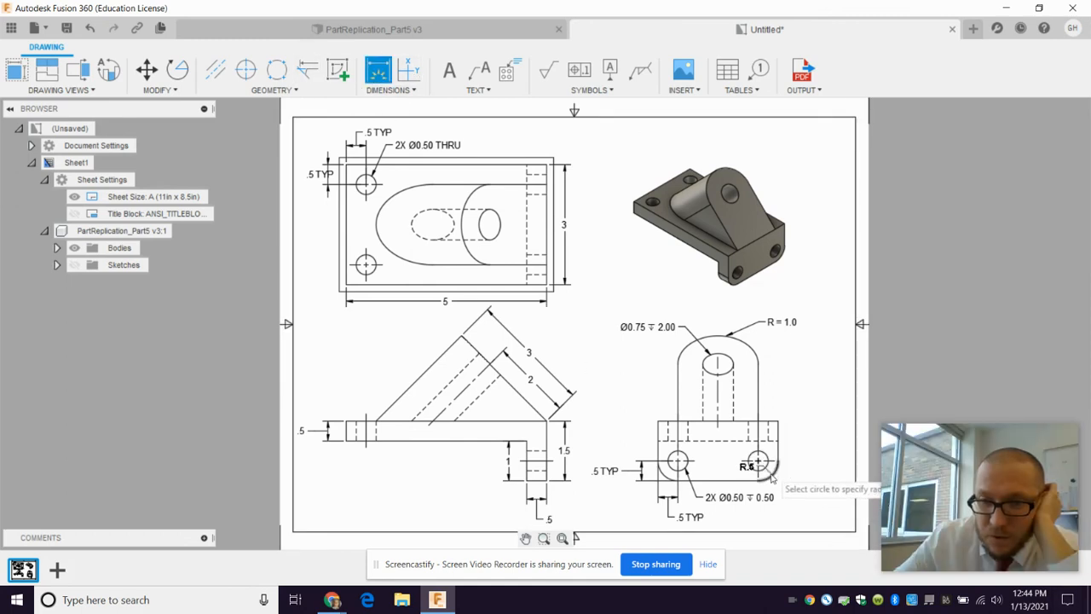
pyautogui.click(759, 464)
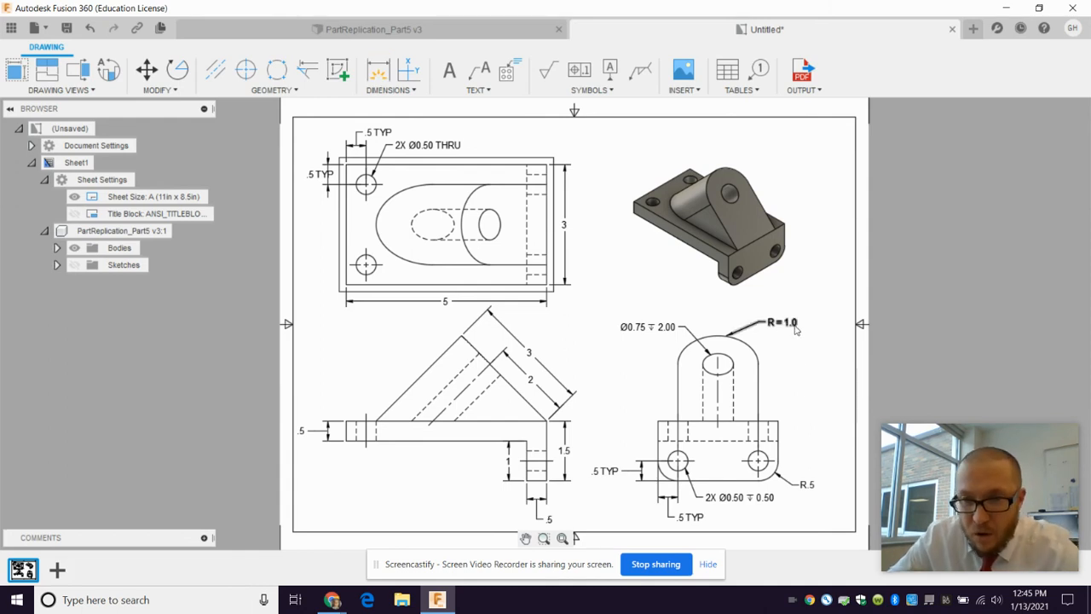
pyautogui.doubleClick(781, 323)
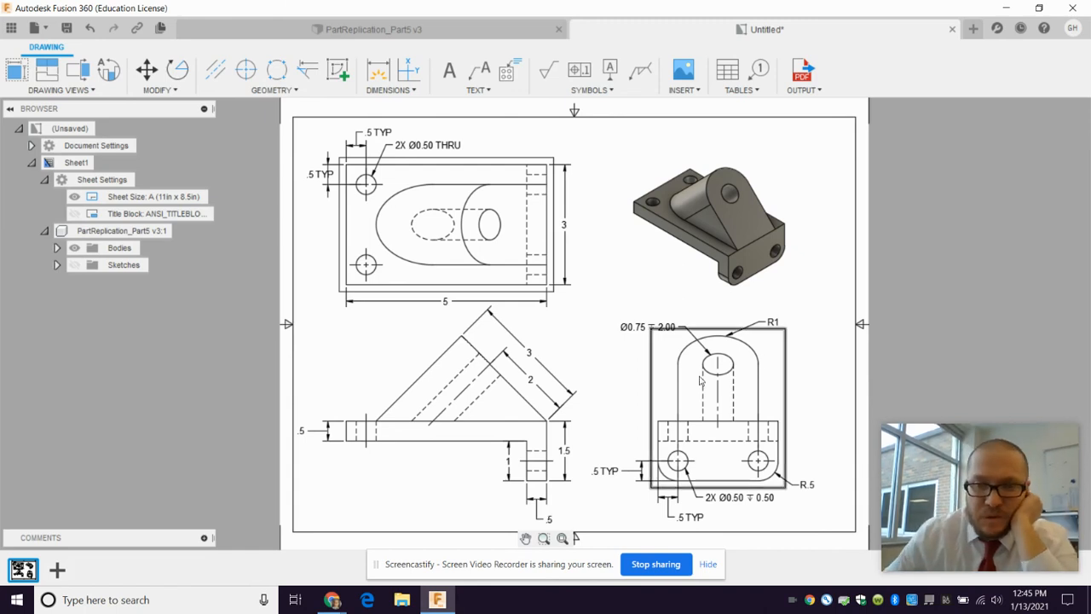
pyautogui.moveTo(736, 348)
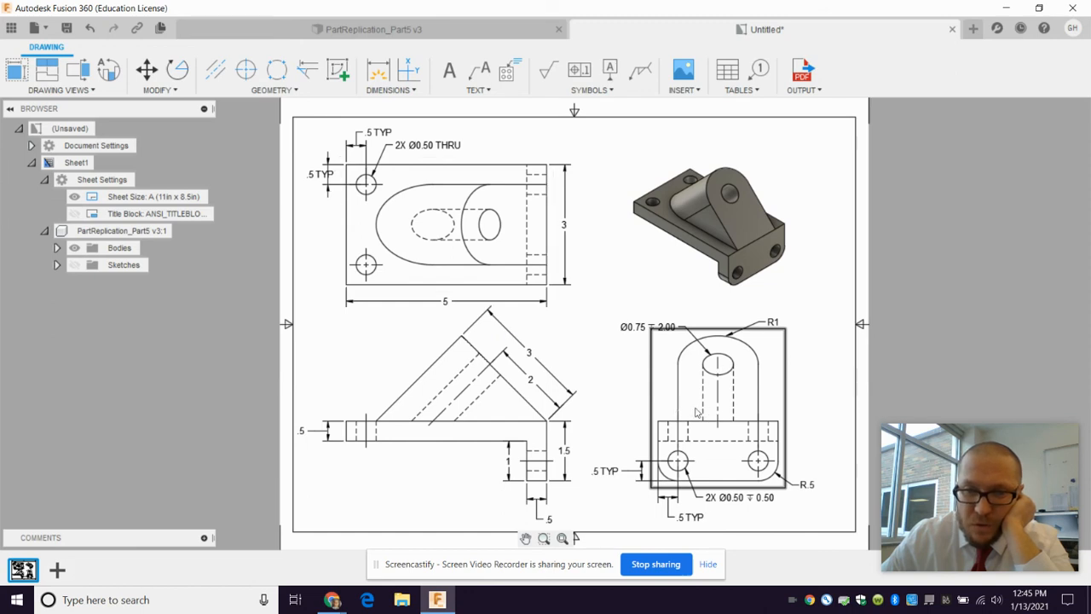
pyautogui.moveTo(726, 413)
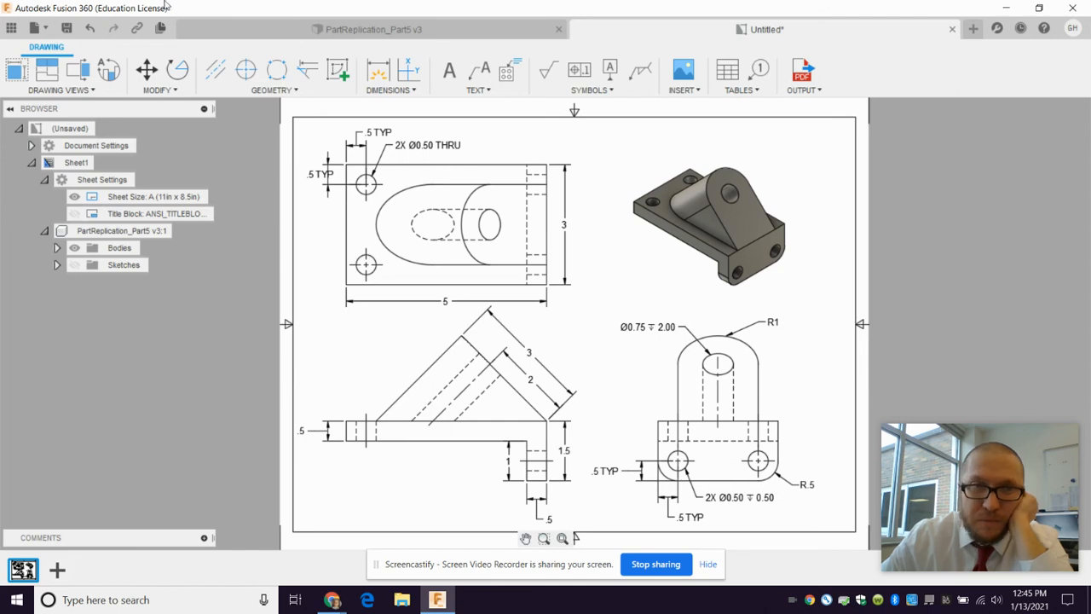
# - Try the Centerline tool, then drag the top view's 3 dimension farther right
pyautogui.click(215, 70)
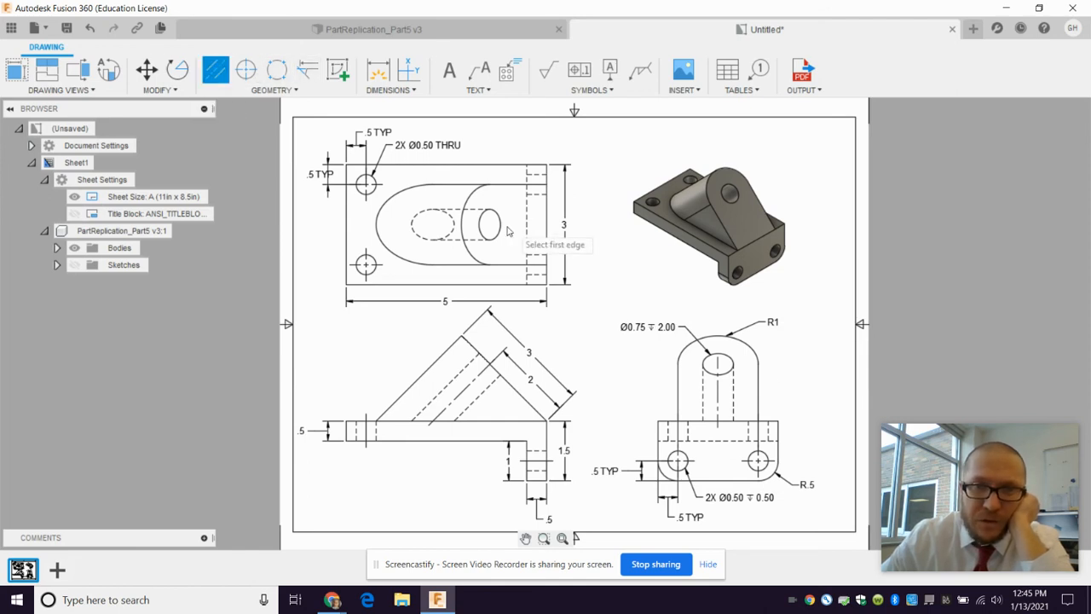
pyautogui.moveTo(481, 214)
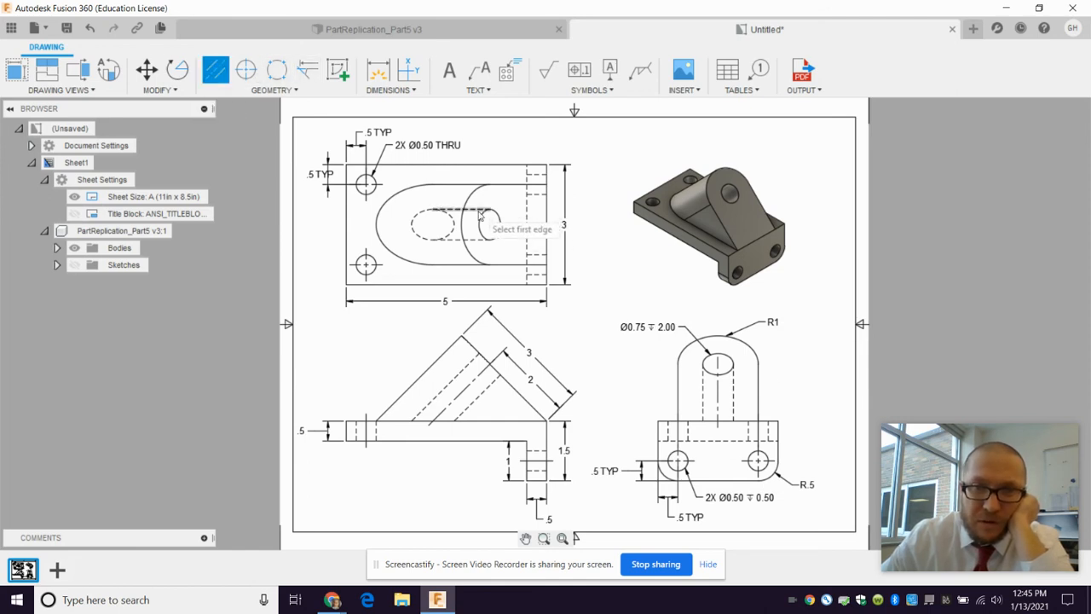
pyautogui.moveTo(713, 333)
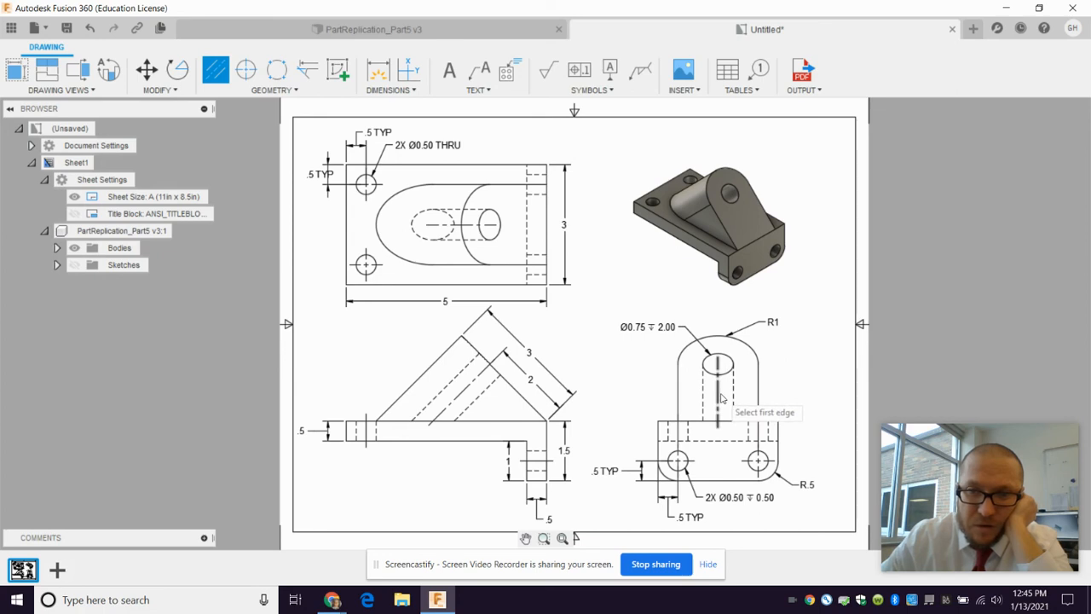
pyautogui.moveTo(706, 394)
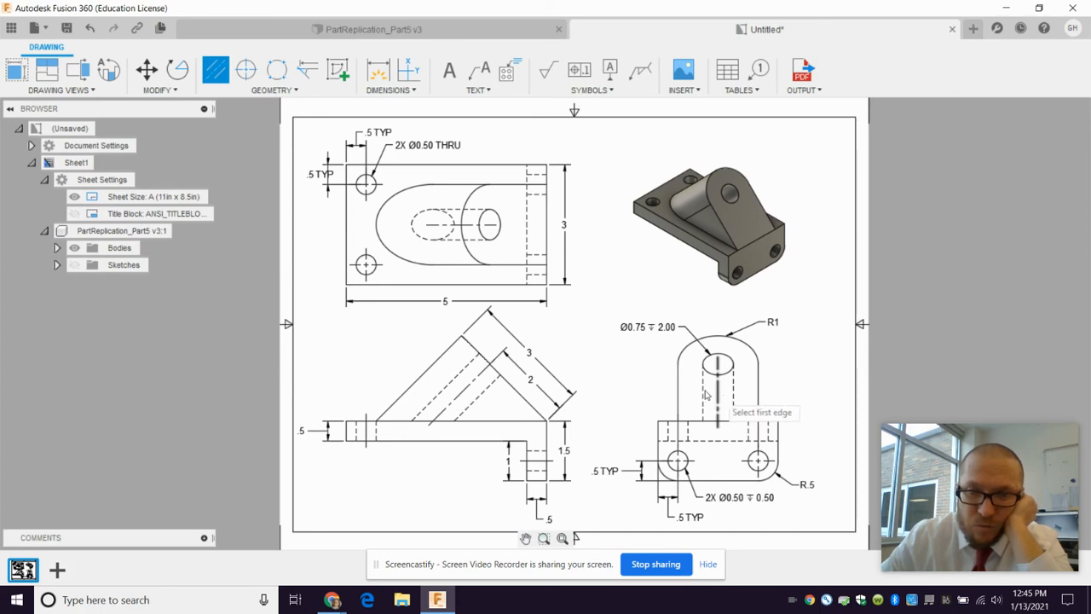
pyautogui.moveTo(492, 225)
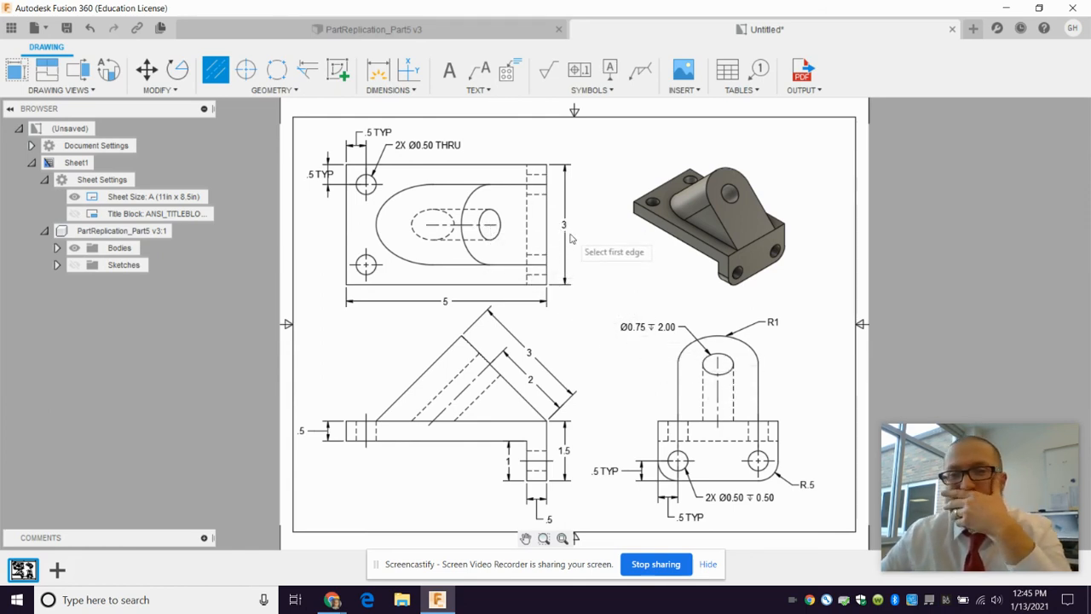
pyautogui.moveTo(563, 225)
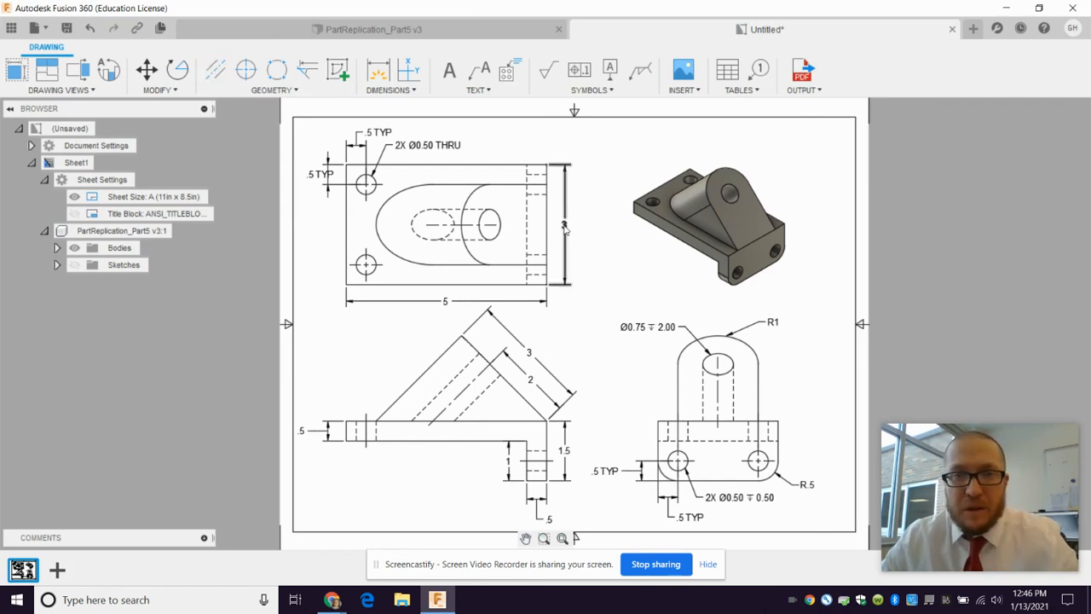
pyautogui.click(565, 223)
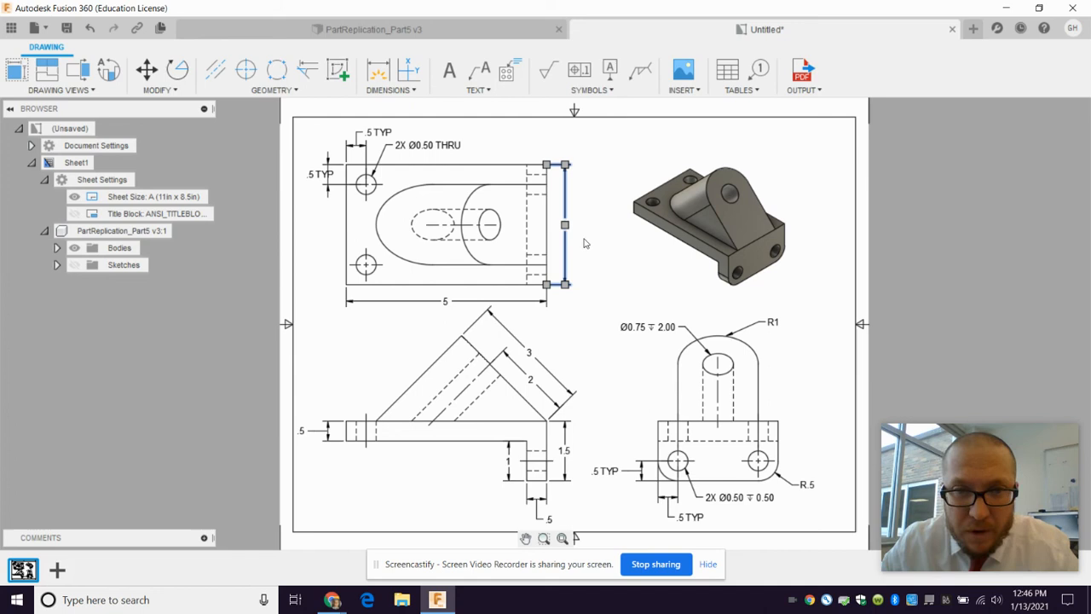
pyautogui.moveTo(578, 232)
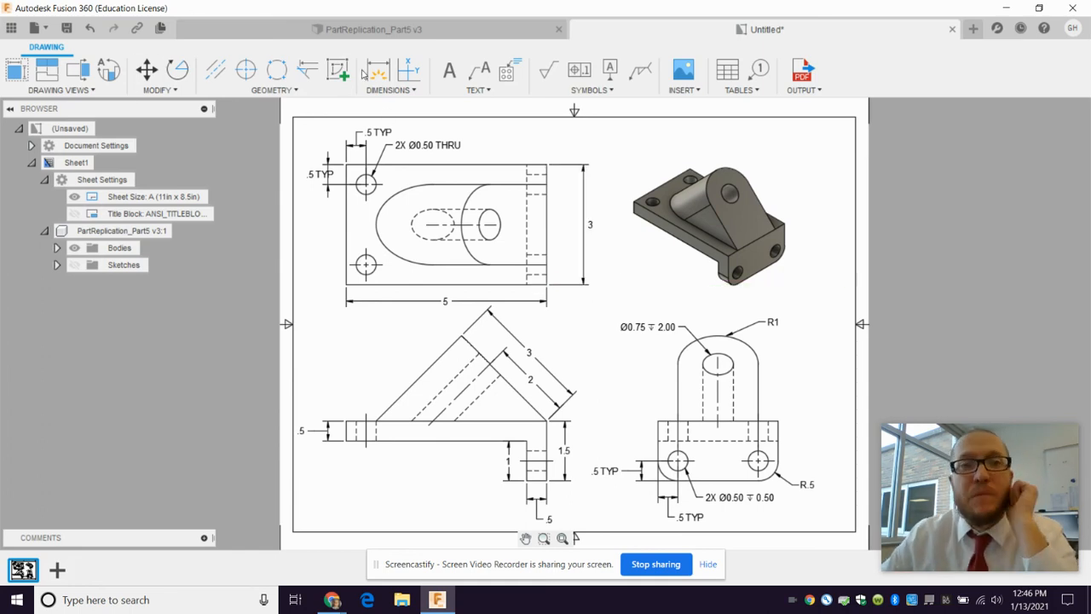
# - Dimension 1.5 from the large bore's centre to the top view's bottom edge
pyautogui.click(377, 70)
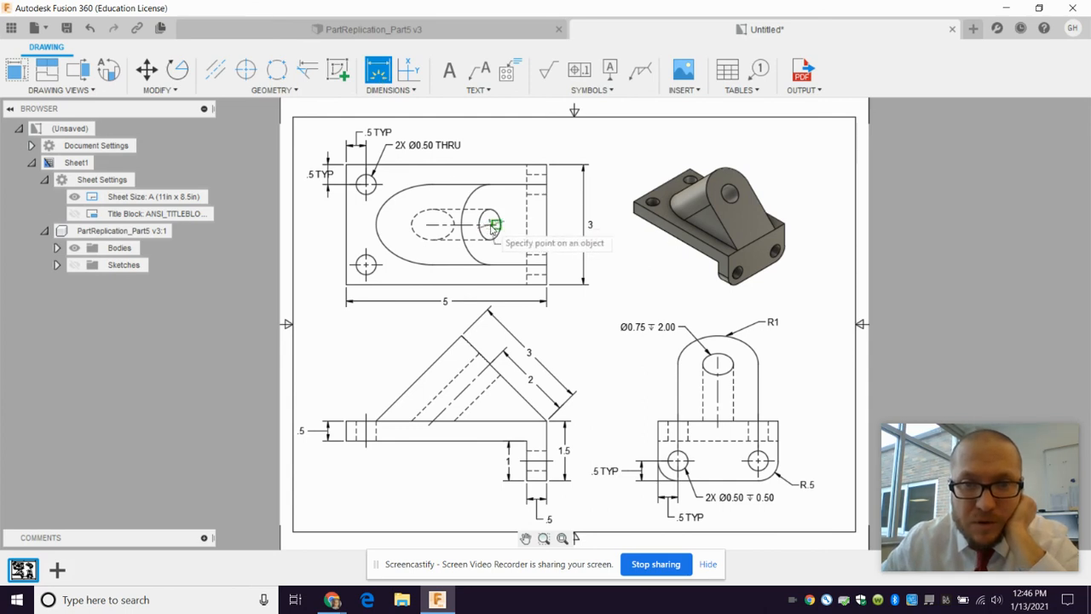
pyautogui.click(495, 225)
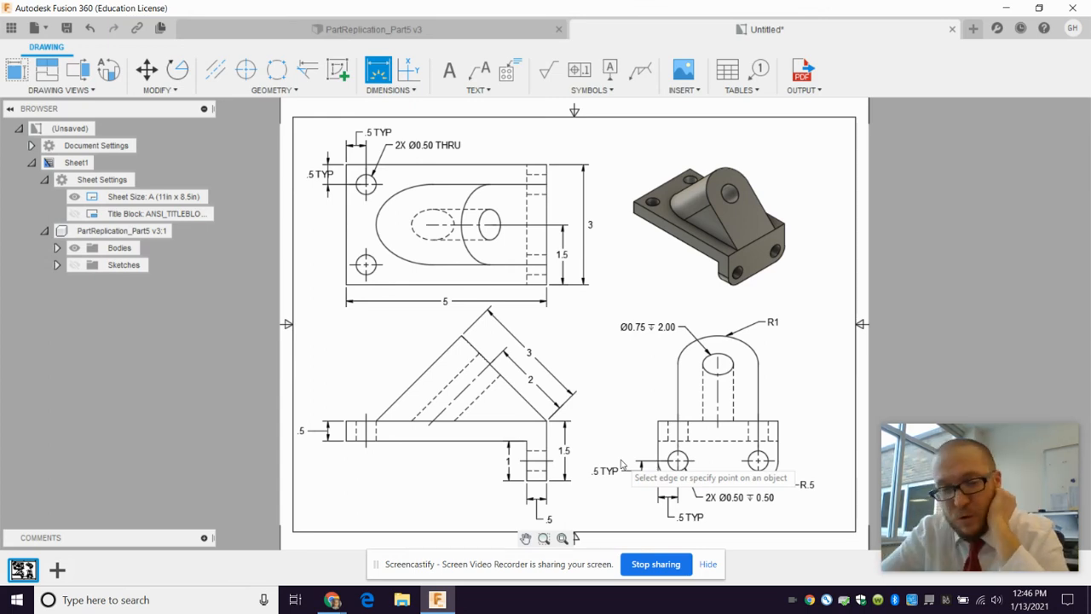
pyautogui.moveTo(566, 293)
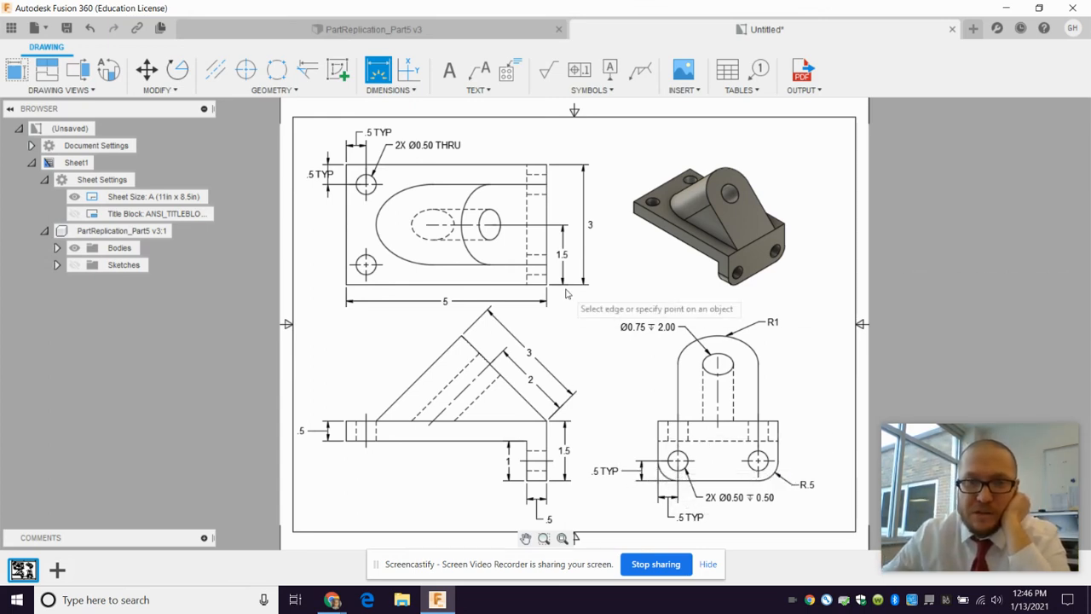
pyautogui.moveTo(635, 351)
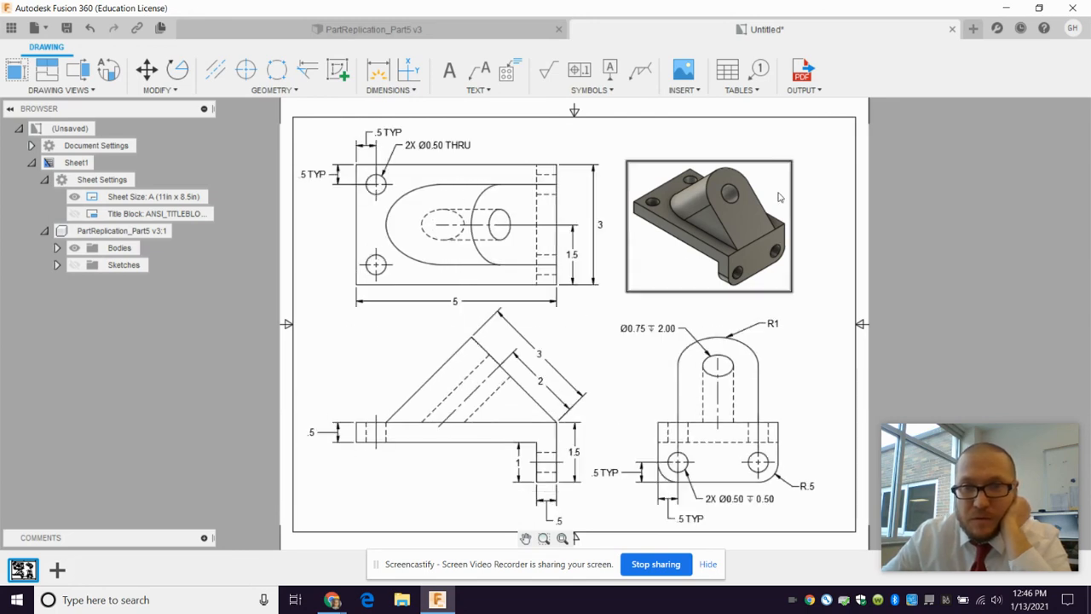
# - Glance at the Insert options, then start a text box in the sheet's lower-left corner
pyautogui.click(682, 75)
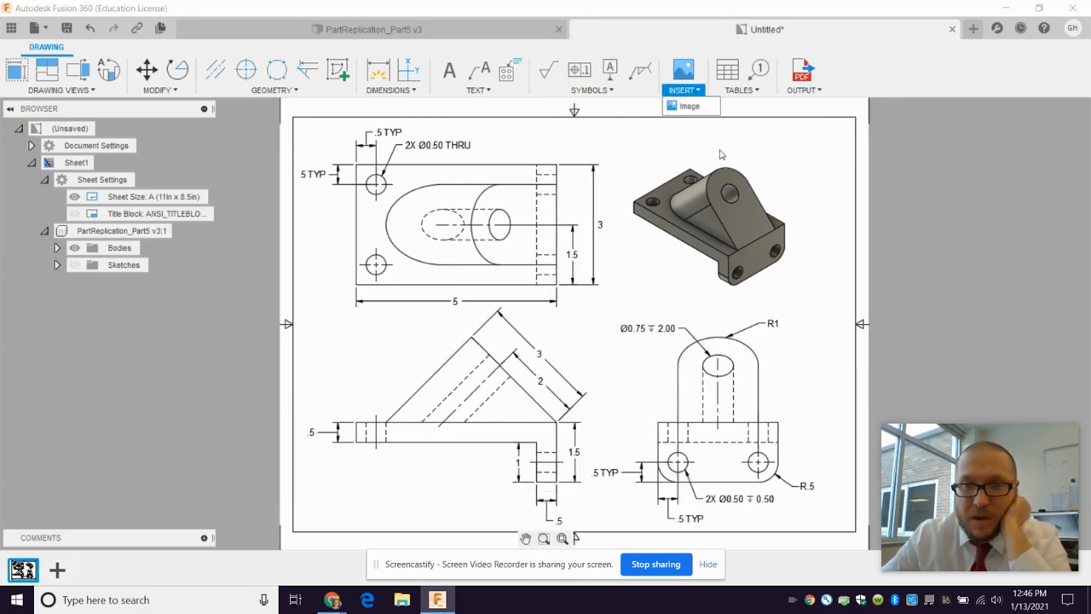
pyautogui.click(708, 225)
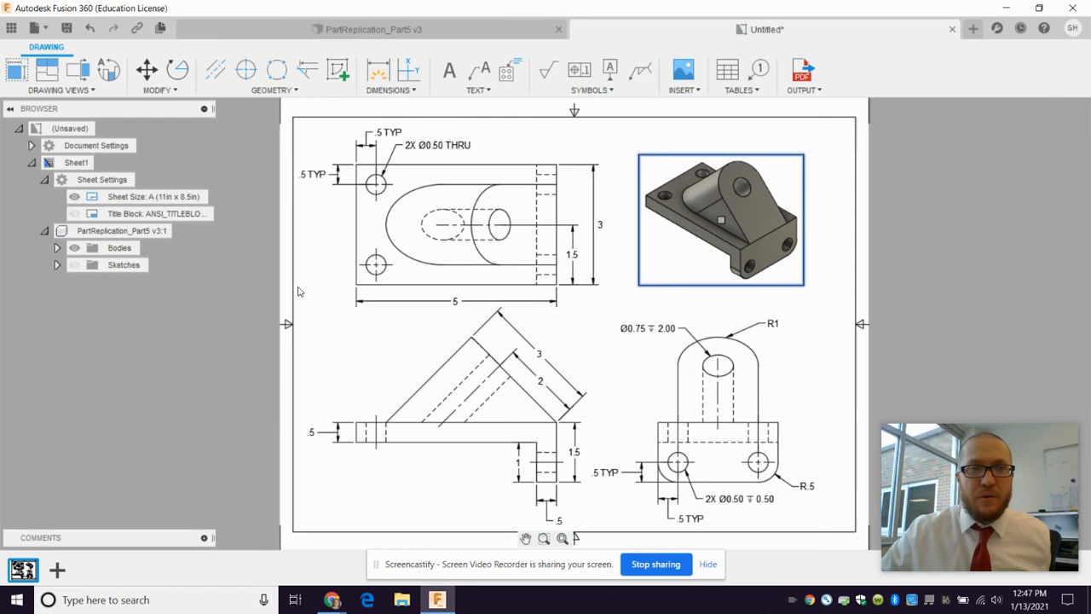
pyautogui.click(448, 71)
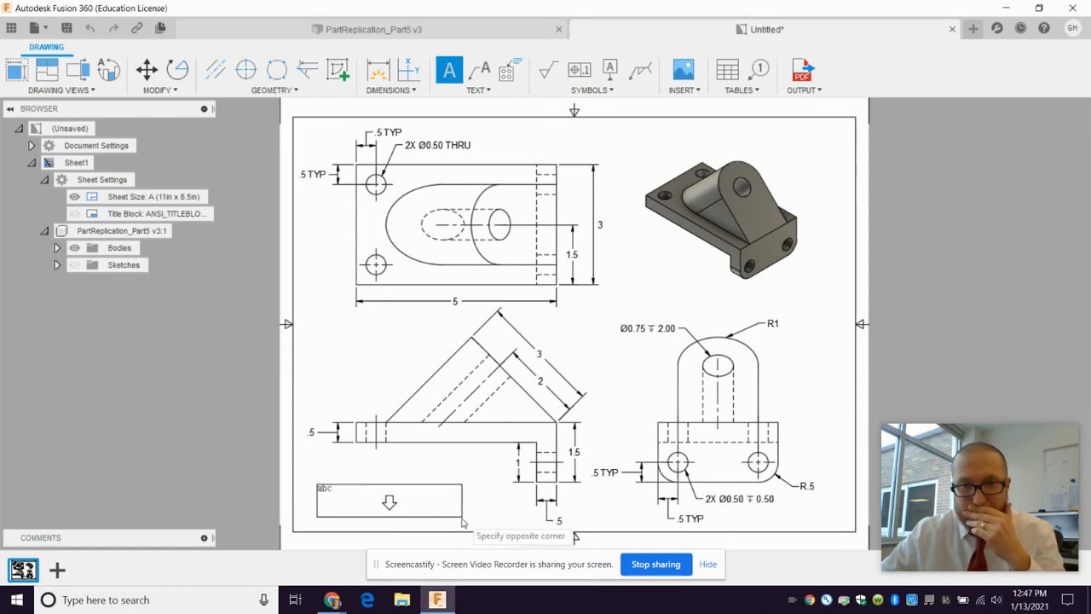
# - Fill the text block with the Mr. author line, Engineering 1 and the date 1/13/2021
pyautogui.click(388, 501)
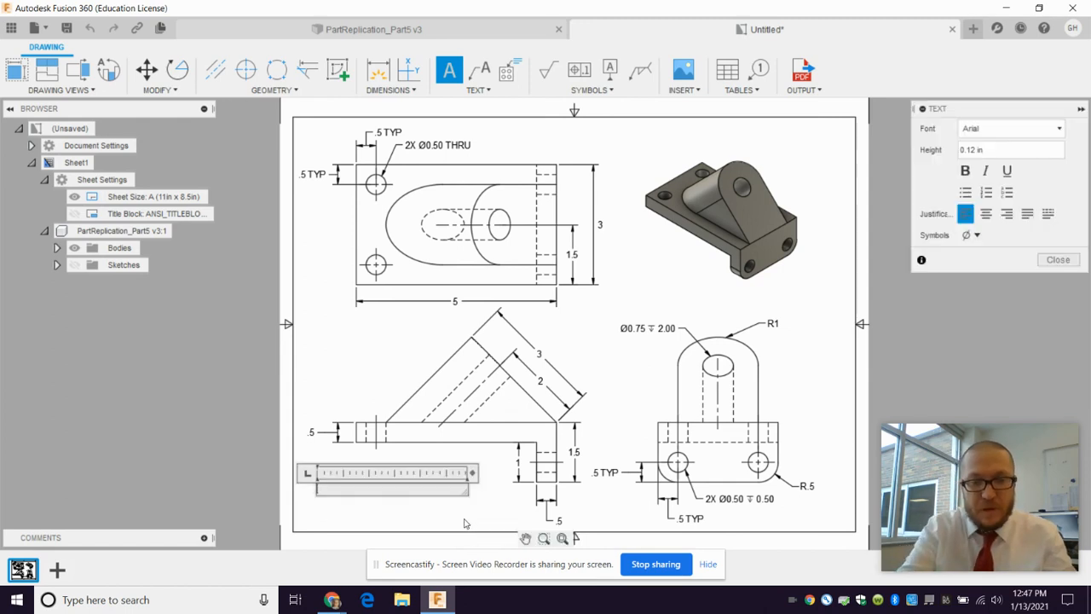
pyautogui.write('Mr. Harmon')
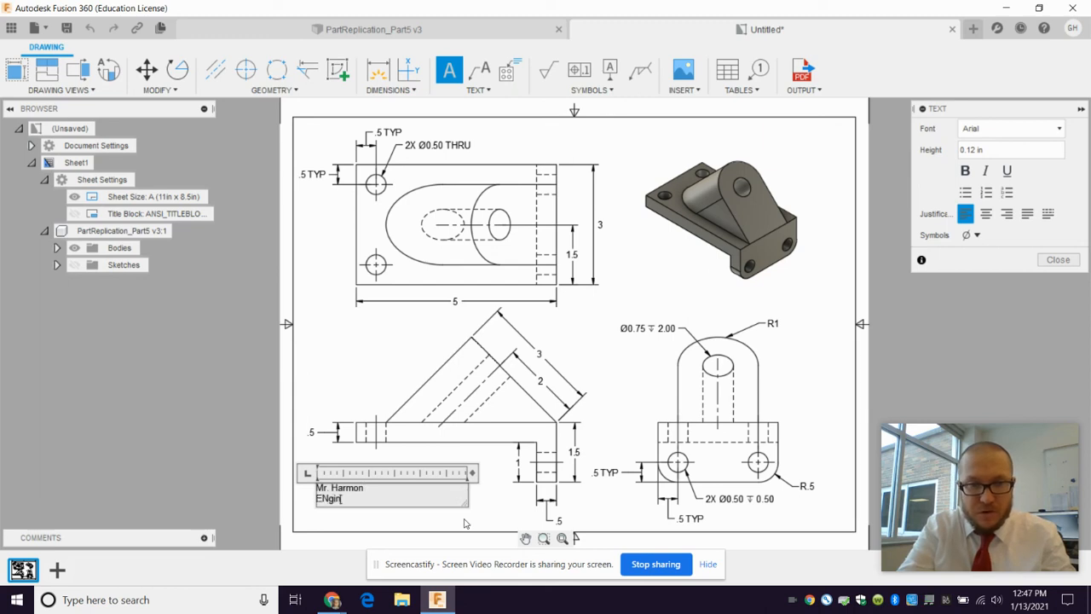
pyautogui.write('Engin')
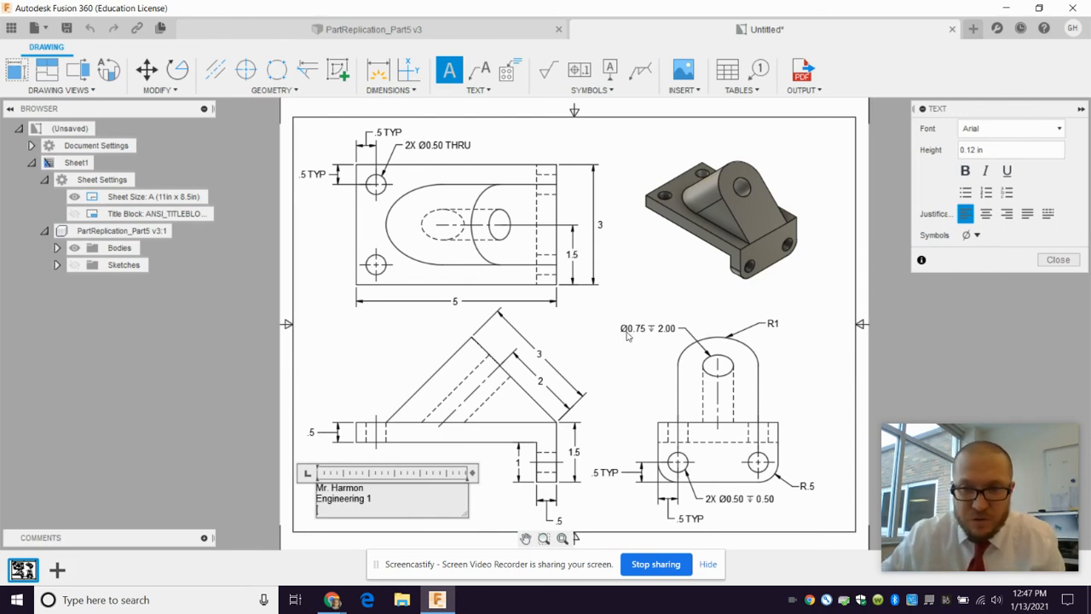
pyautogui.moveTo(627, 538)
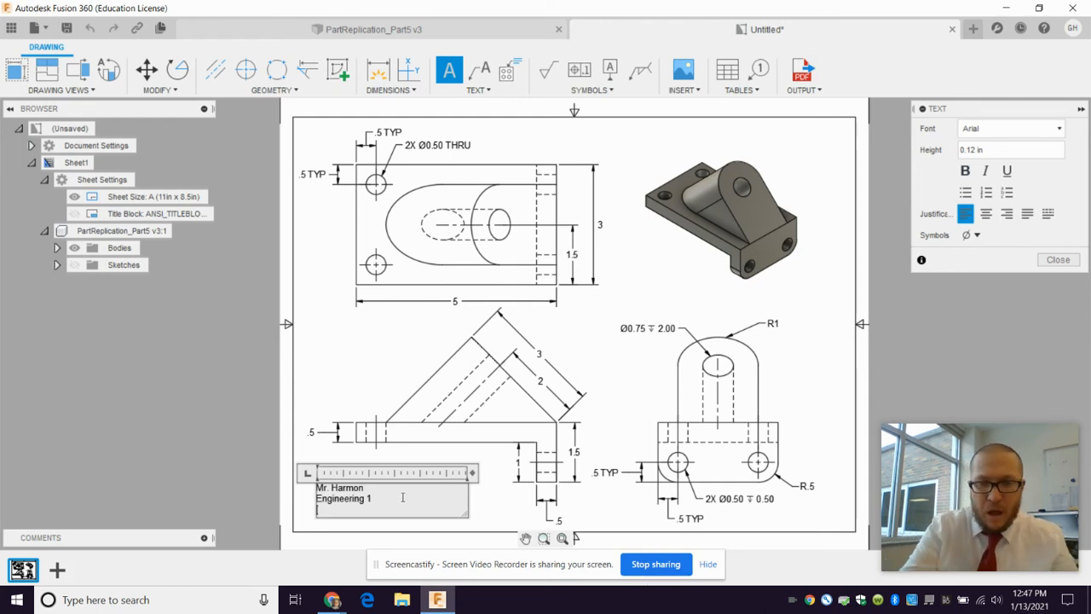
pyautogui.write('1/13/2021')
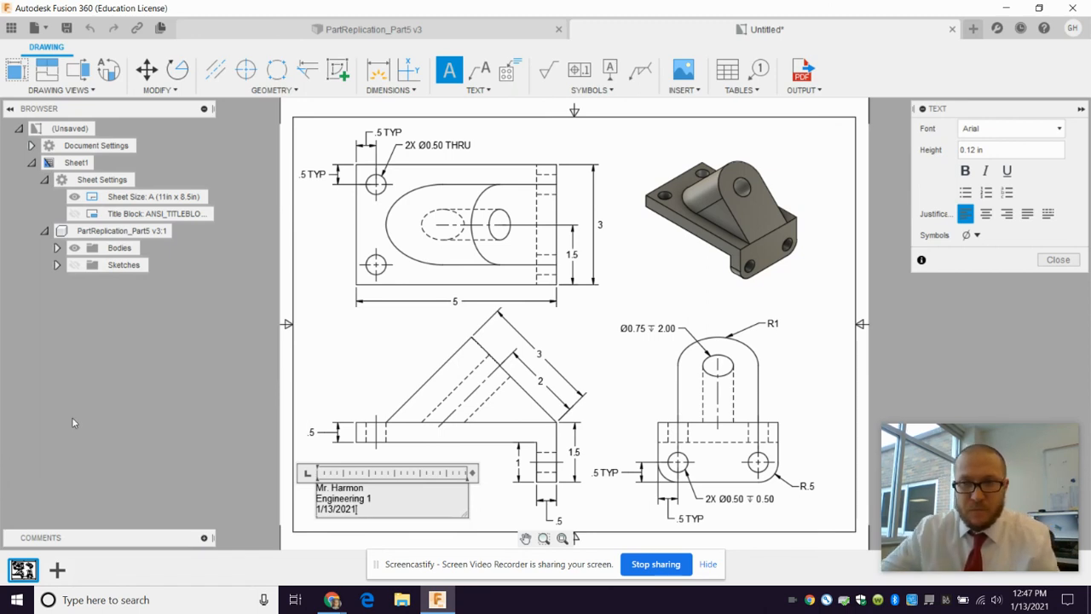
pyautogui.click(1057, 259)
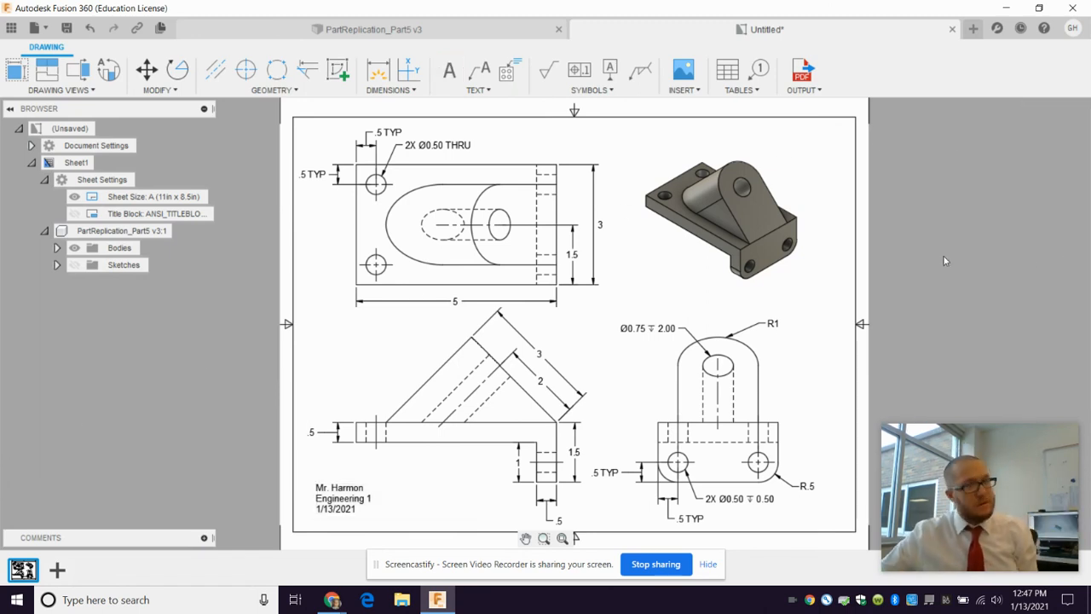